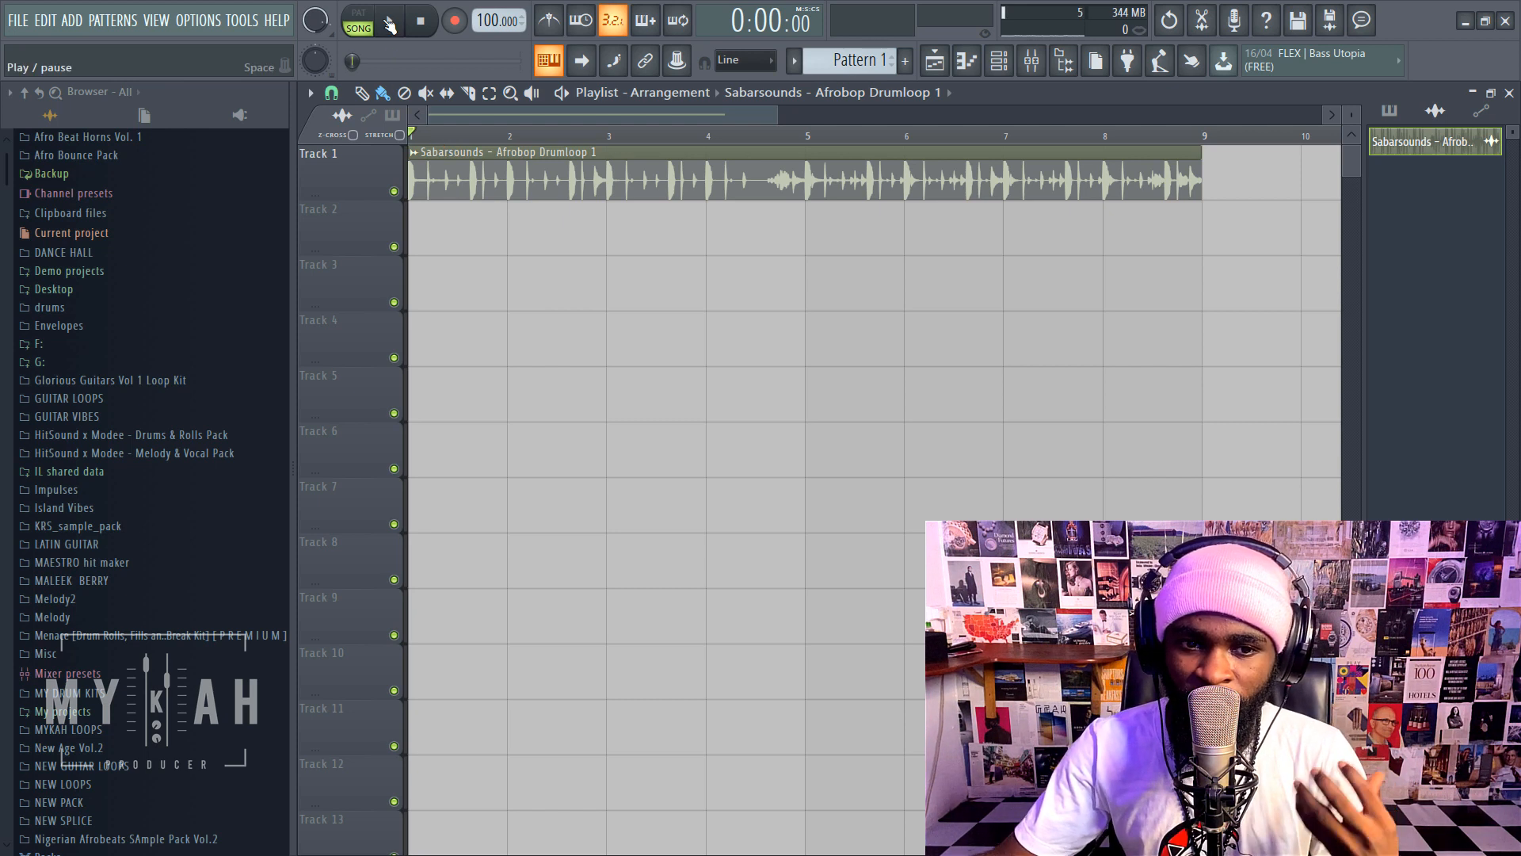
- Play and stop the Afrobop drum loop, then set the project tempo to 105 BPM
{"action": "key", "text": "Space"}
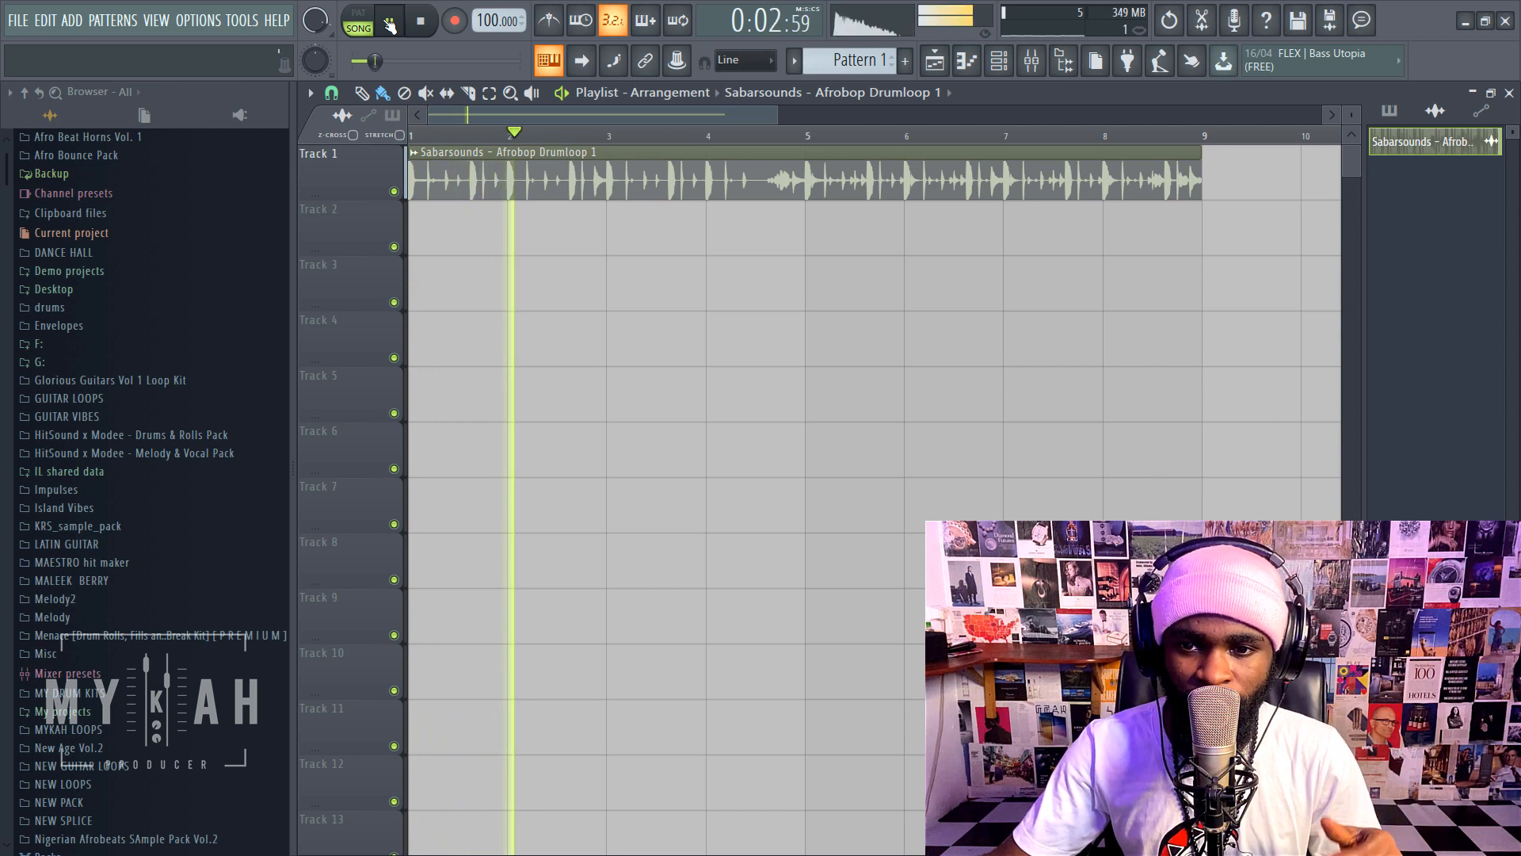
{"action": "left_click", "coordinate": [388, 19]}
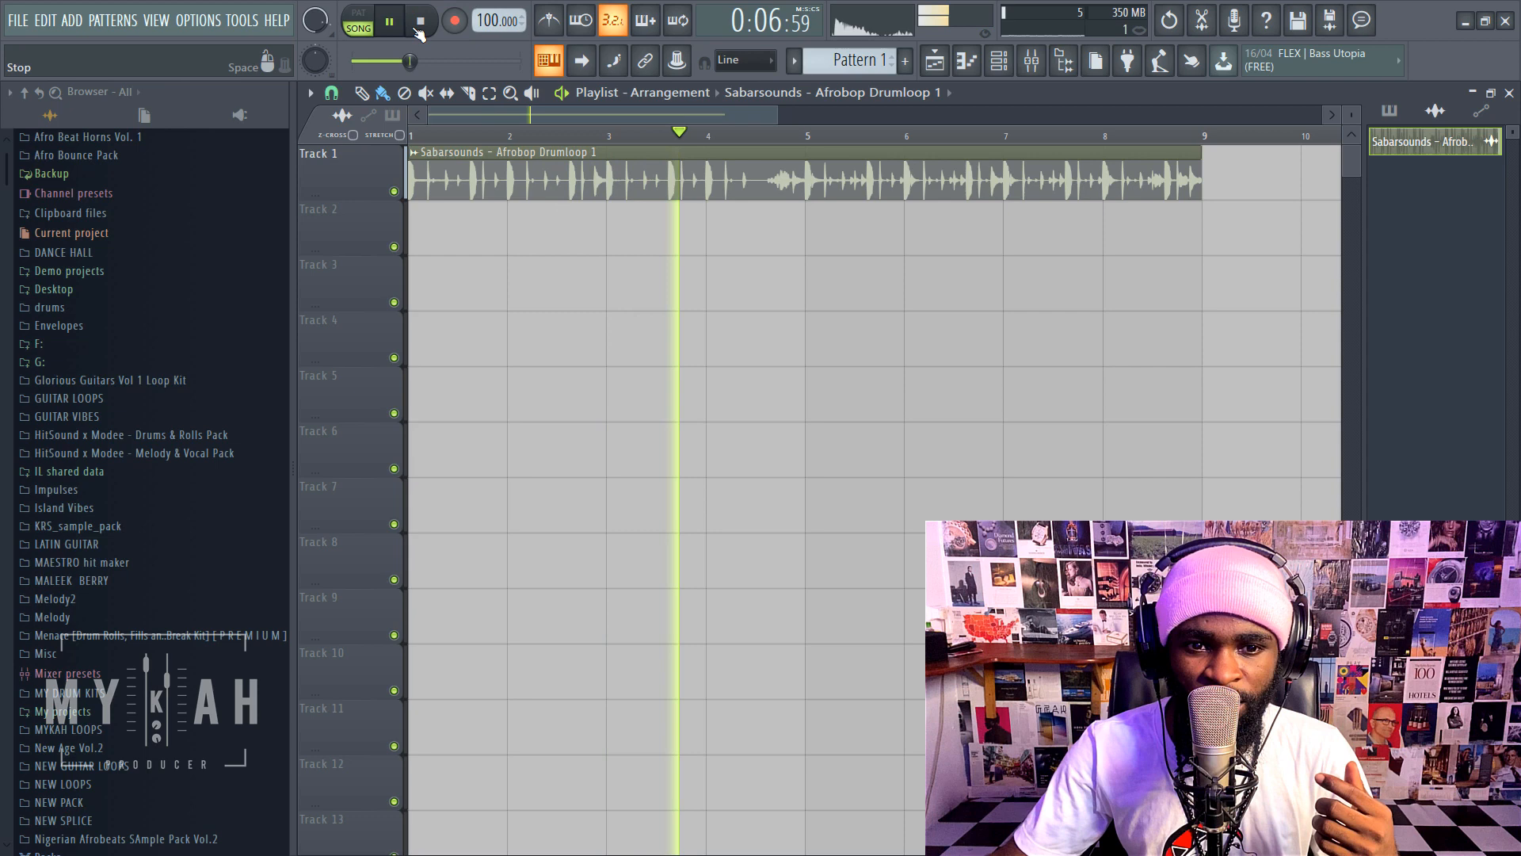
{"action": "left_click", "coordinate": [418, 19]}
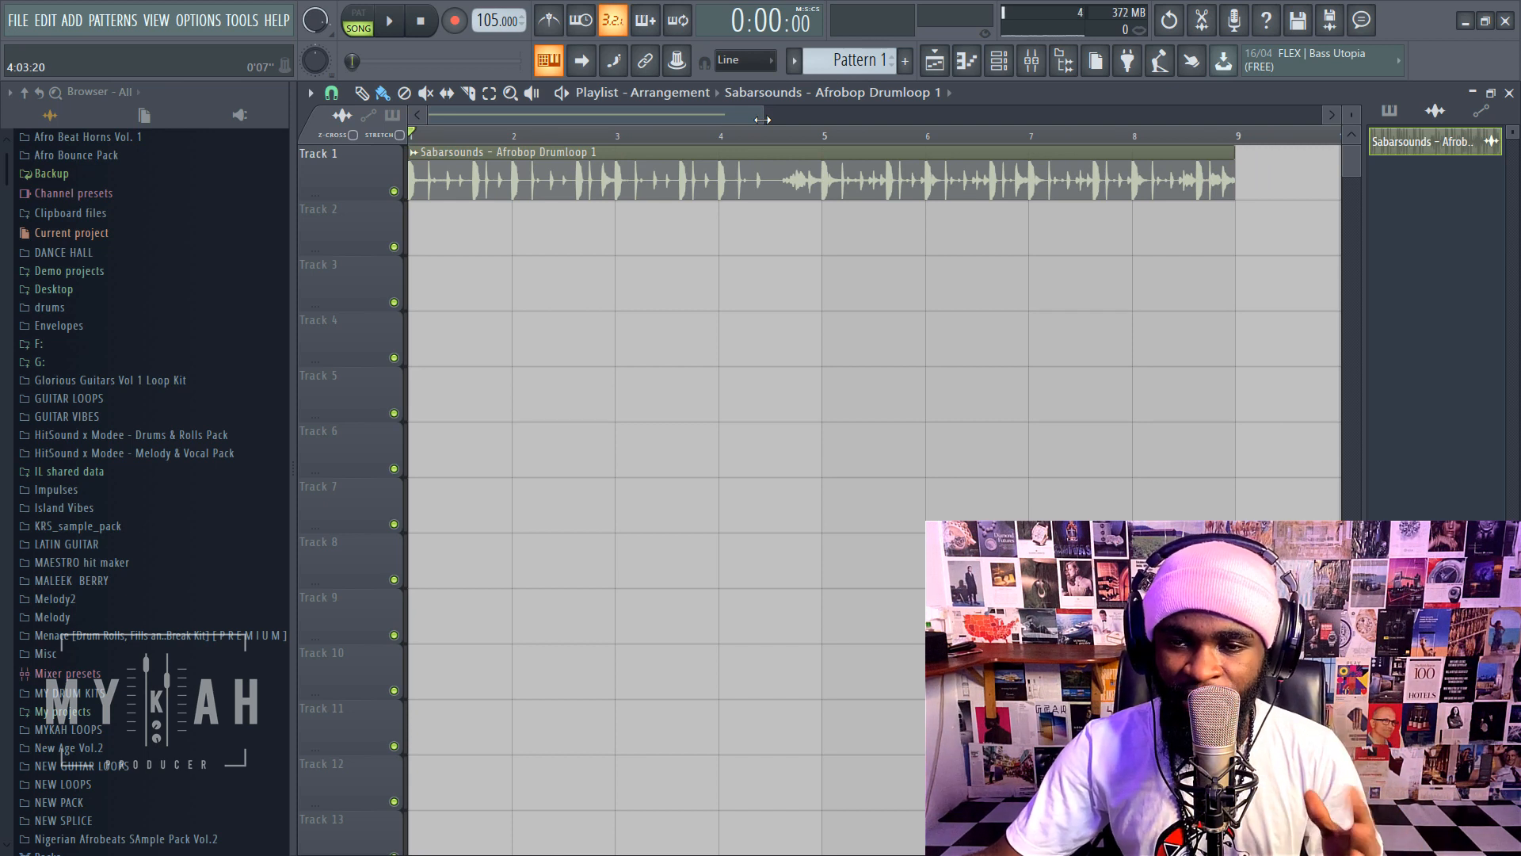
- Scroll the Browser to the Sabarsounds Coconut Dreams Melodies folder
{"action": "scroll", "scroll_direction": "down", "scroll_amount": 3}
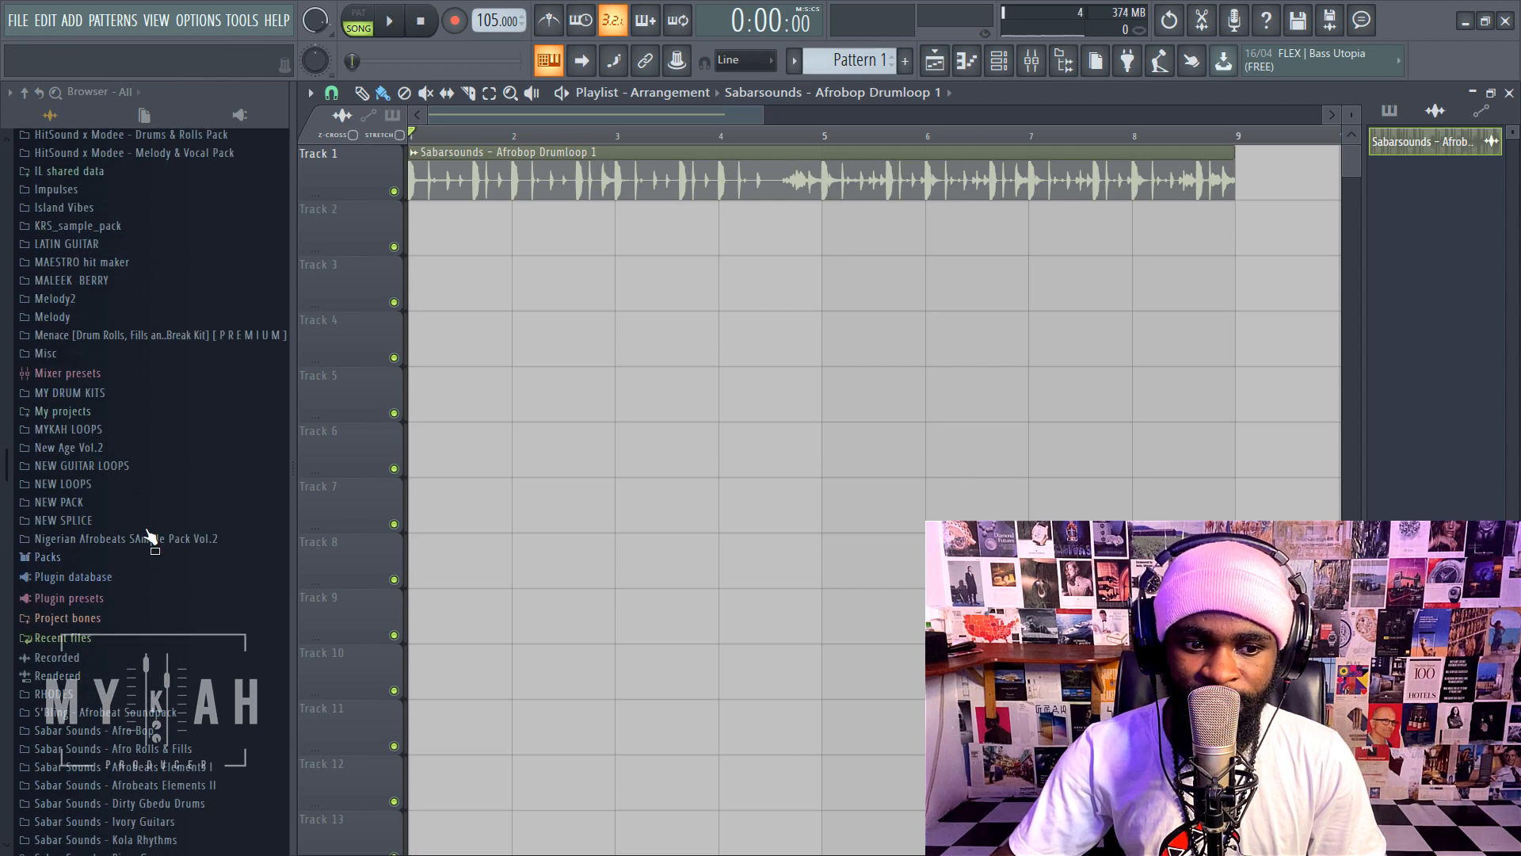
{"action": "scroll", "scroll_direction": "down", "scroll_amount": 3}
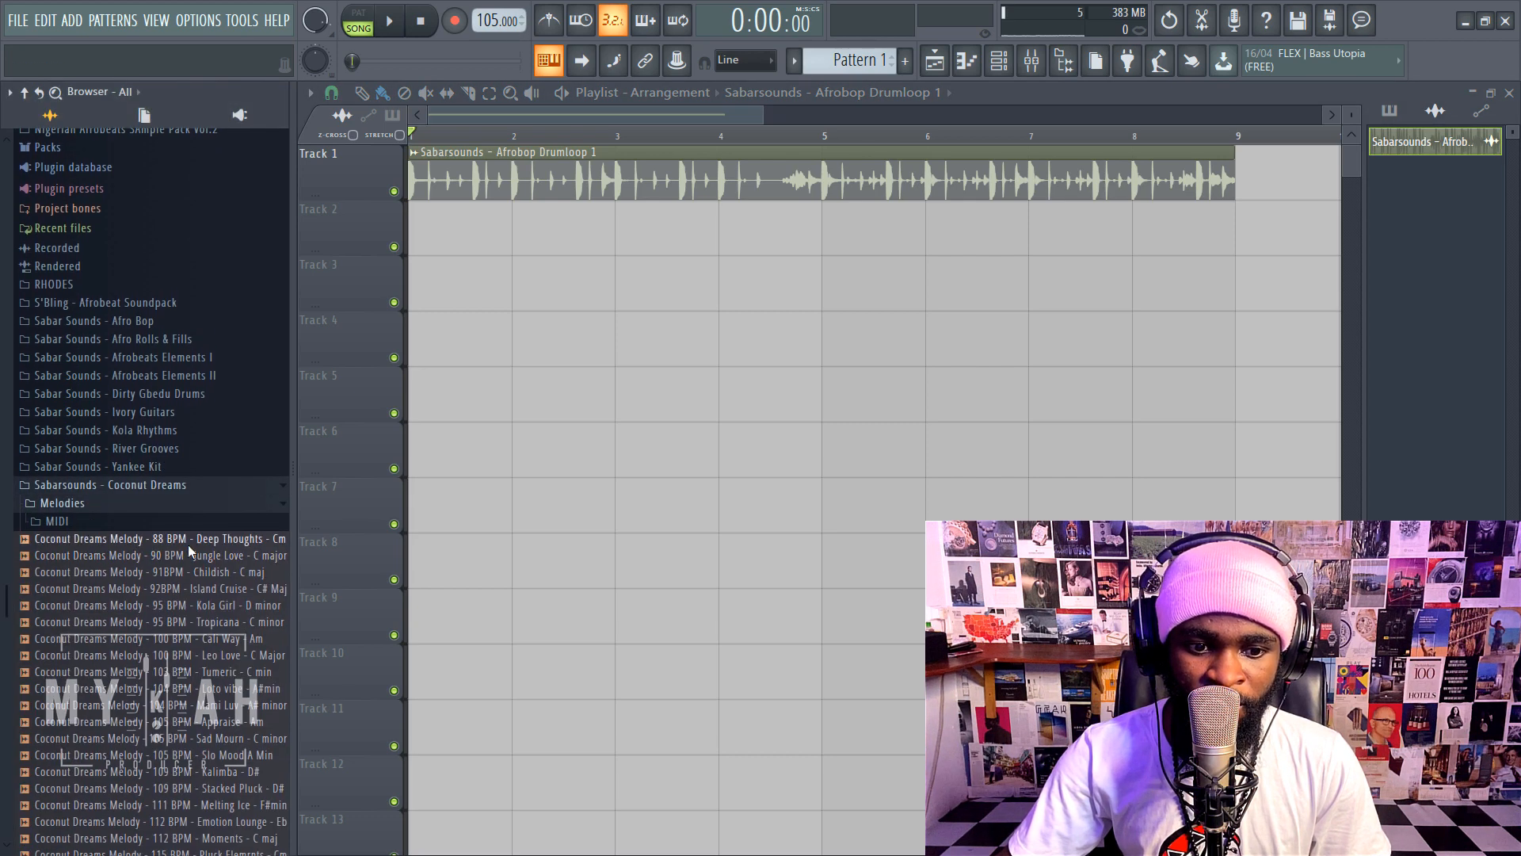
{"action": "scroll", "scroll_direction": "down", "scroll_amount": 3}
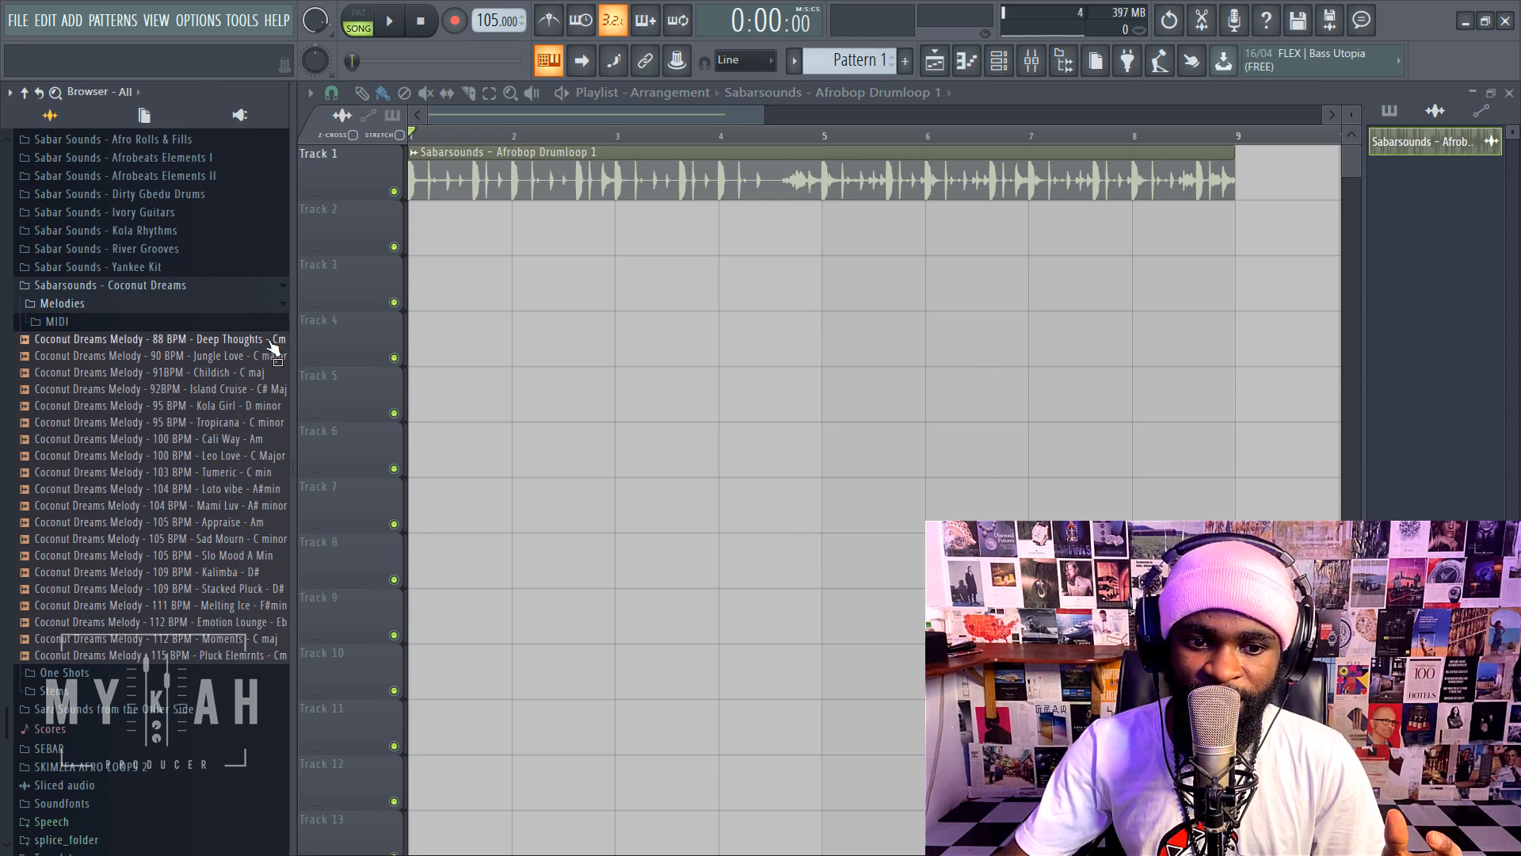
- Drop the 88 BPM Deep Thoughts Cm melody loop on Track 2 and audition it with the drums
{"action": "left_click_drag", "start_coordinate": [163, 339], "coordinate": [456, 285]}
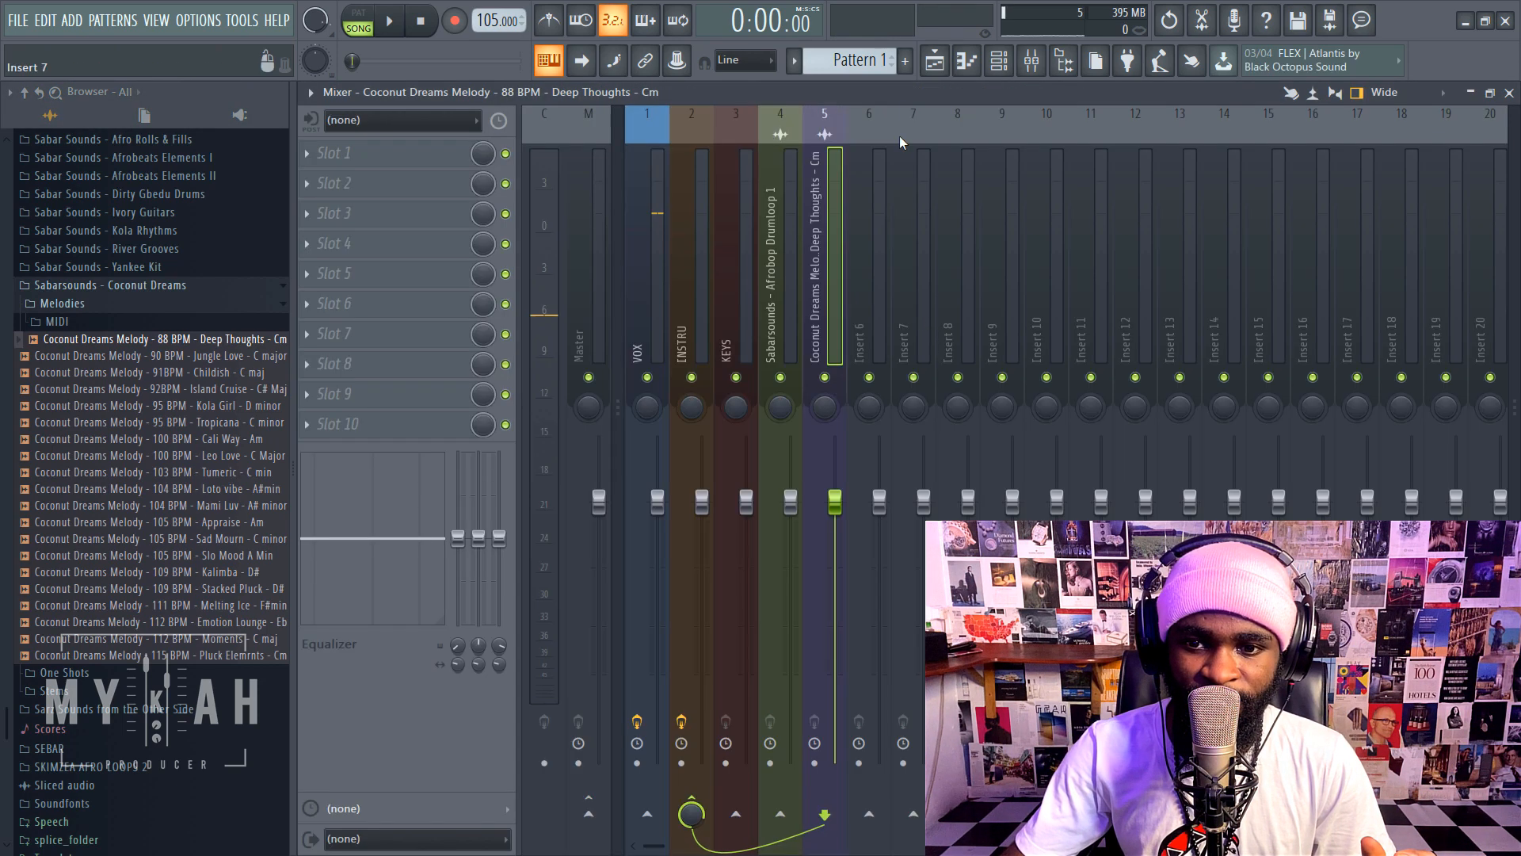
{"action": "left_click", "coordinate": [388, 19]}
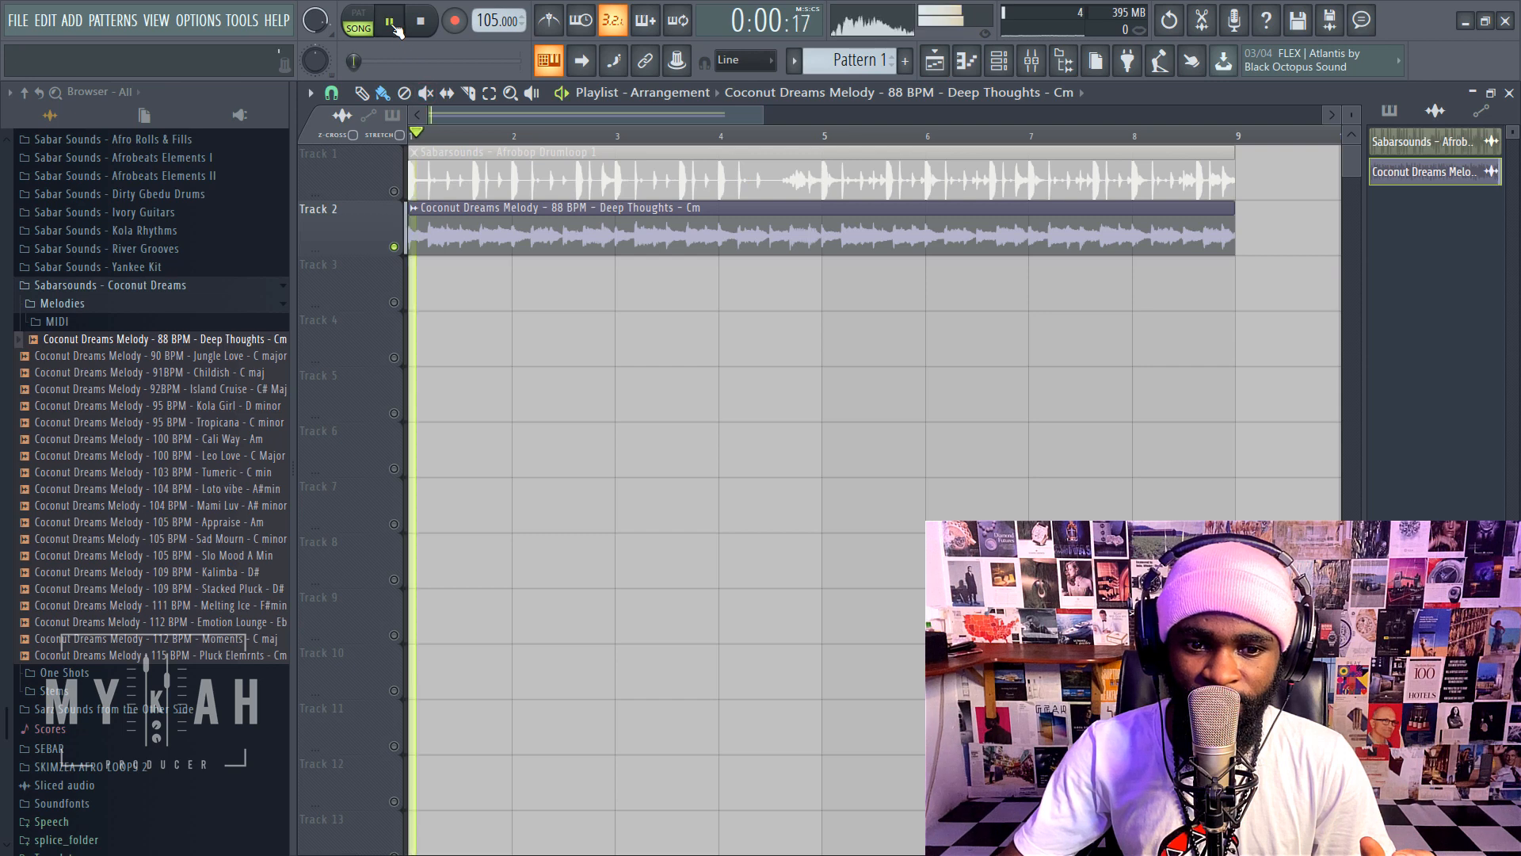
{"action": "left_click", "coordinate": [388, 19]}
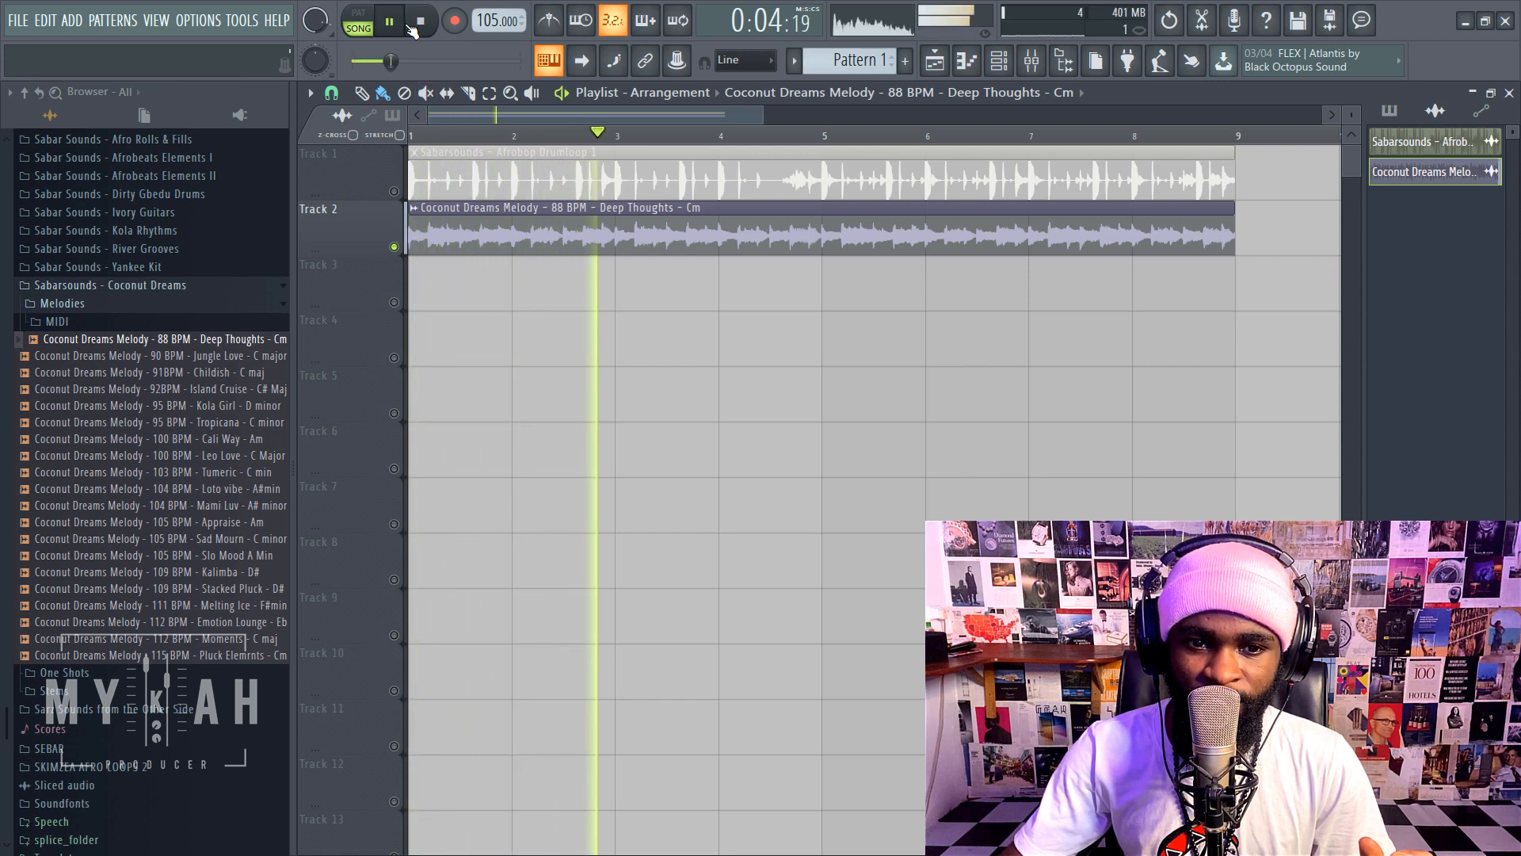
{"action": "left_click", "coordinate": [418, 19]}
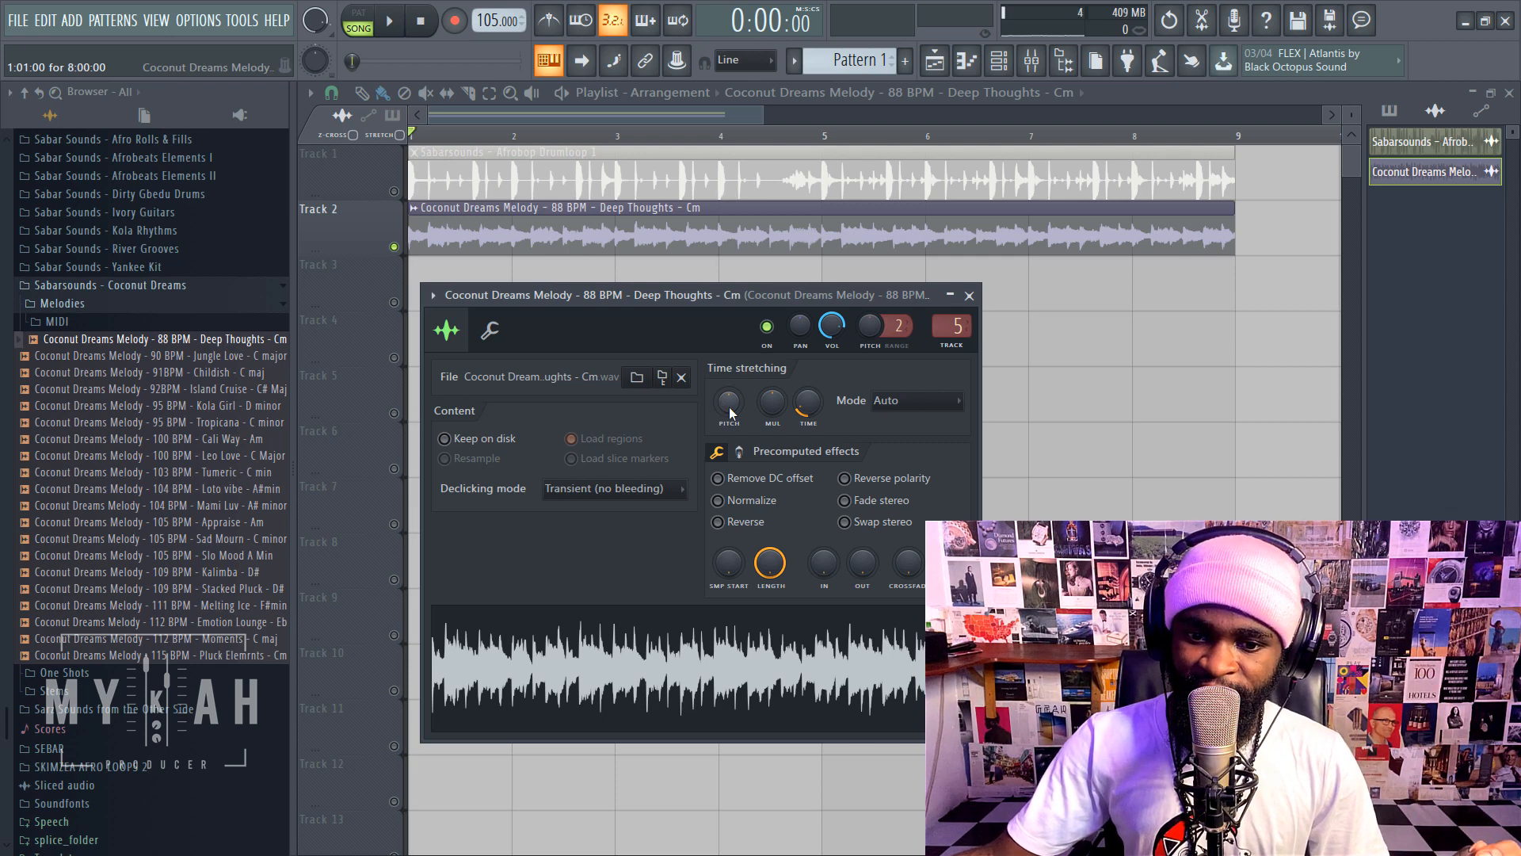
- Raise the melody's Time stretching Pitch by +400 cents and hear it with the drums
{"action": "left_click", "coordinate": [728, 406]}
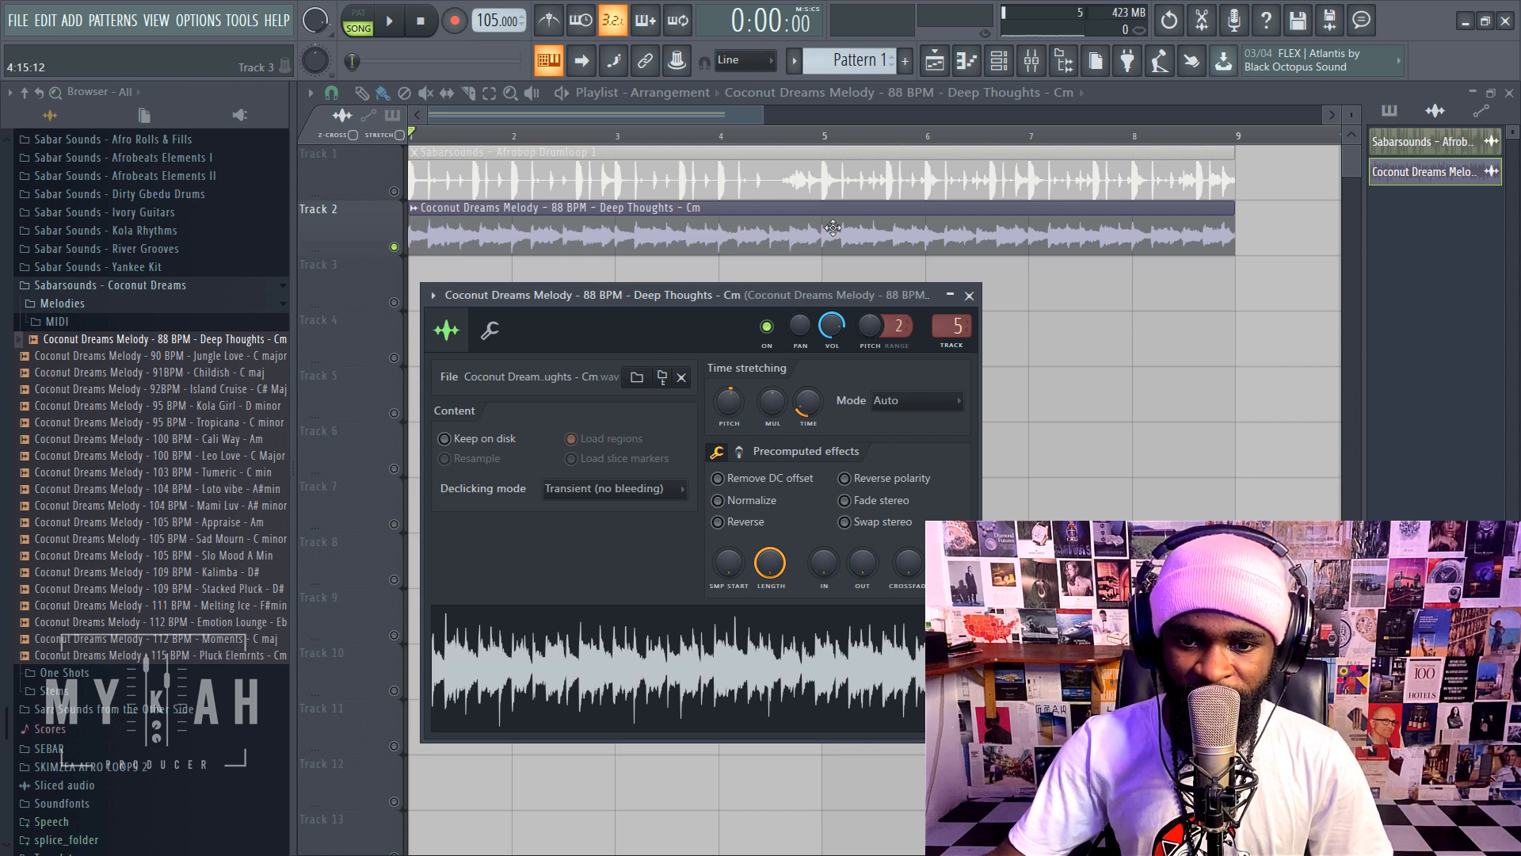
{"action": "mouse_move", "coordinate": [735, 371]}
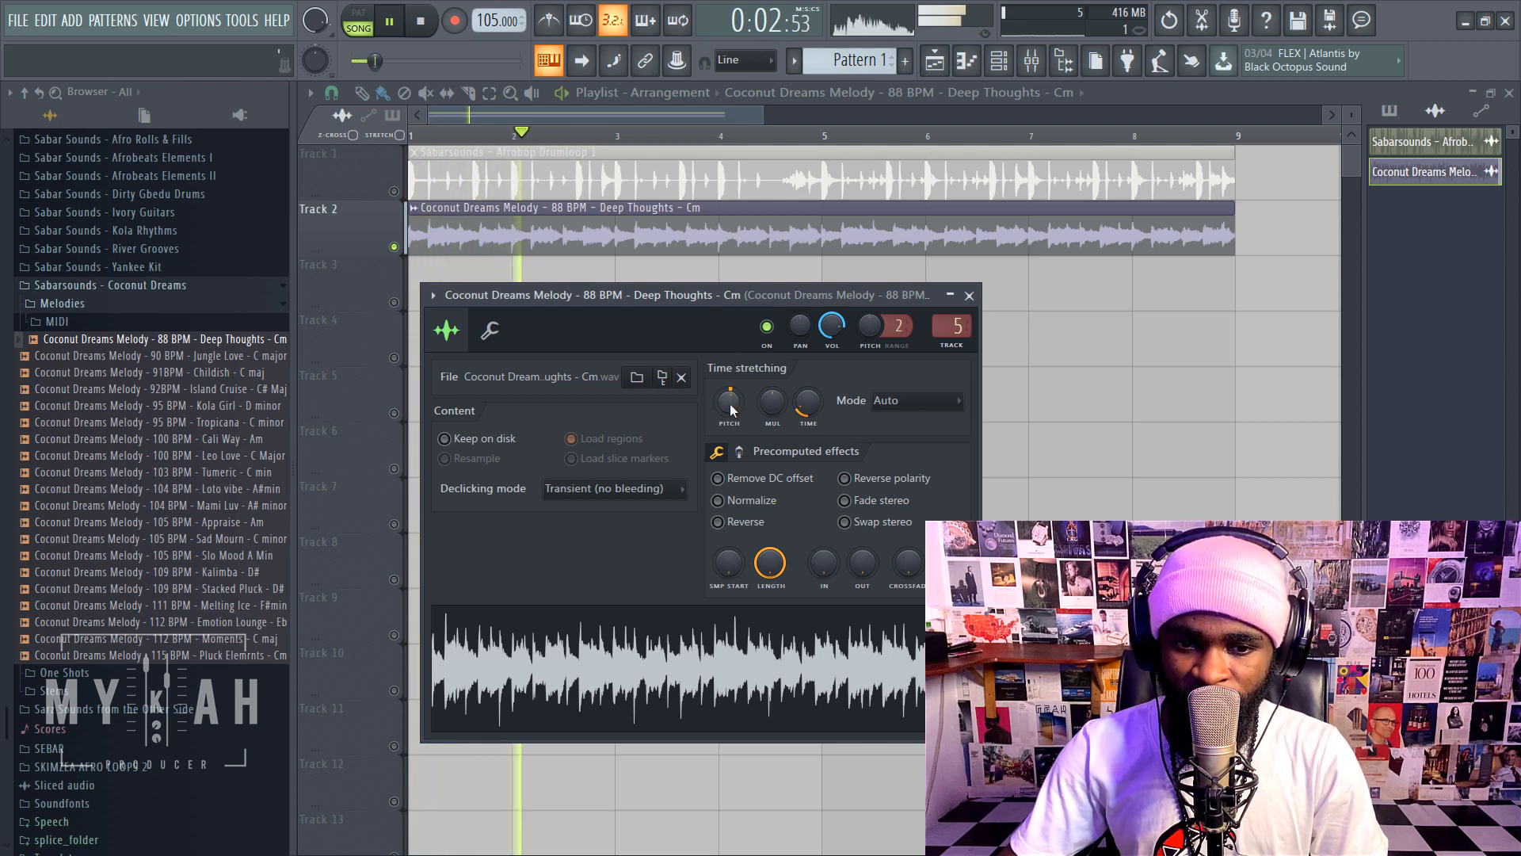
{"action": "left_click", "coordinate": [419, 19]}
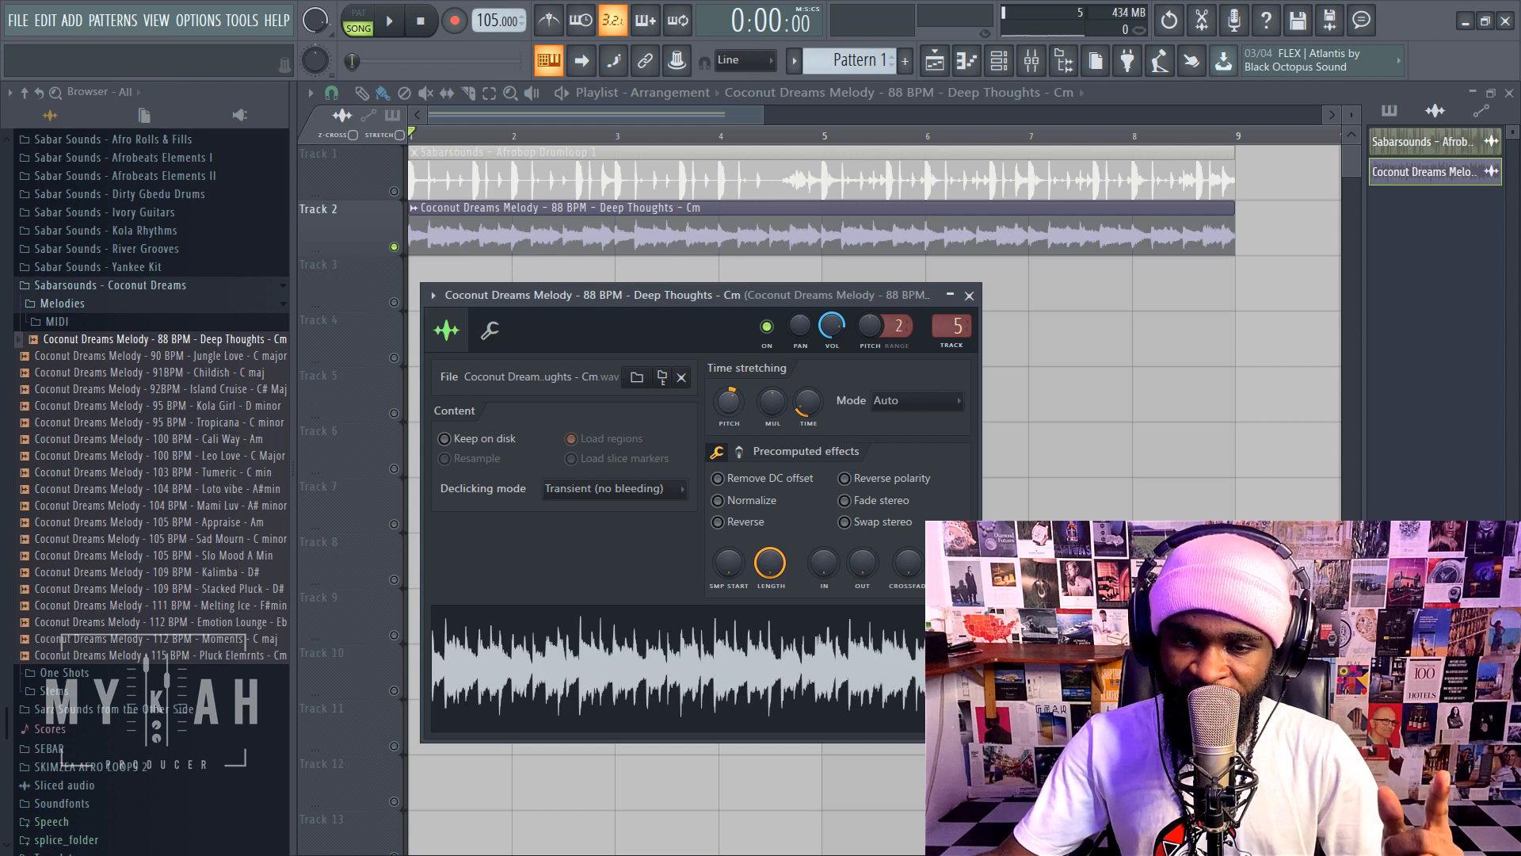
{"action": "left_click", "coordinate": [387, 19]}
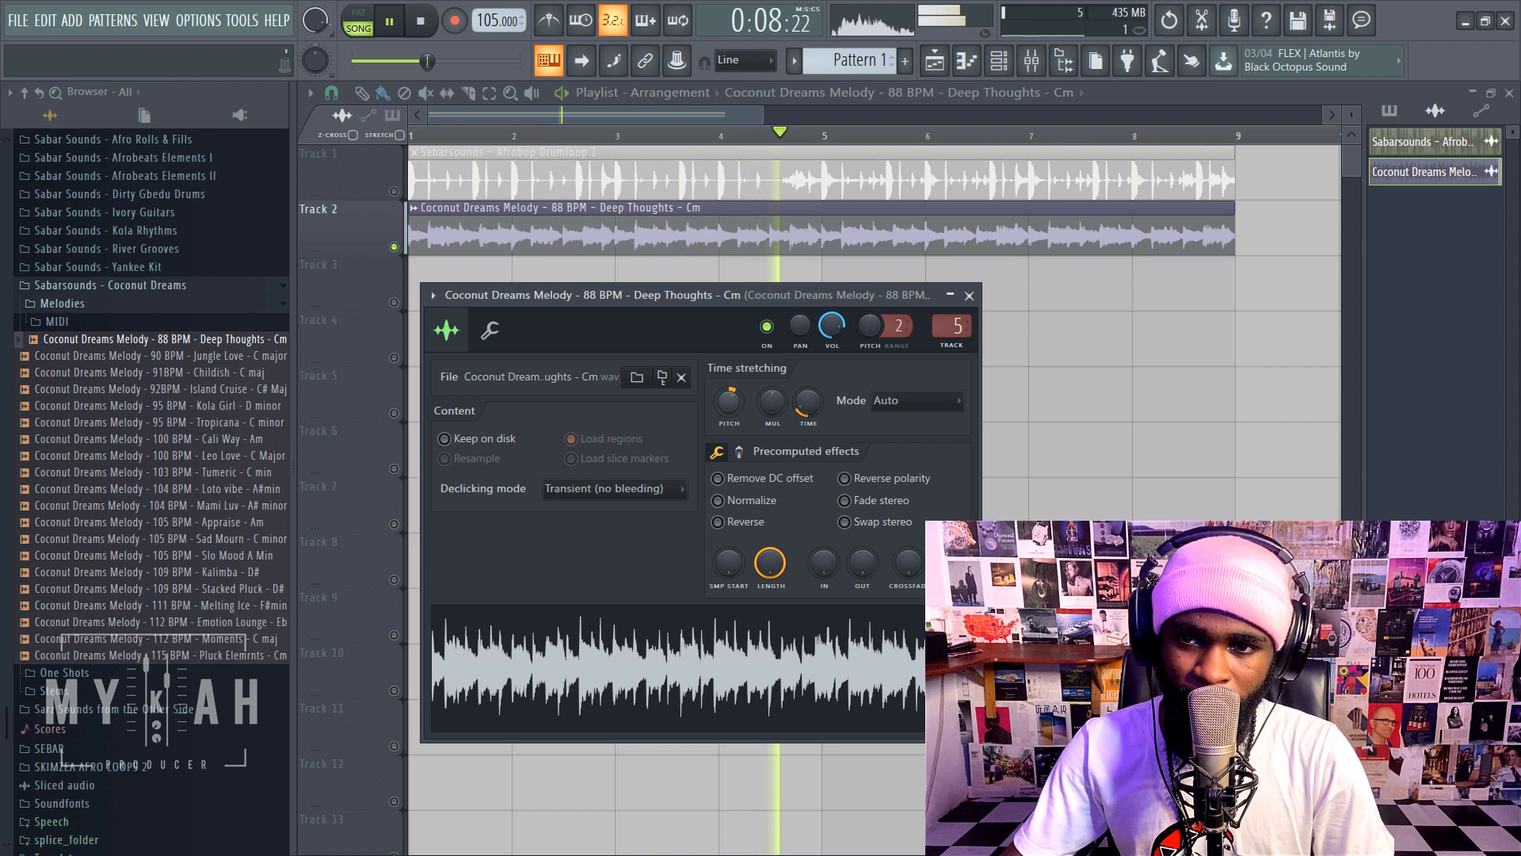
{"action": "left_click", "coordinate": [418, 19]}
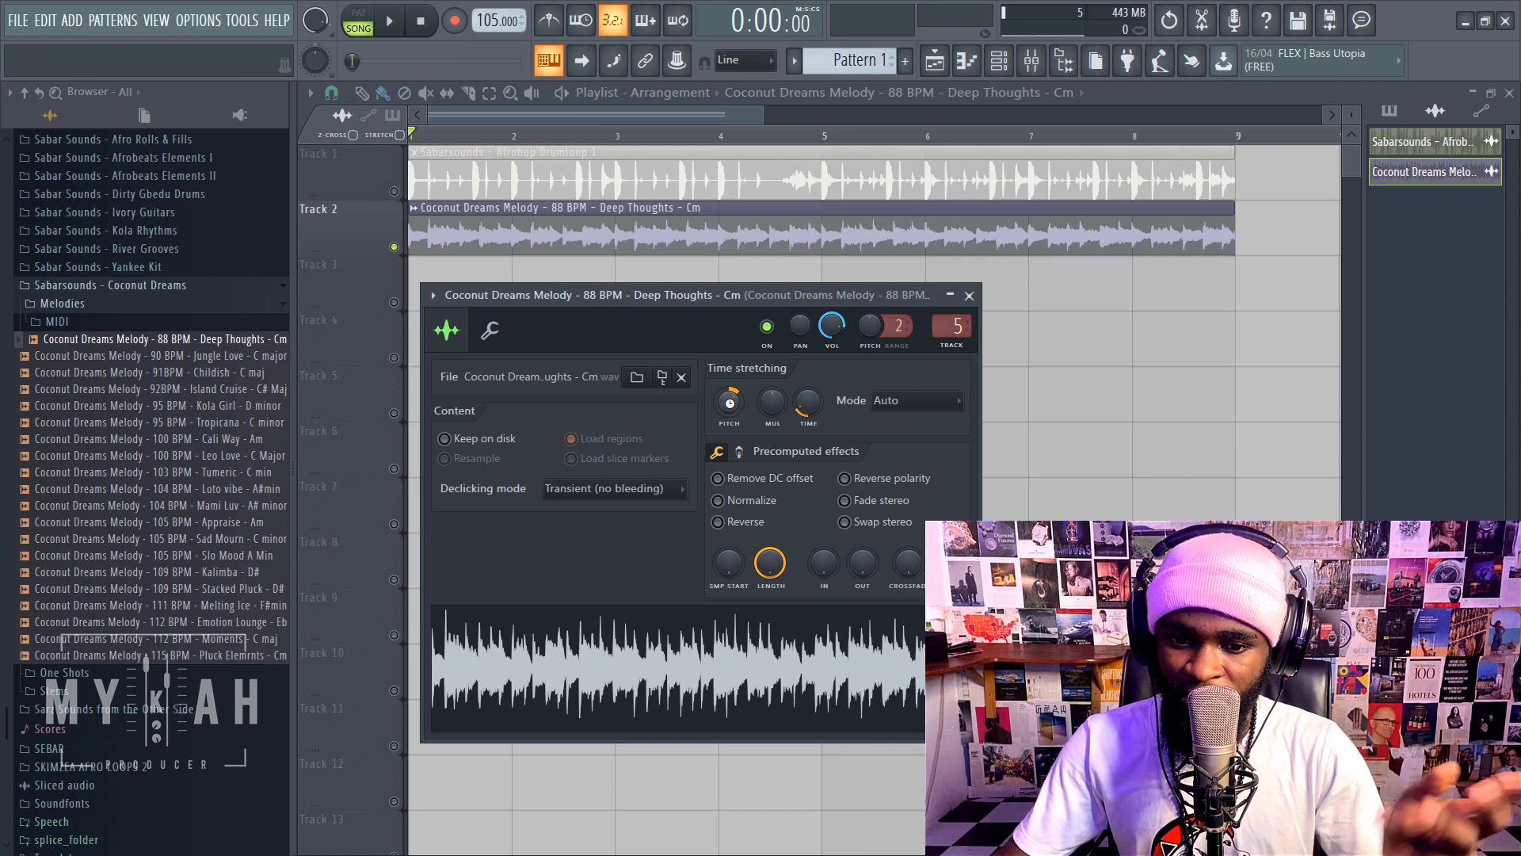
- Play back again, then reopen the melody's sample settings from the Channel rack
{"action": "left_click", "coordinate": [387, 19]}
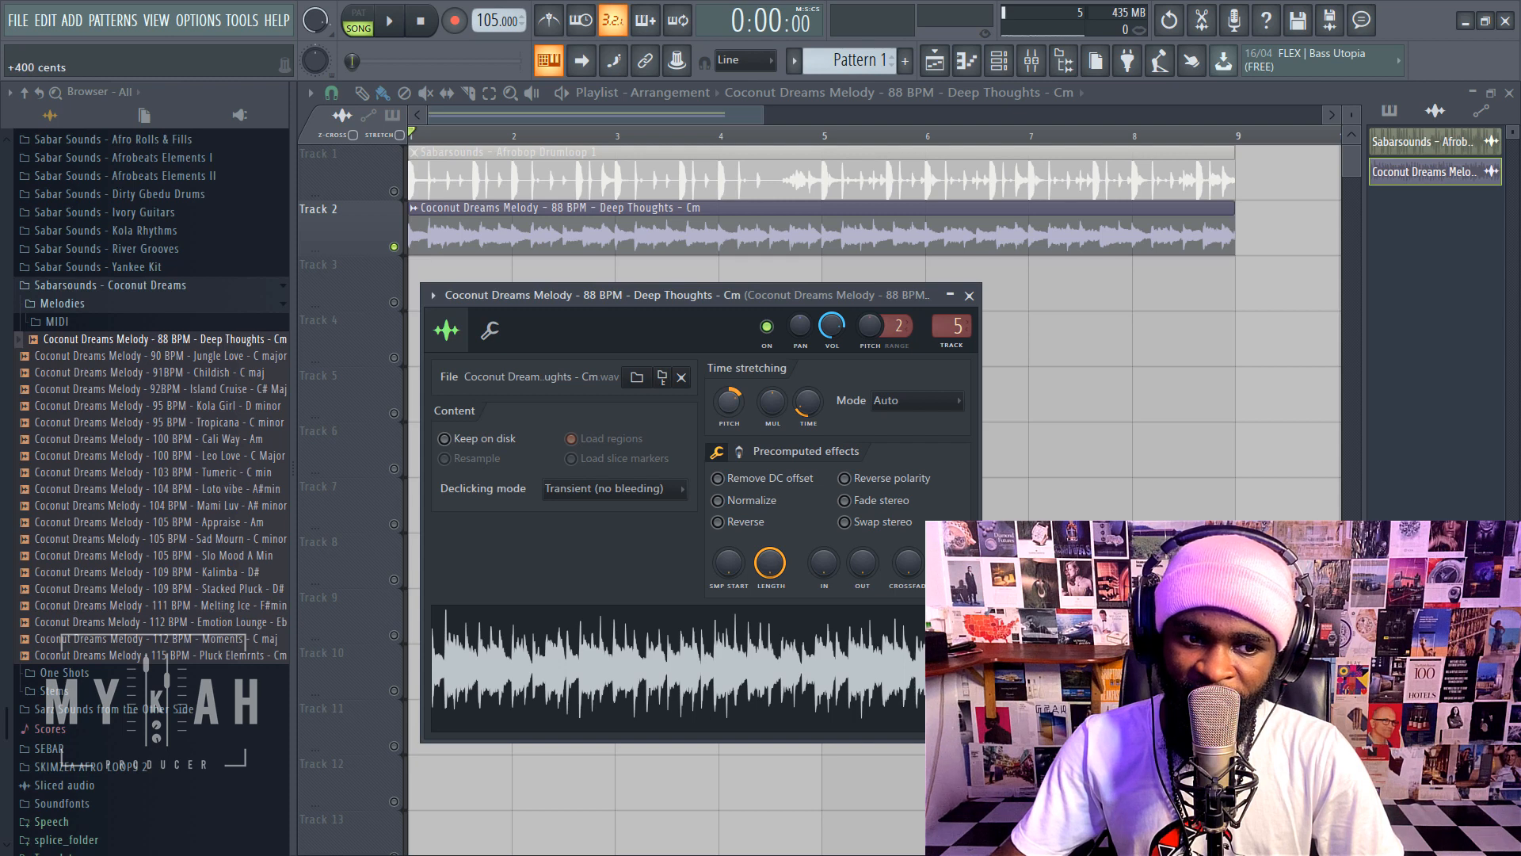
{"action": "left_click", "coordinate": [387, 19]}
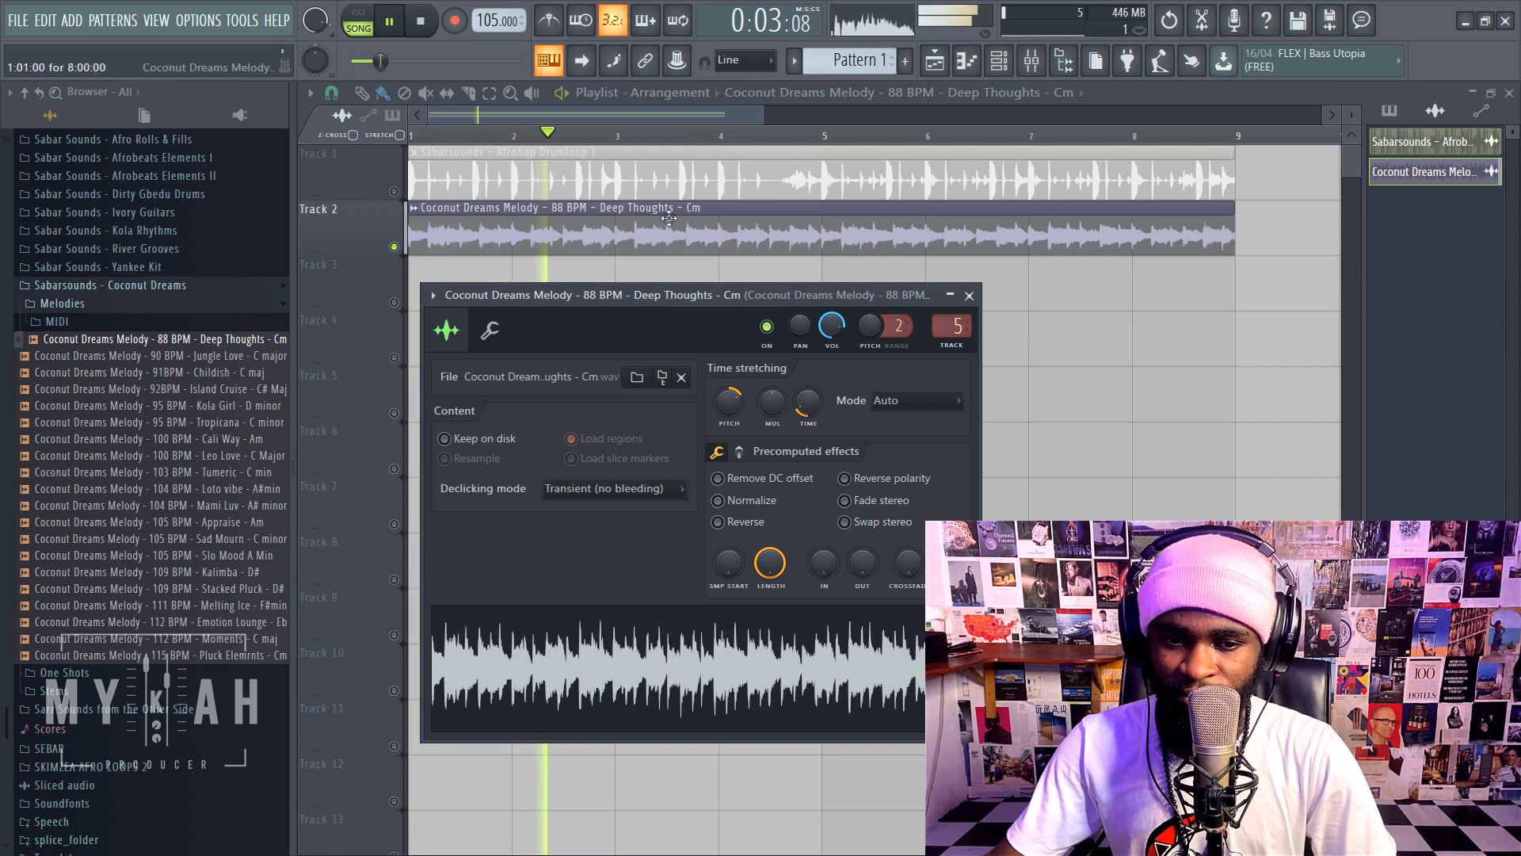
{"action": "left_click", "coordinate": [967, 295]}
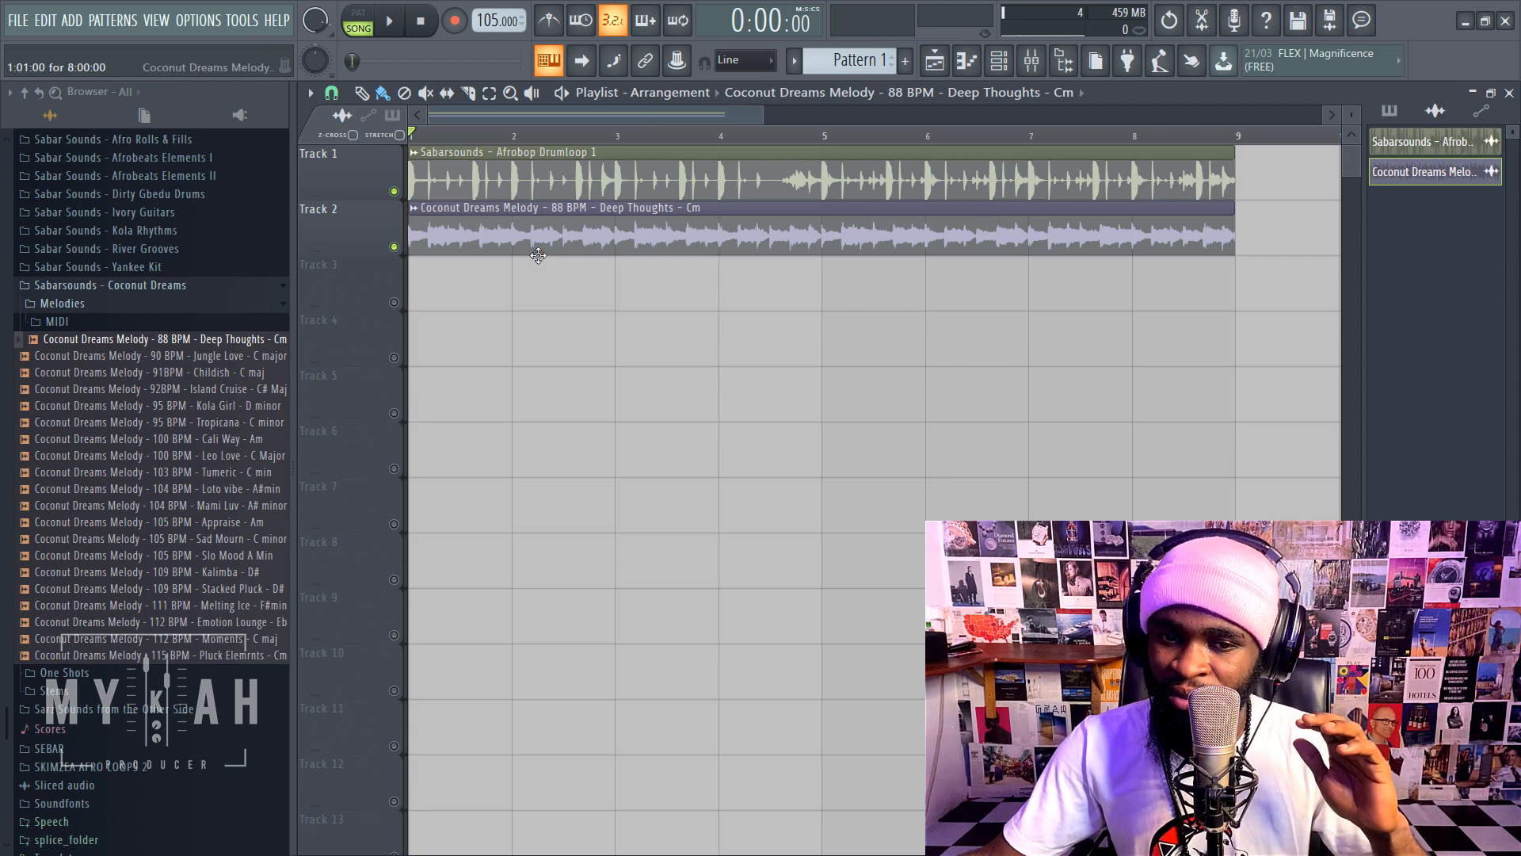
{"action": "left_click", "coordinate": [998, 60]}
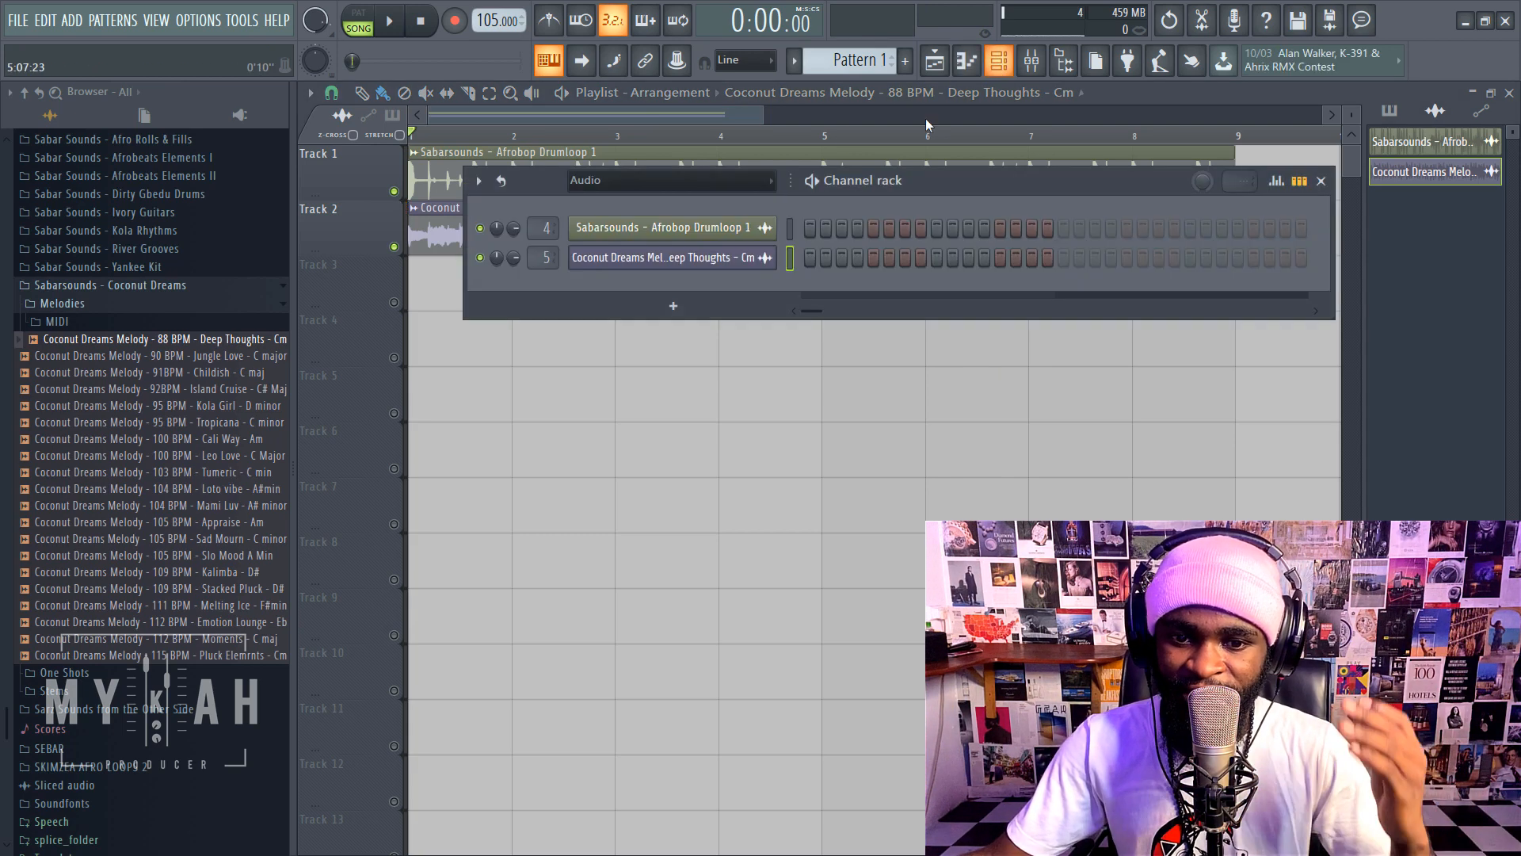
{"action": "left_click", "coordinate": [668, 181]}
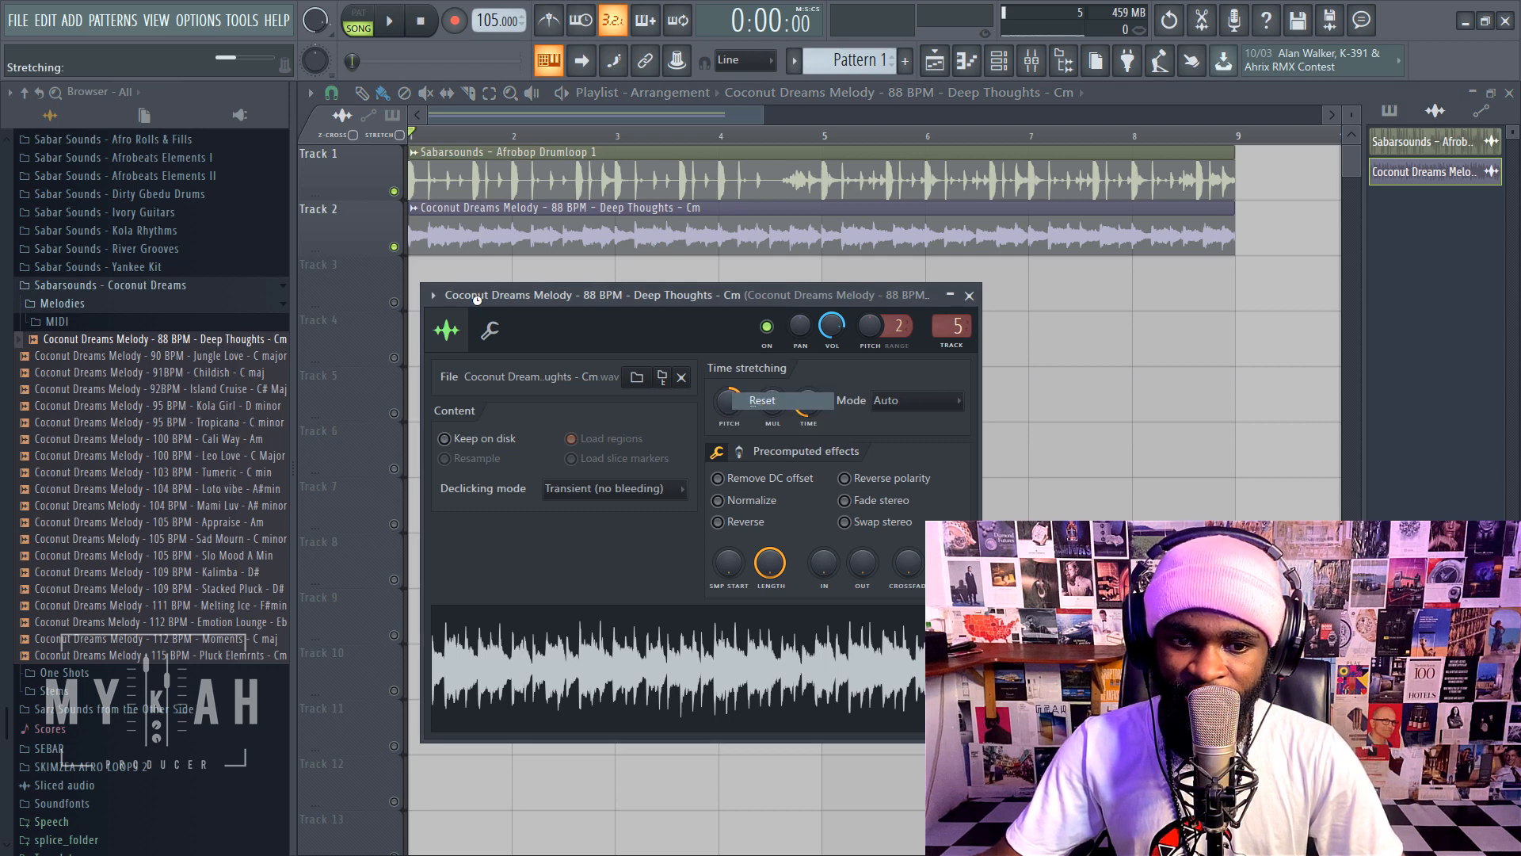
- Pitch the melody down to -300 cents and check it against the drums
{"action": "left_click", "coordinate": [388, 20]}
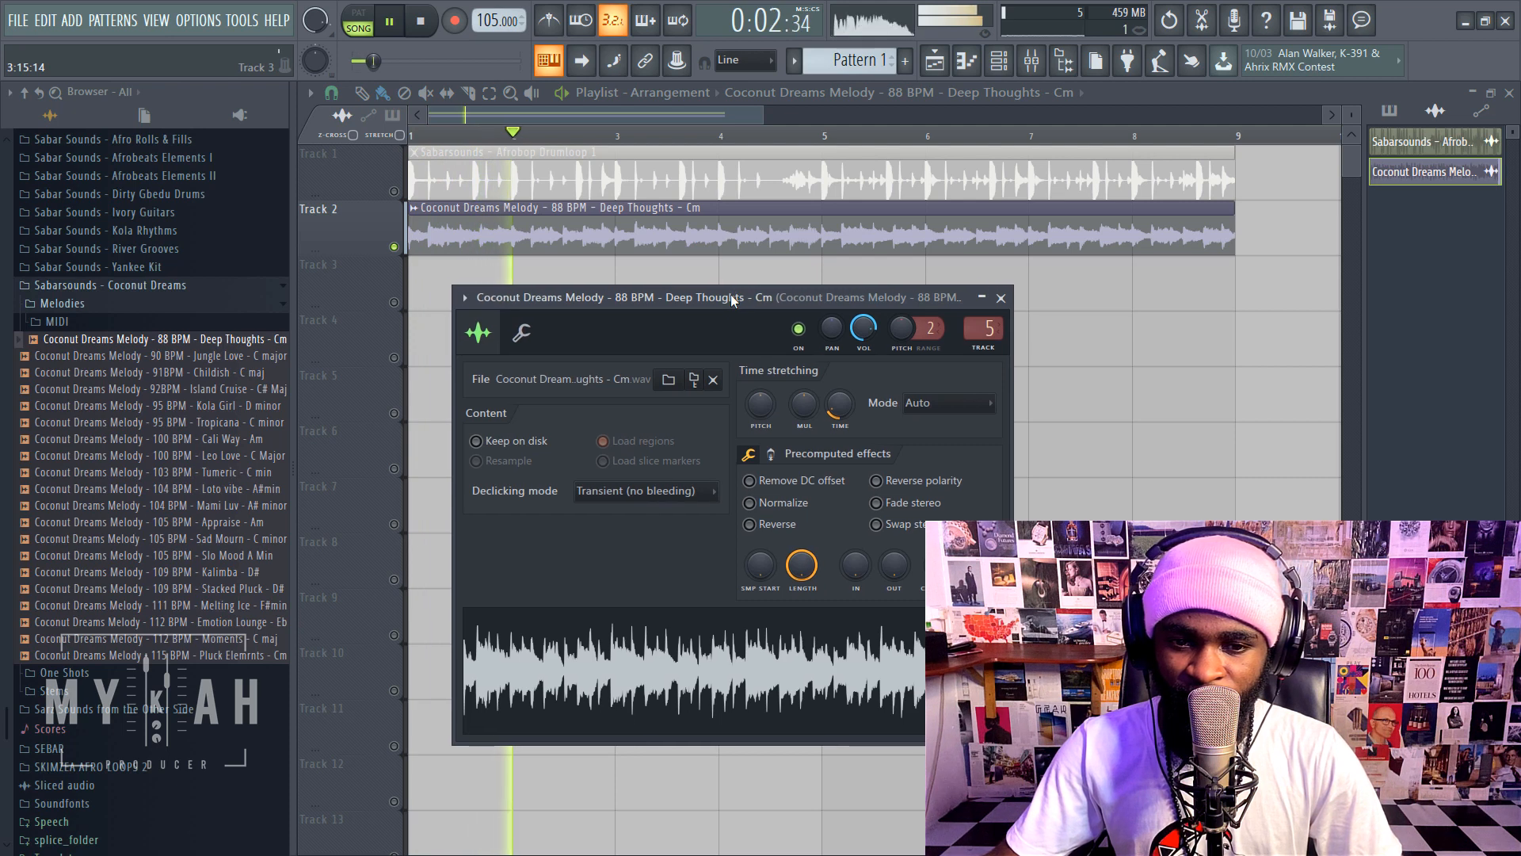
{"action": "left_click", "coordinate": [419, 19]}
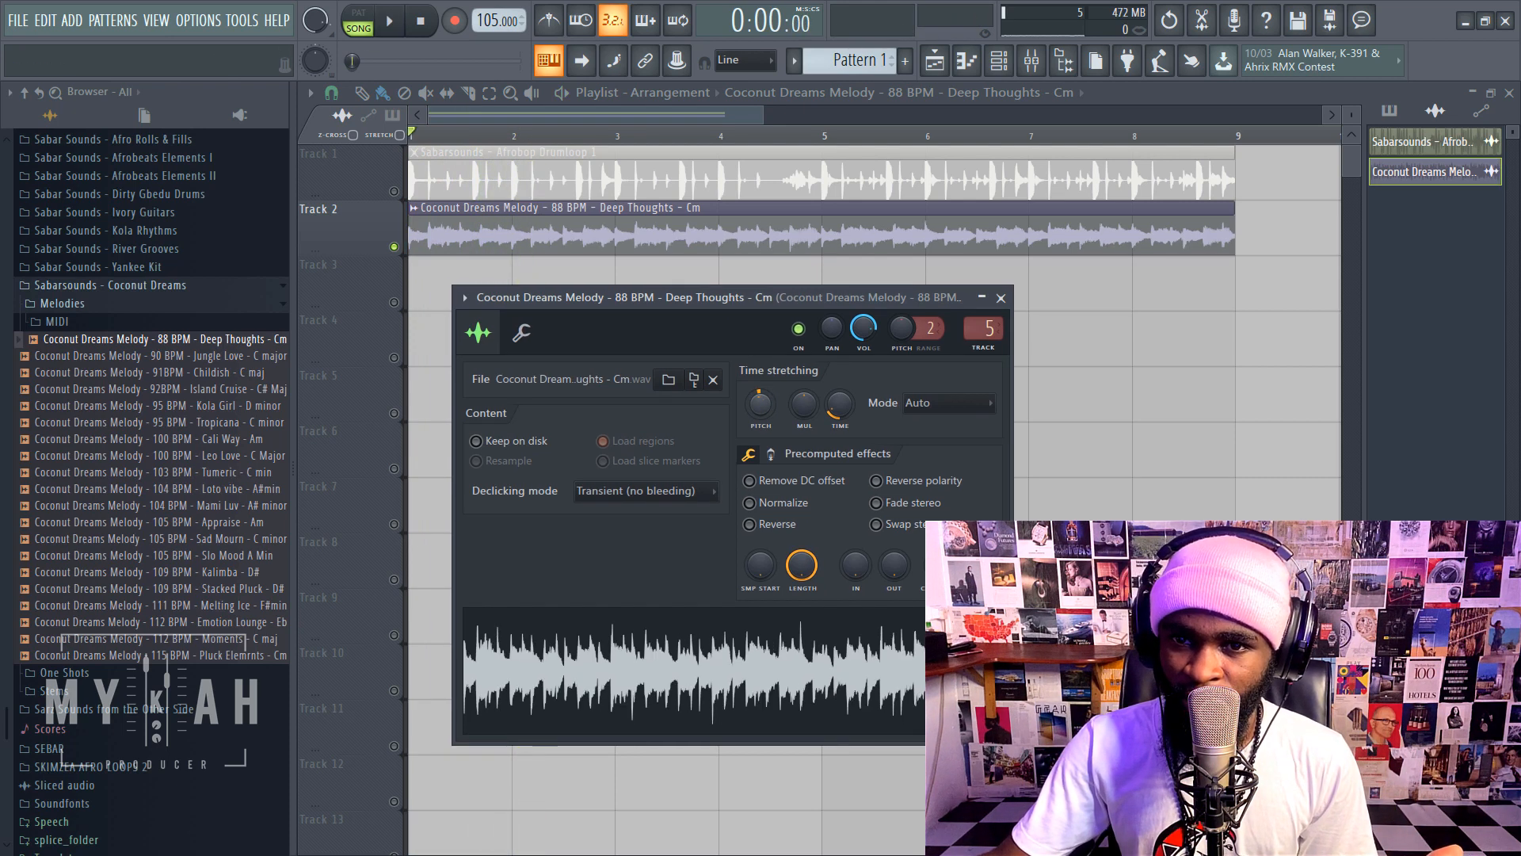
{"action": "left_click", "coordinate": [390, 19]}
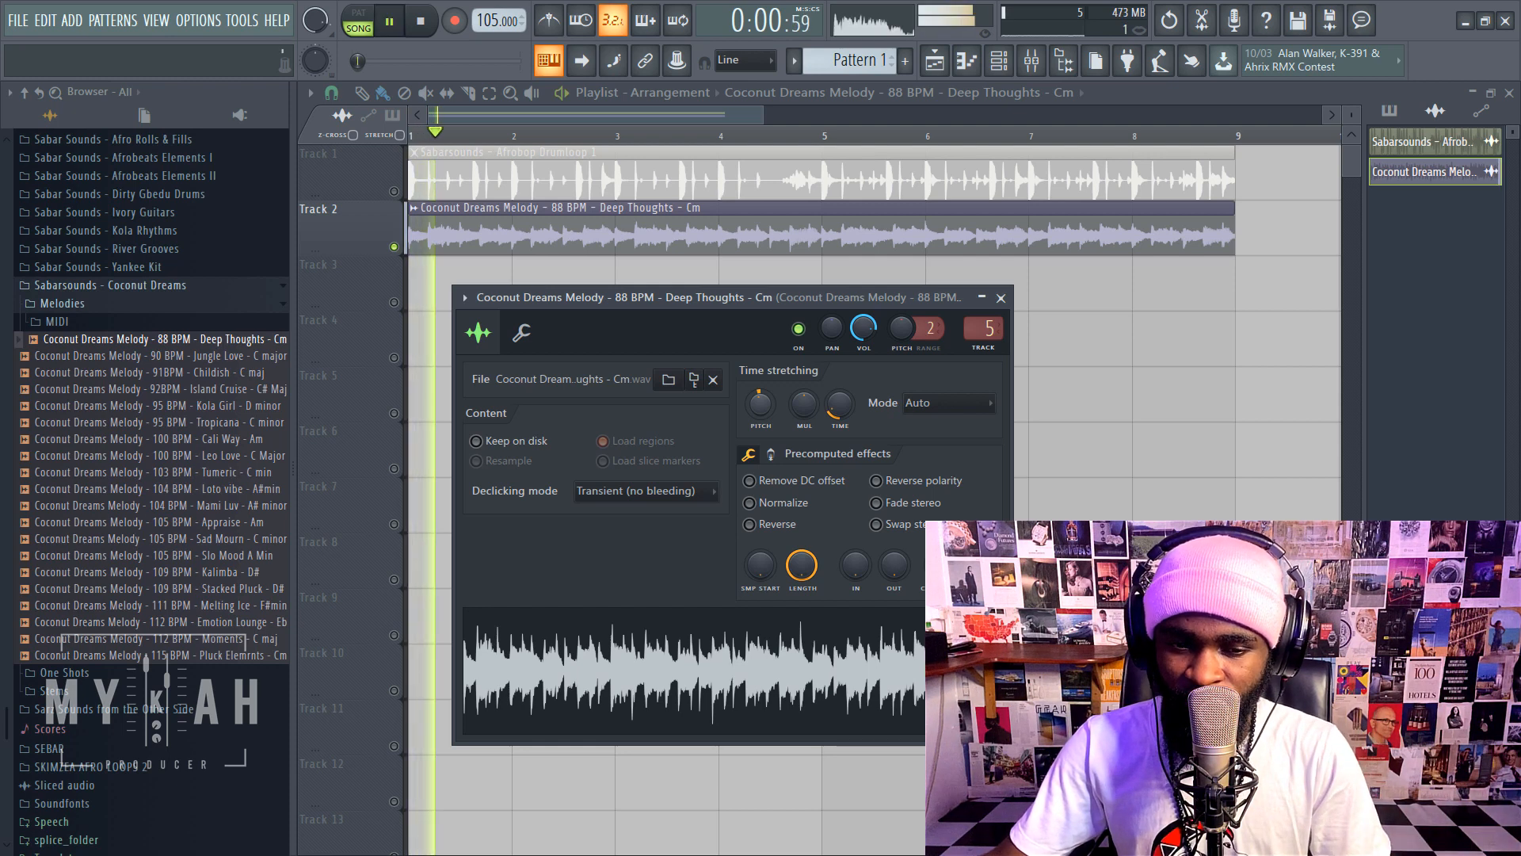
{"action": "left_click", "coordinate": [418, 19]}
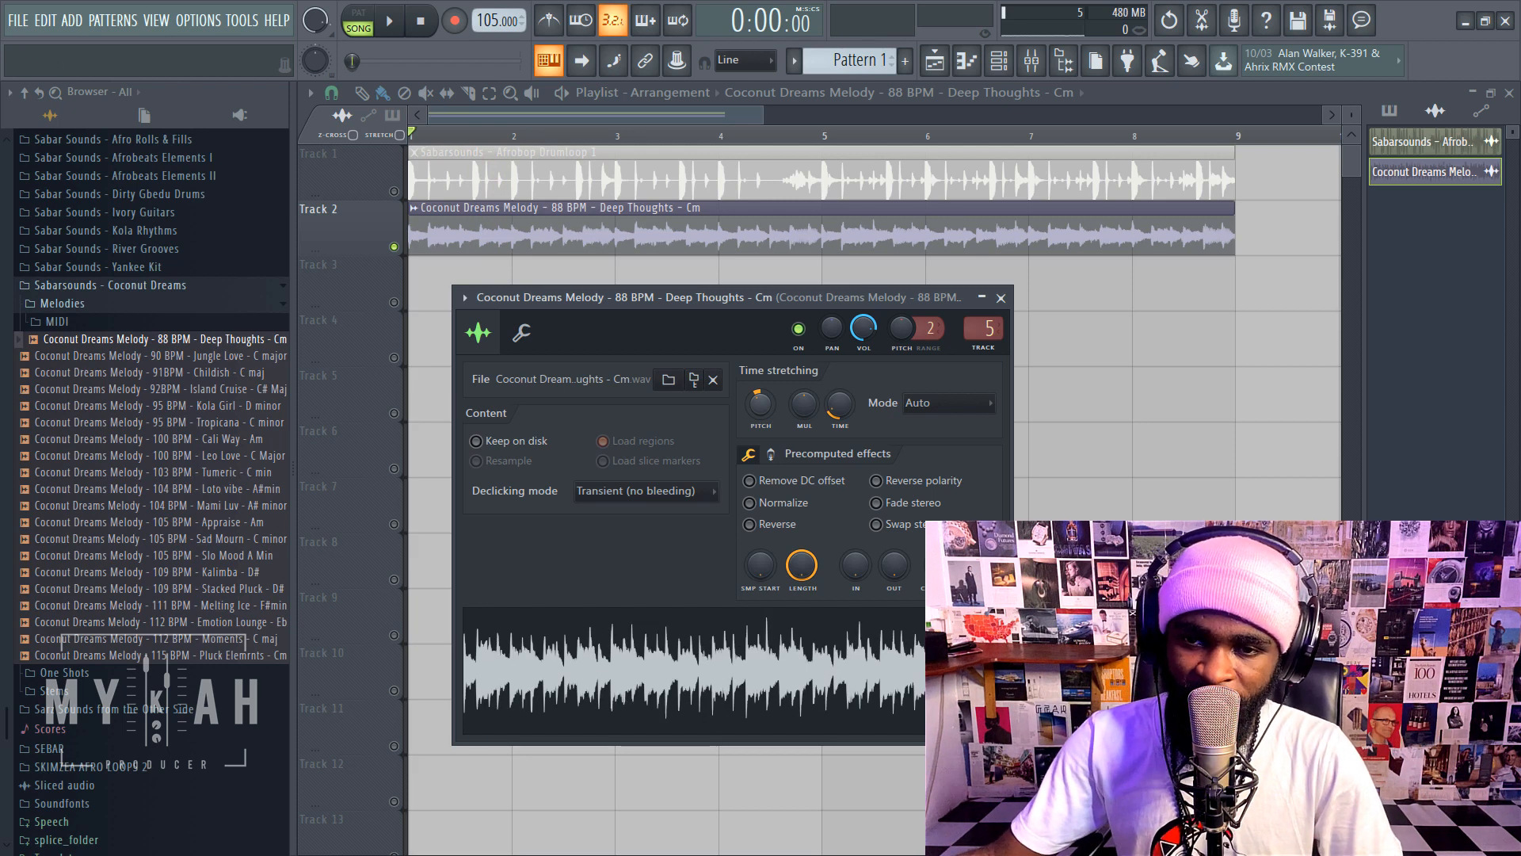
- Audition drums and retuned melody together, then inspect the Pitch knob's value
{"action": "left_click", "coordinate": [386, 19]}
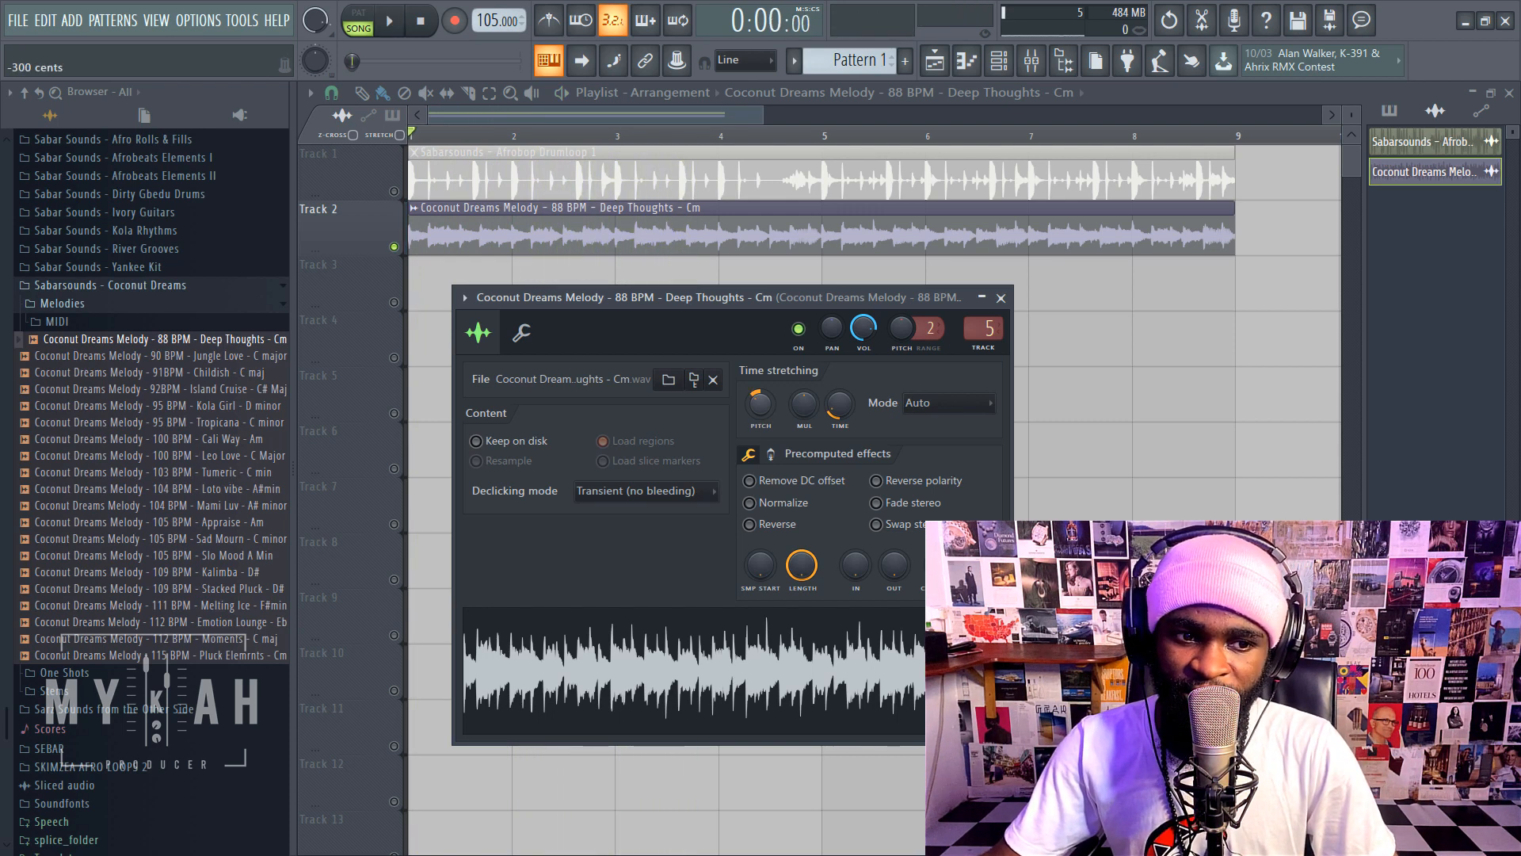
{"action": "left_click", "coordinate": [387, 20]}
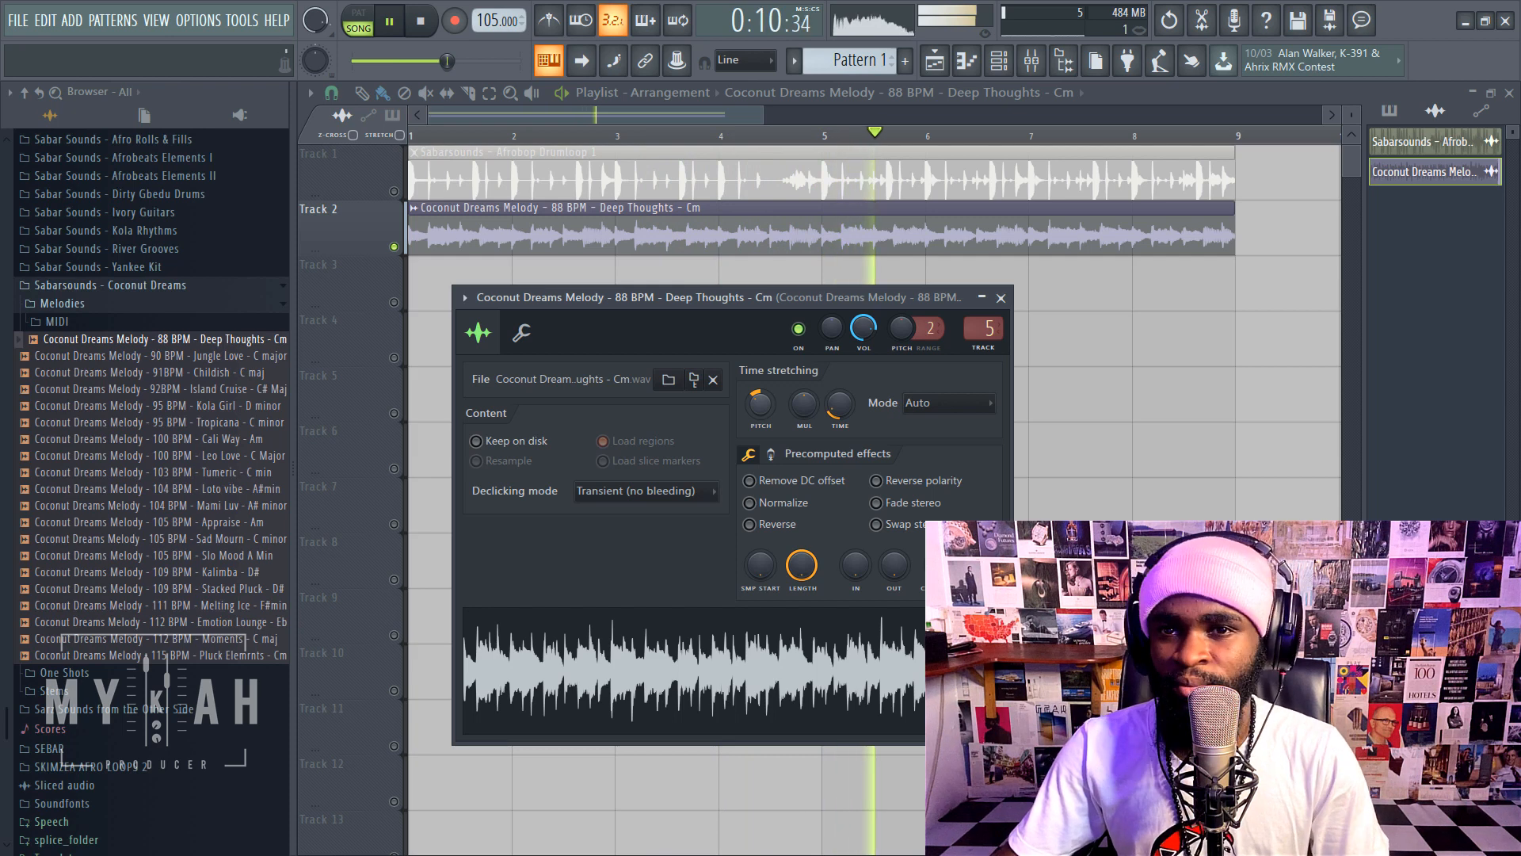
{"action": "left_click", "coordinate": [420, 20]}
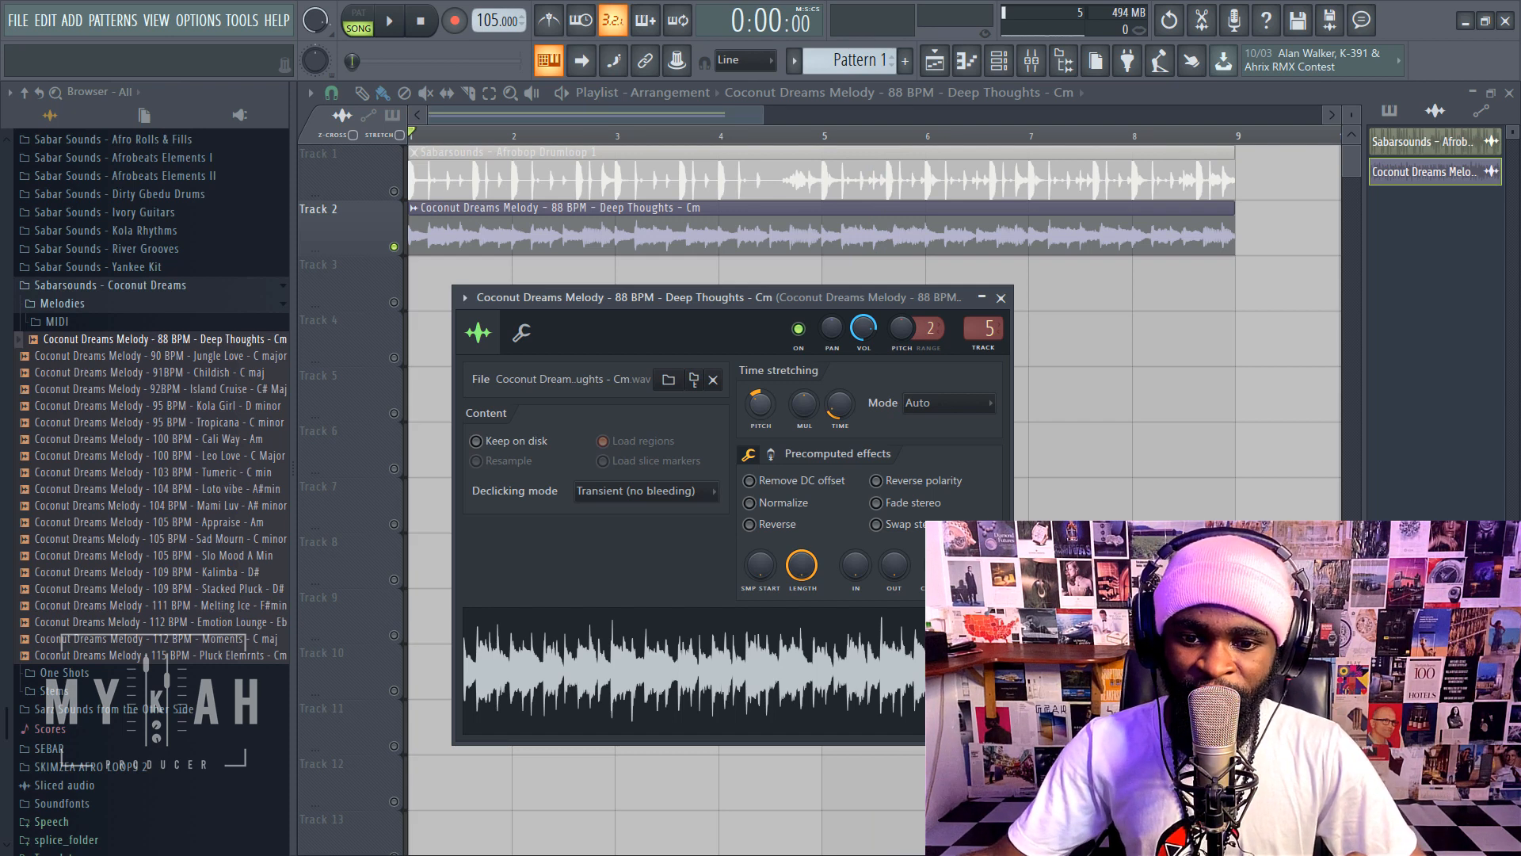
{"action": "right_click", "coordinate": [759, 402]}
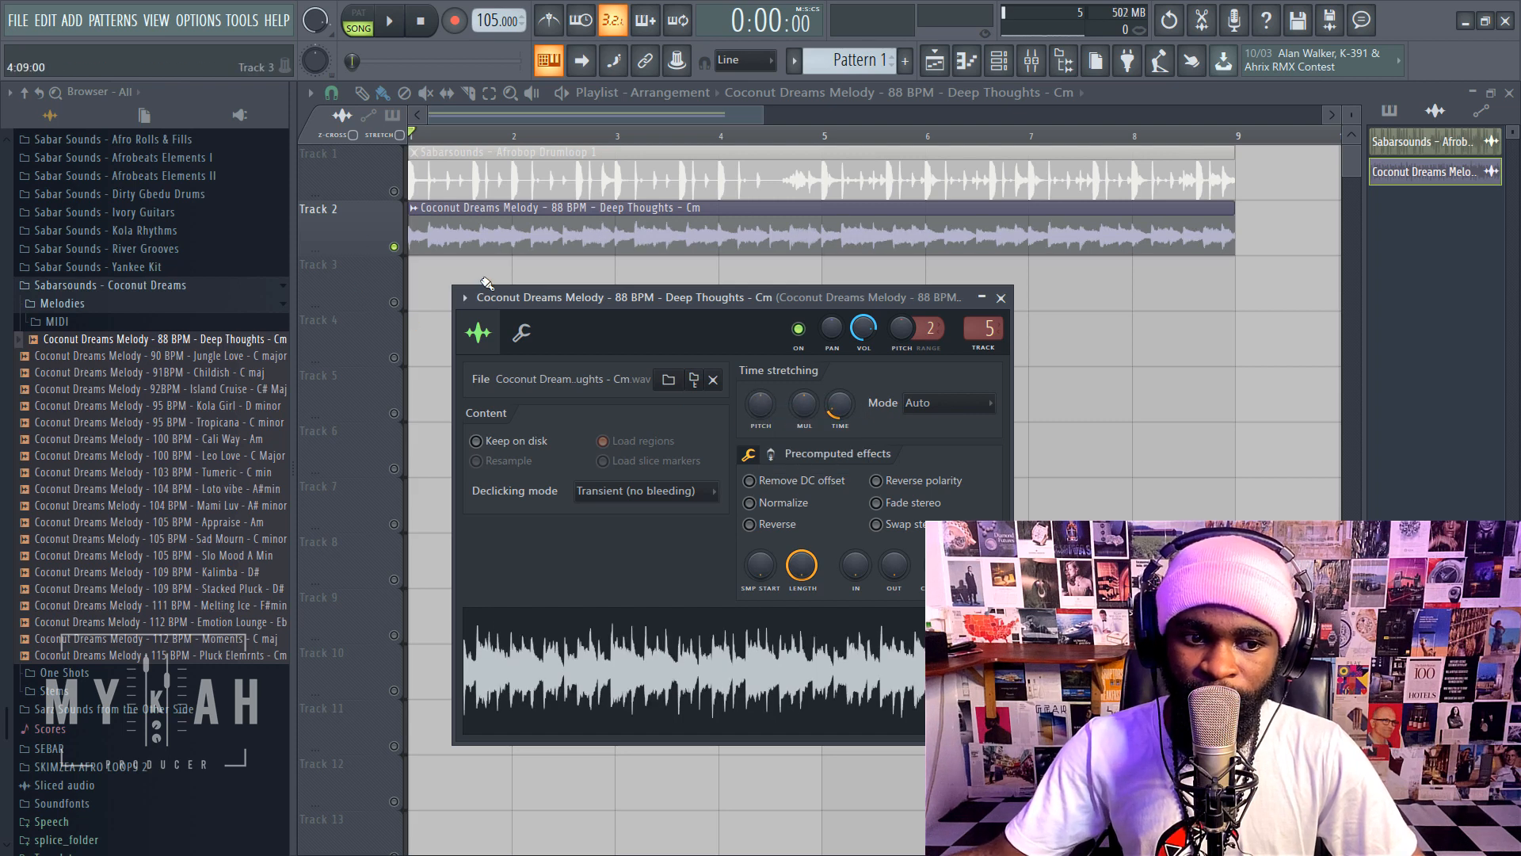
- Preview 6 Guitar Fill F Major, place it on Track 3 and open its sample settings
{"action": "scroll", "scroll_direction": "up", "scroll_amount": 3}
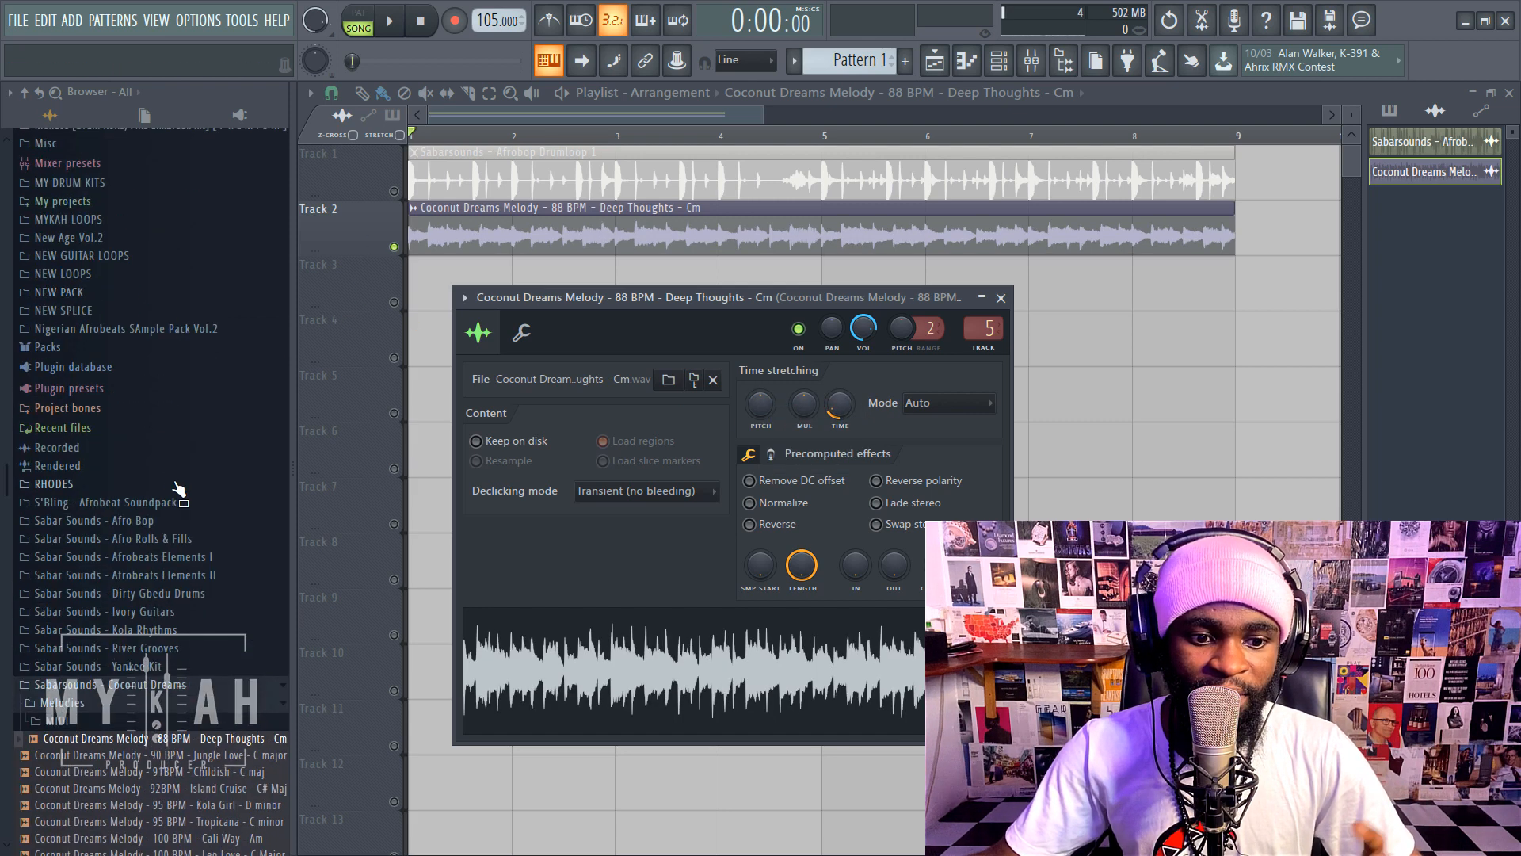
{"action": "scroll", "scroll_direction": "up", "scroll_amount": 3}
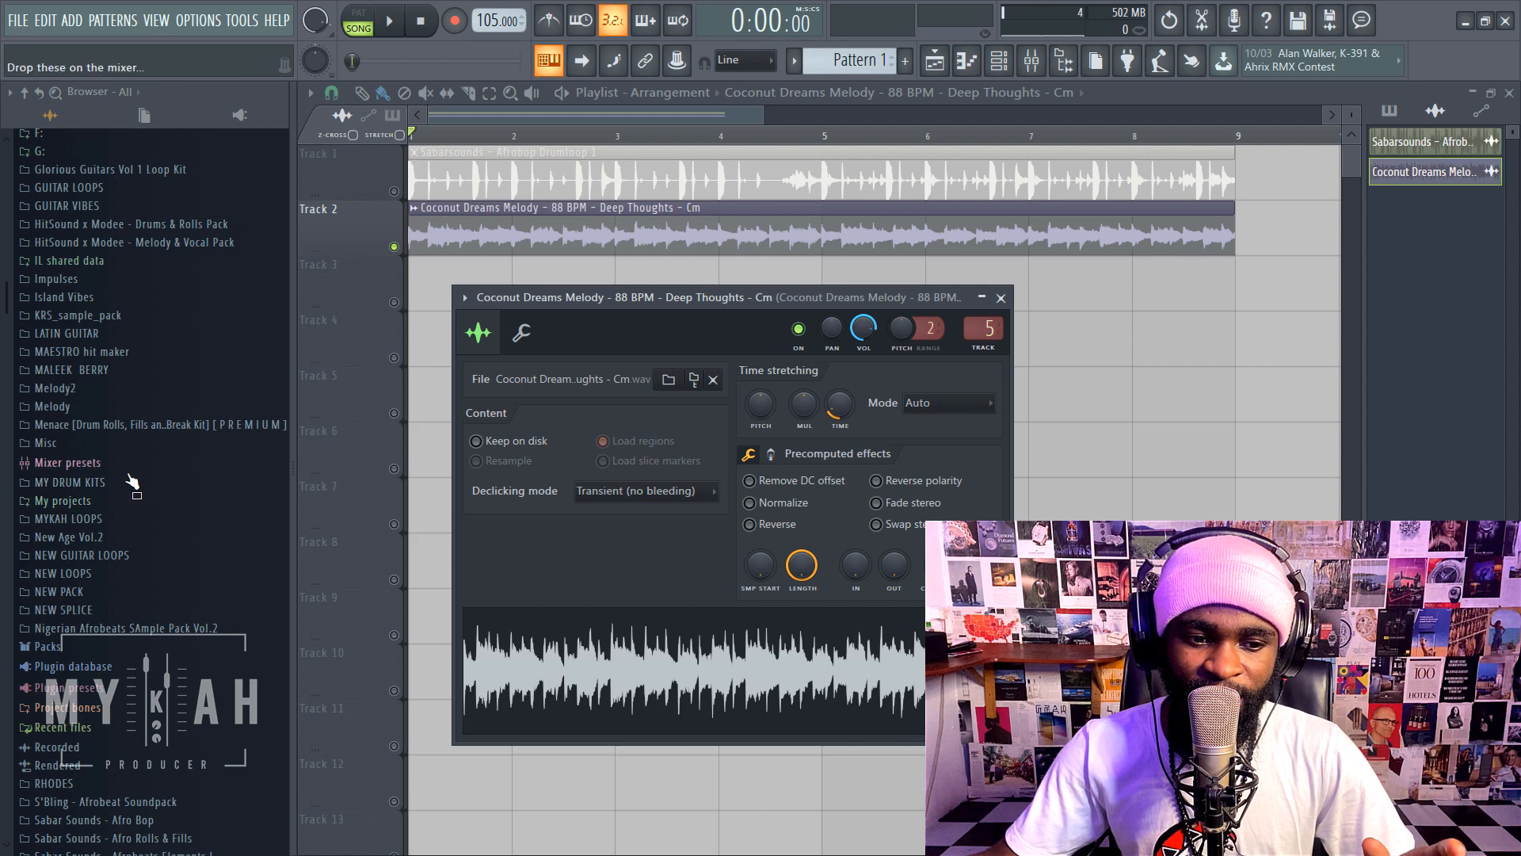
{"action": "mouse_move", "coordinate": [84, 417]}
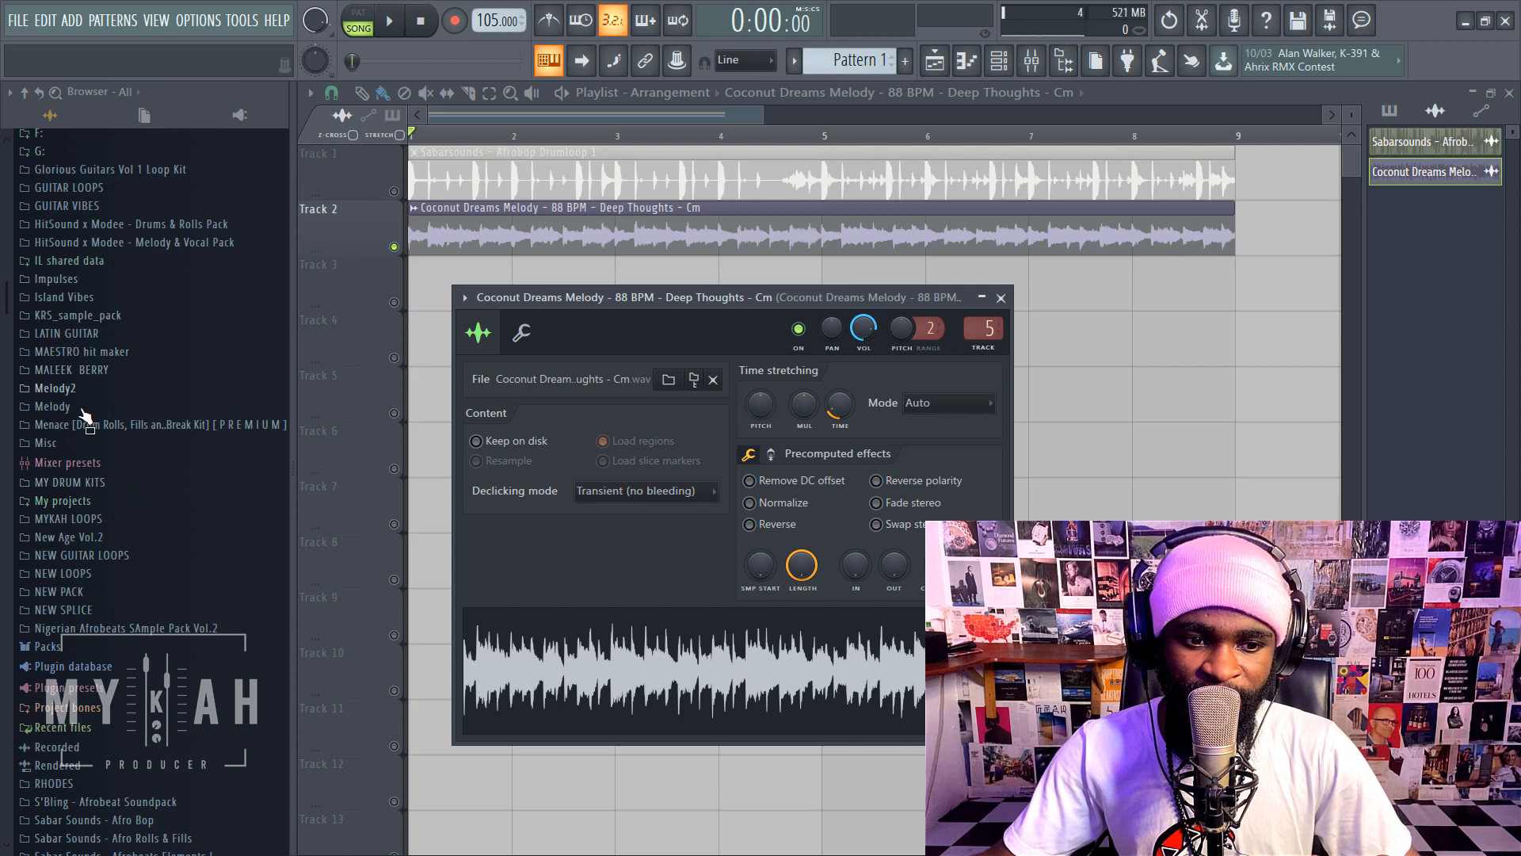
{"action": "scroll", "scroll_direction": "down", "scroll_amount": 3}
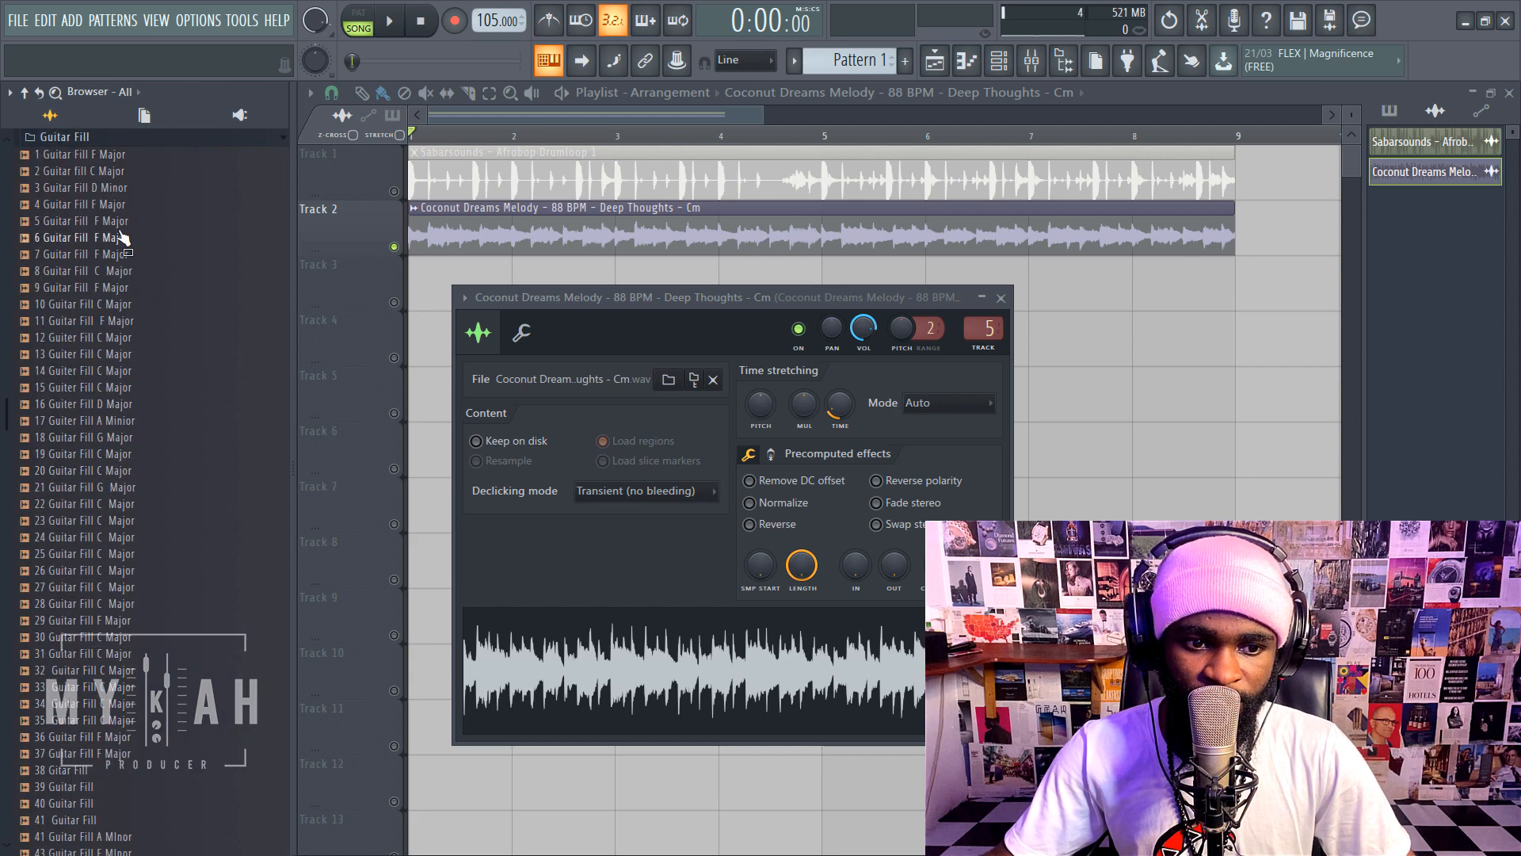
{"action": "left_click", "coordinate": [87, 237]}
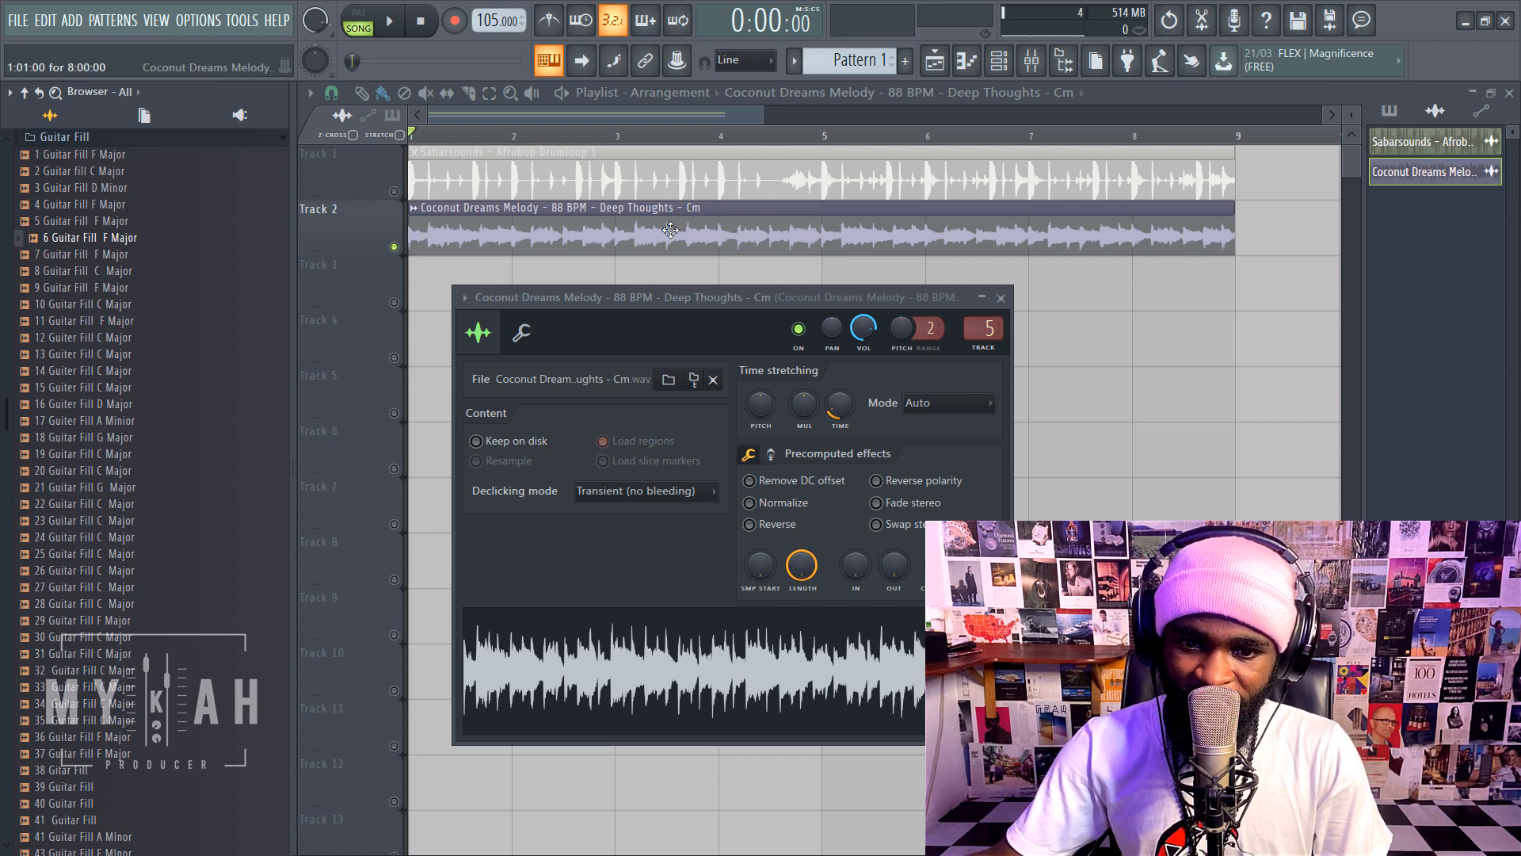
{"action": "mouse_move", "coordinate": [725, 243]}
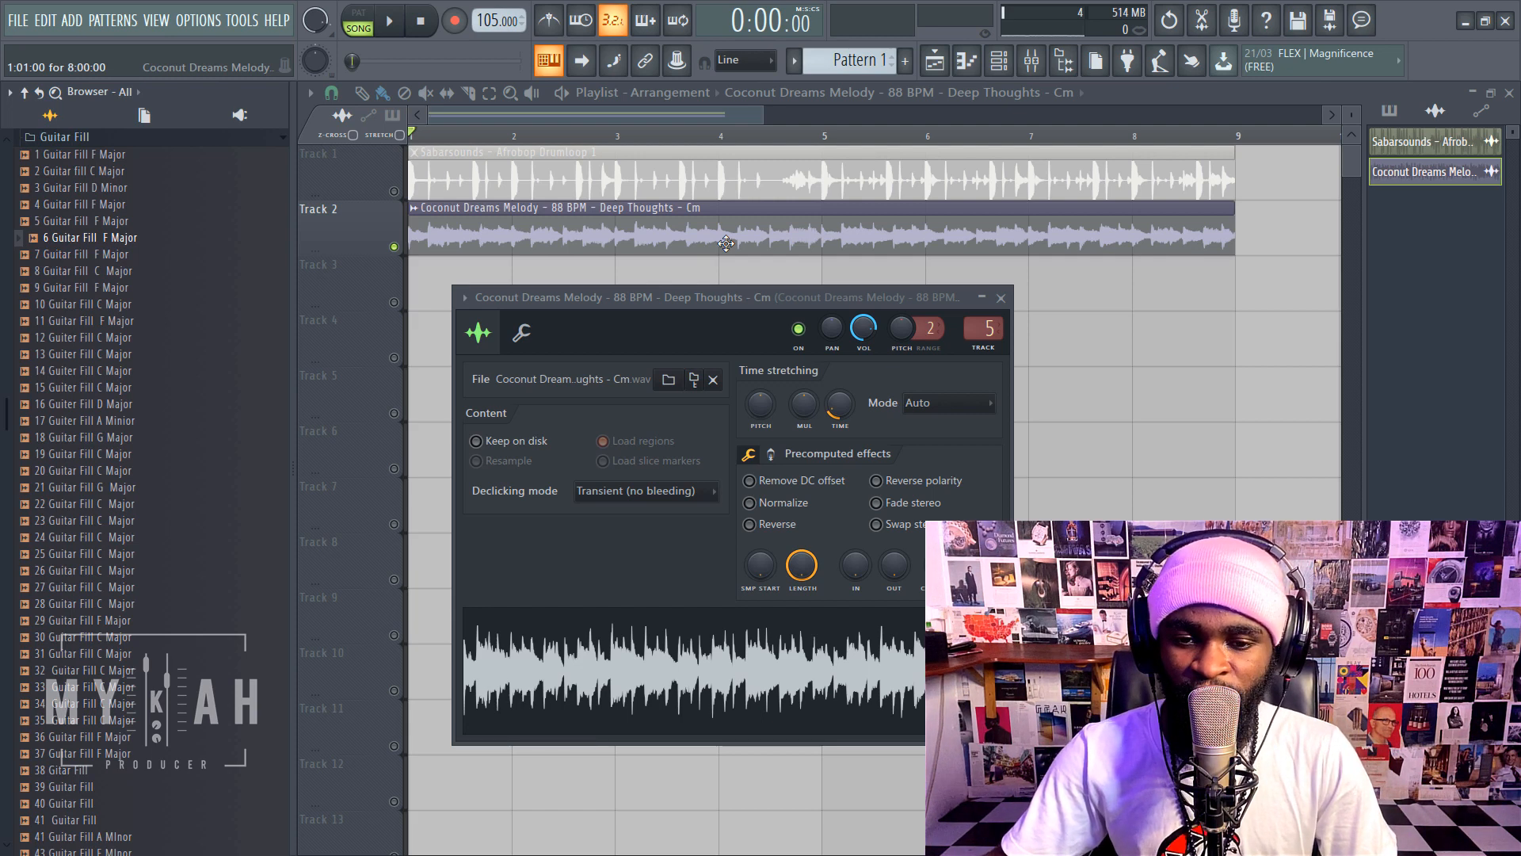
{"action": "mouse_move", "coordinate": [664, 224]}
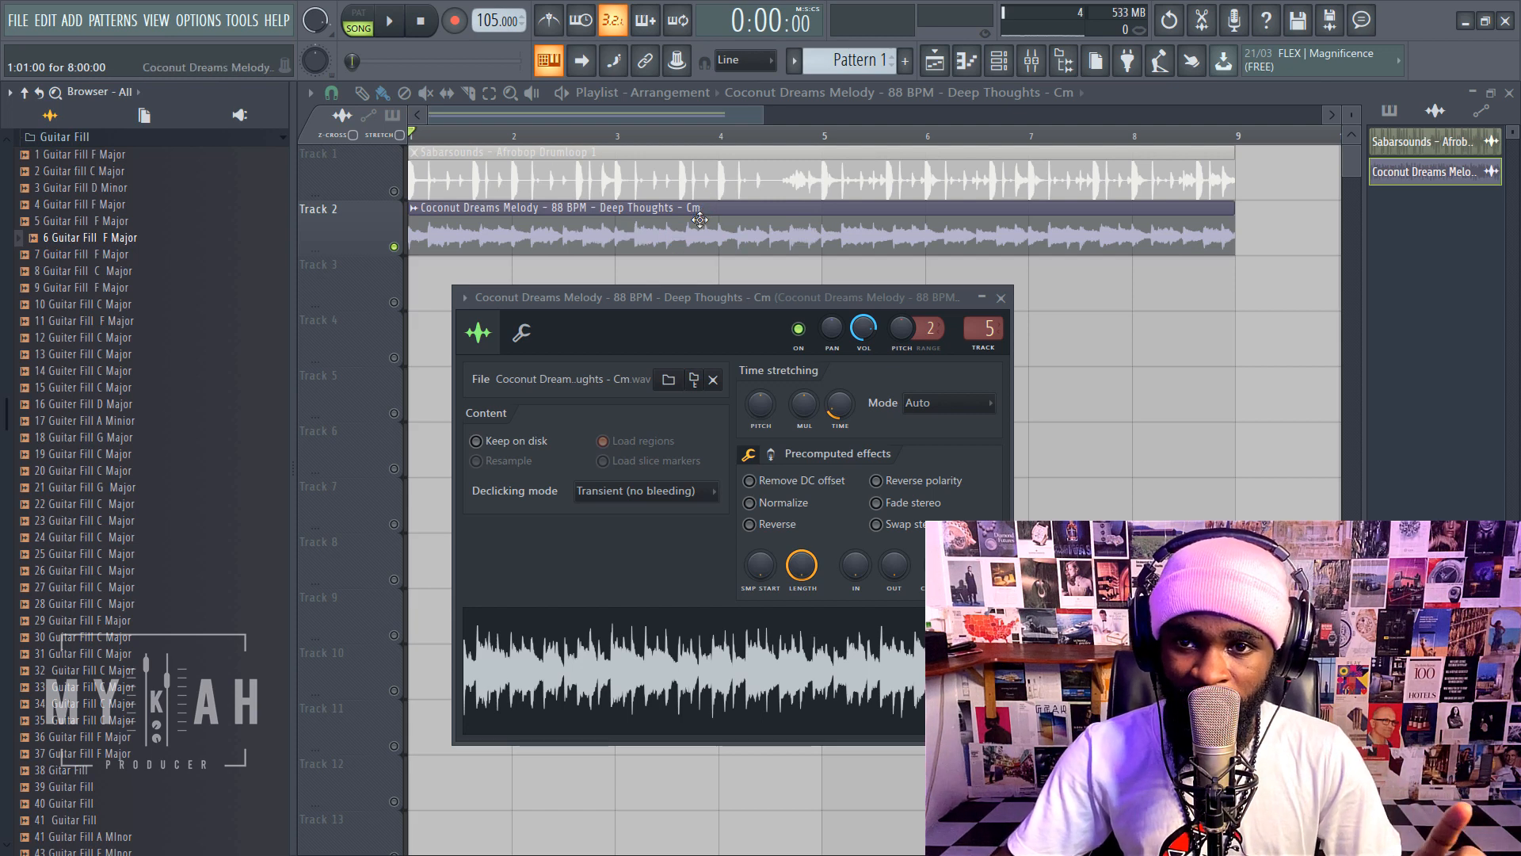
{"action": "mouse_move", "coordinate": [705, 235]}
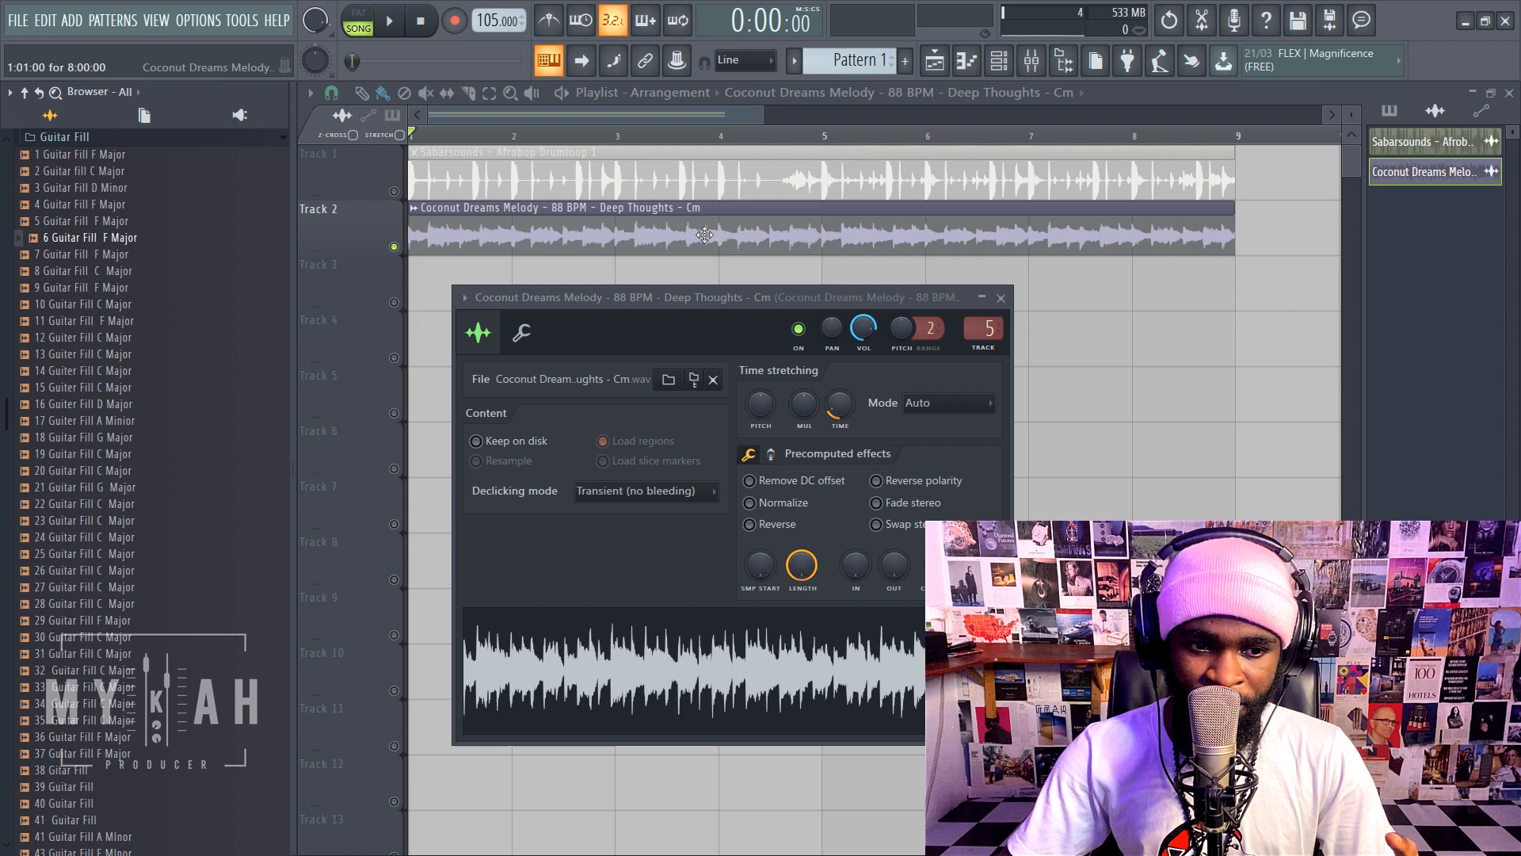
{"action": "mouse_move", "coordinate": [799, 210]}
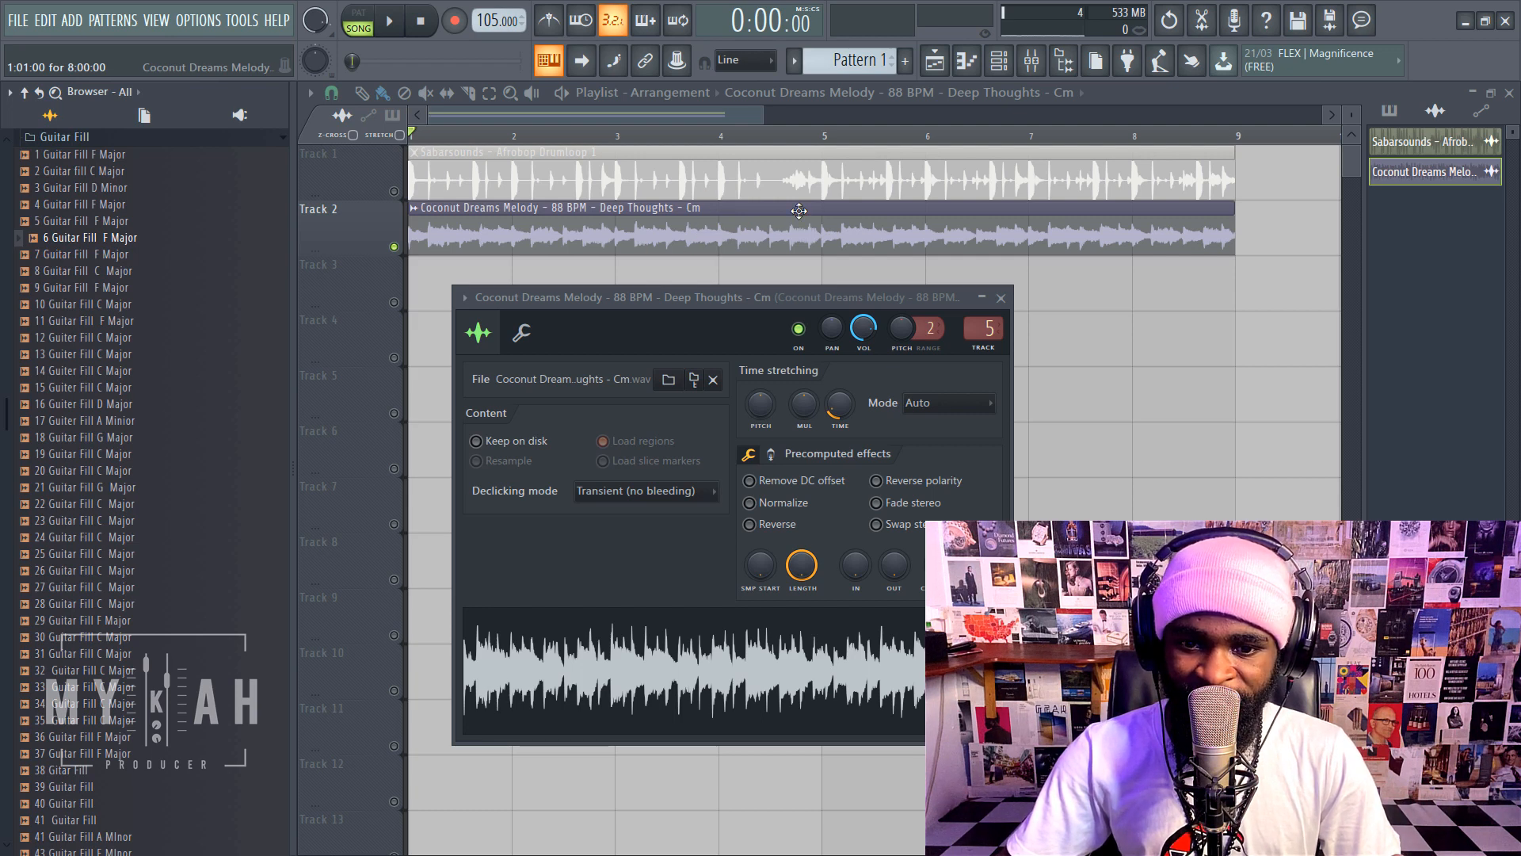
{"action": "mouse_move", "coordinate": [626, 240]}
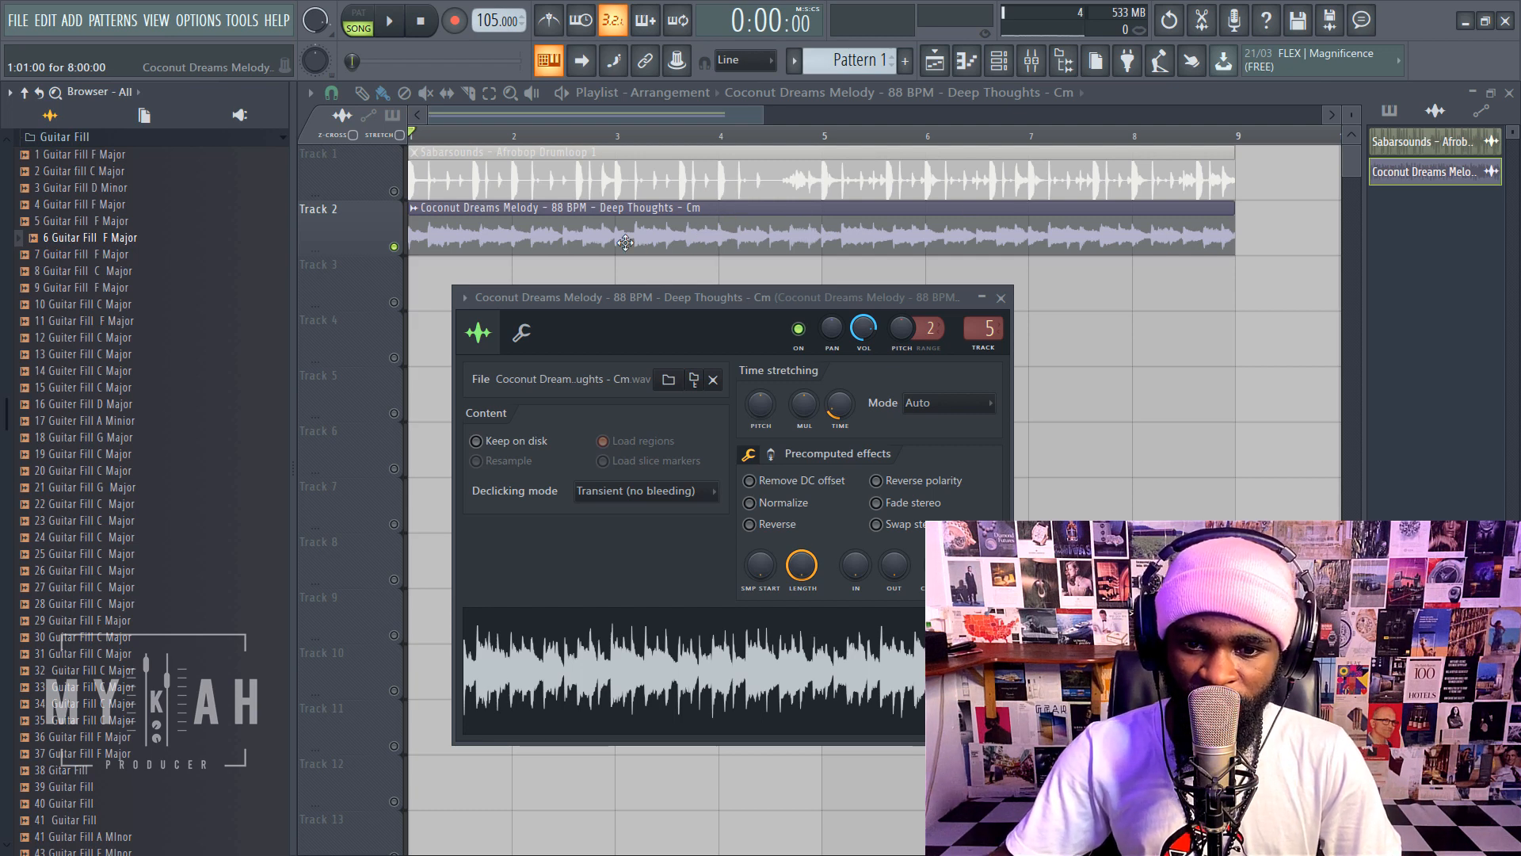
{"action": "mouse_move", "coordinate": [127, 251]}
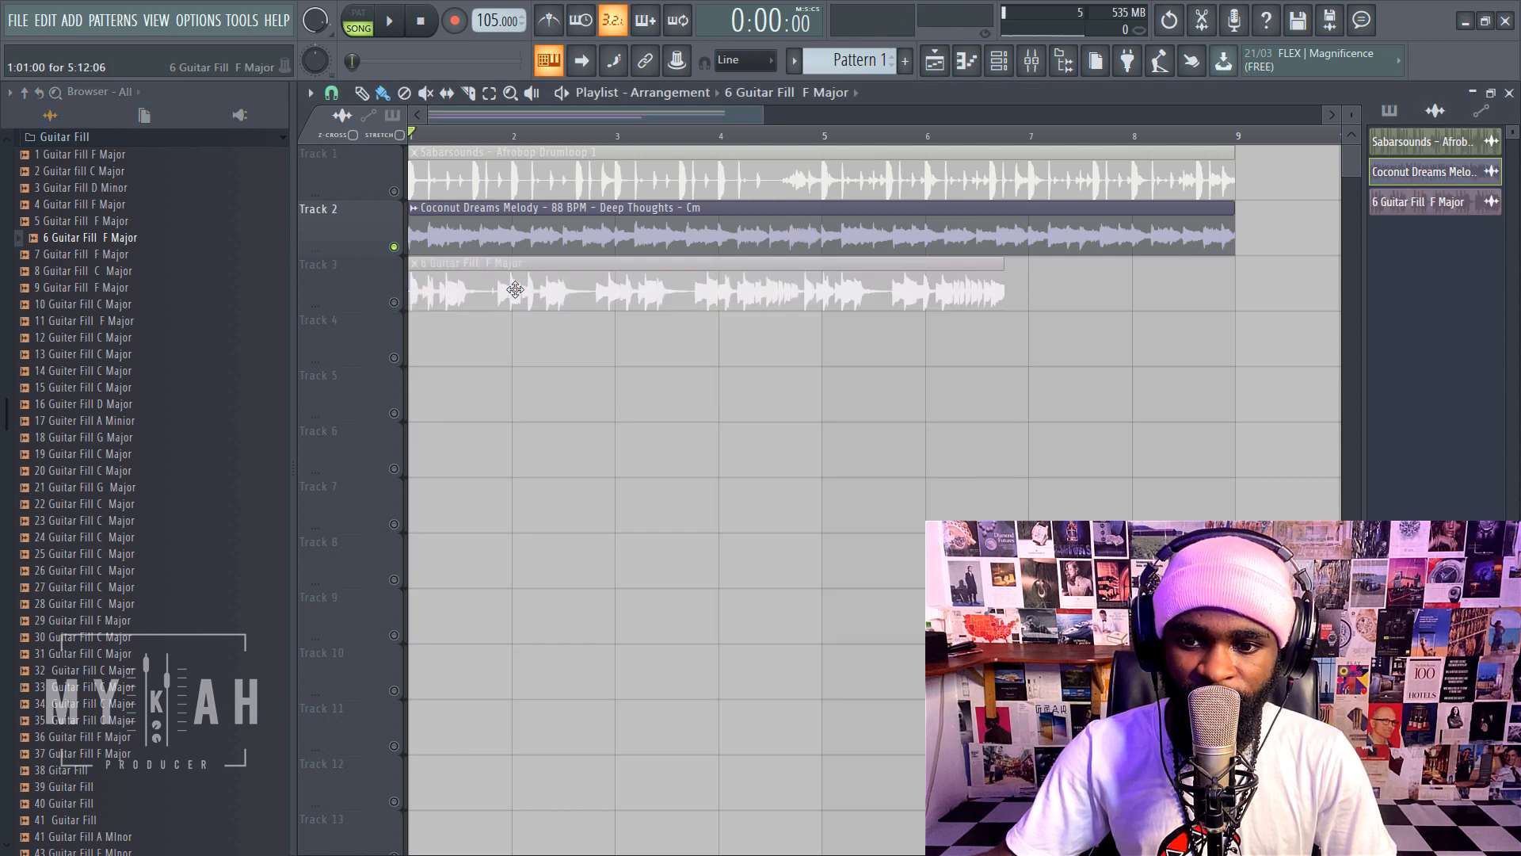
{"action": "double_click", "coordinate": [513, 288]}
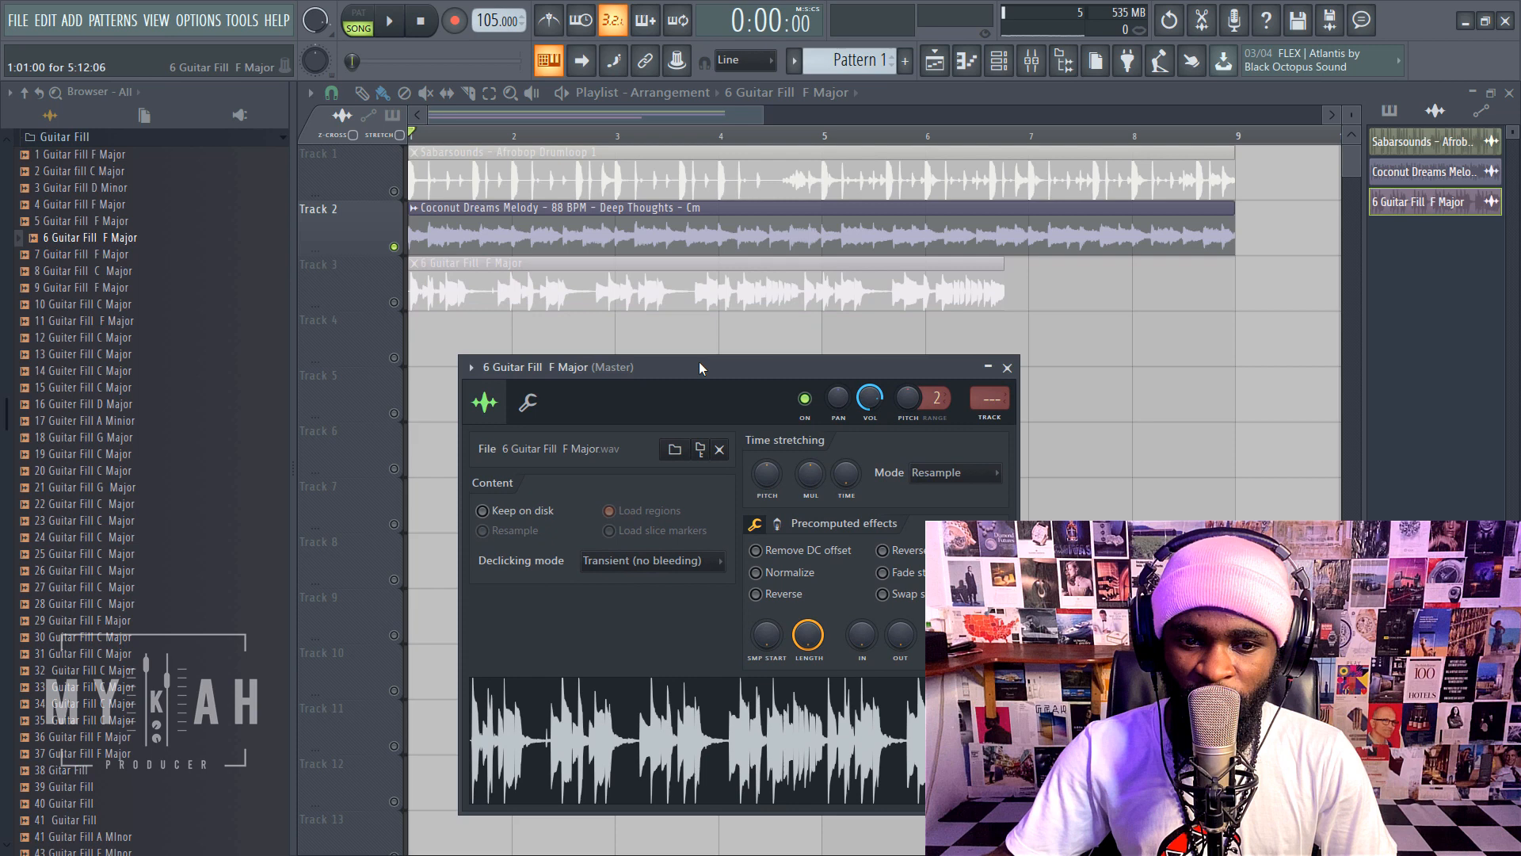
- Set the guitar fill's Time stretching Mode to Stretch and audition the arrangement
{"action": "left_click", "coordinate": [989, 472]}
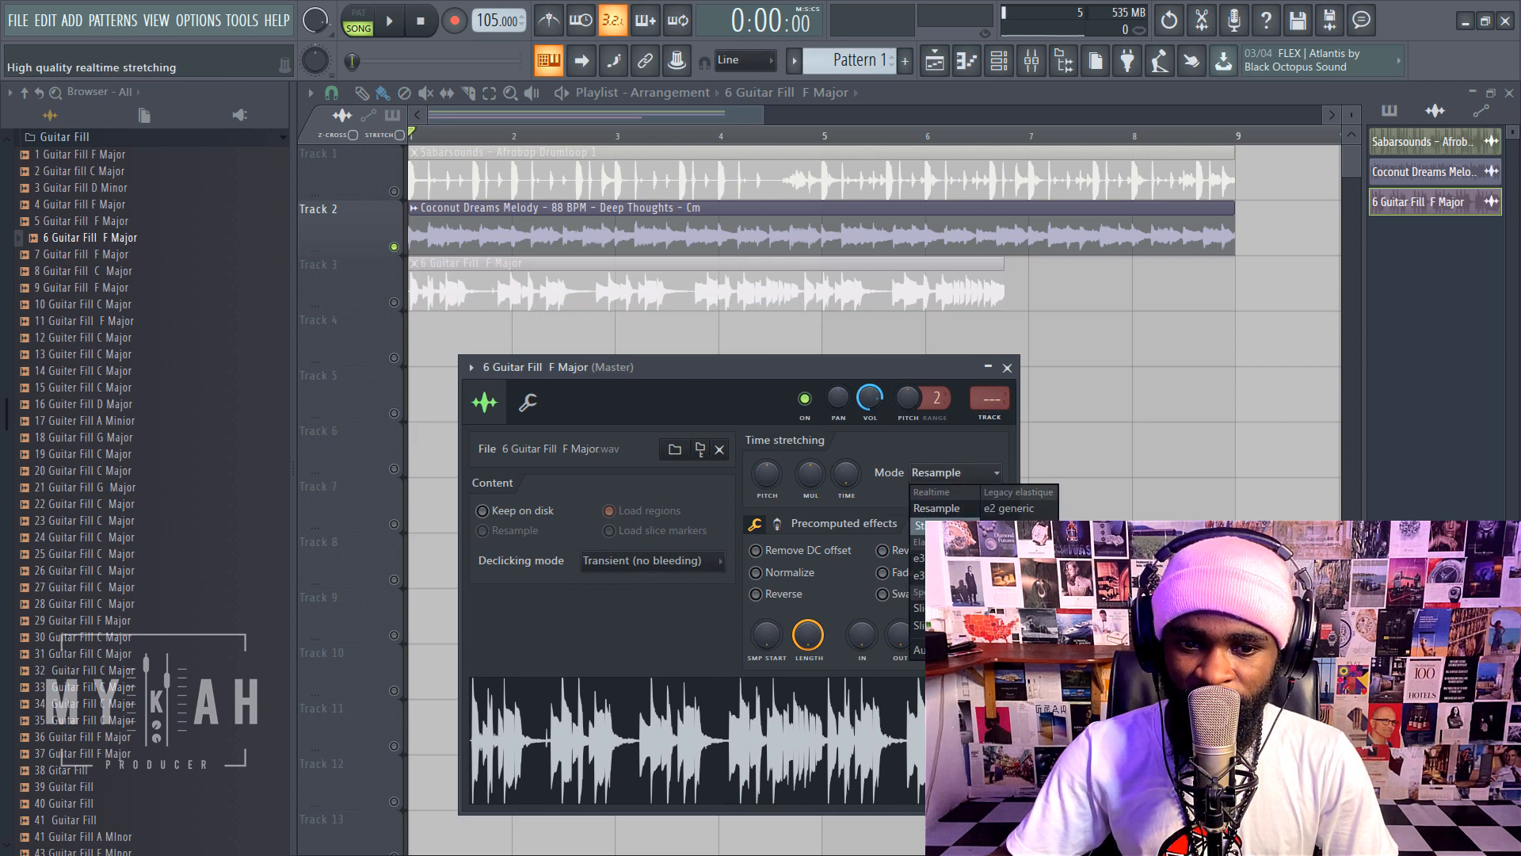
{"action": "left_click", "coordinate": [932, 525]}
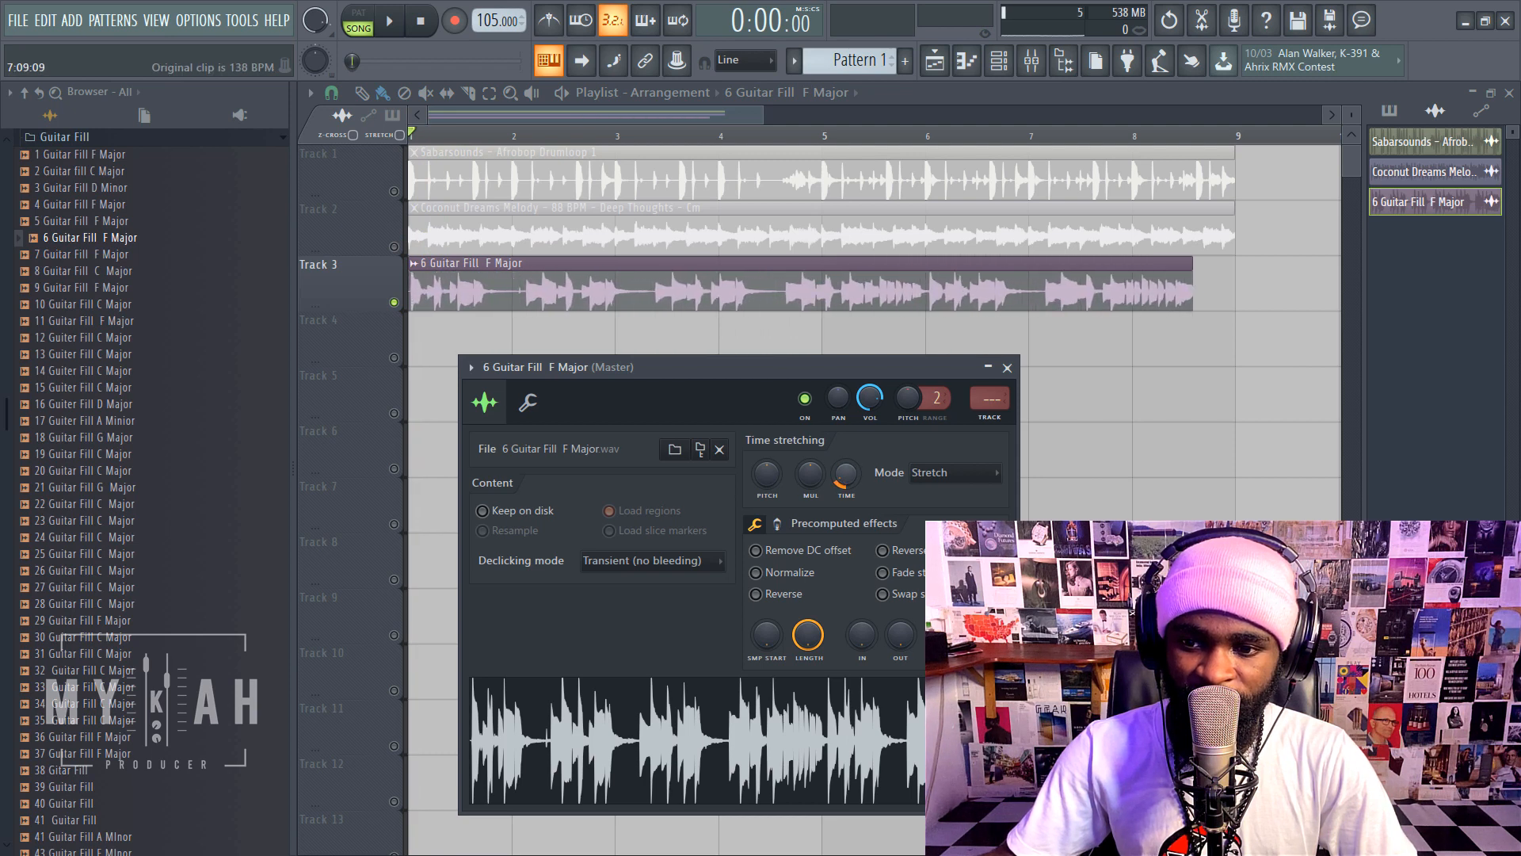
{"action": "left_click", "coordinate": [390, 19]}
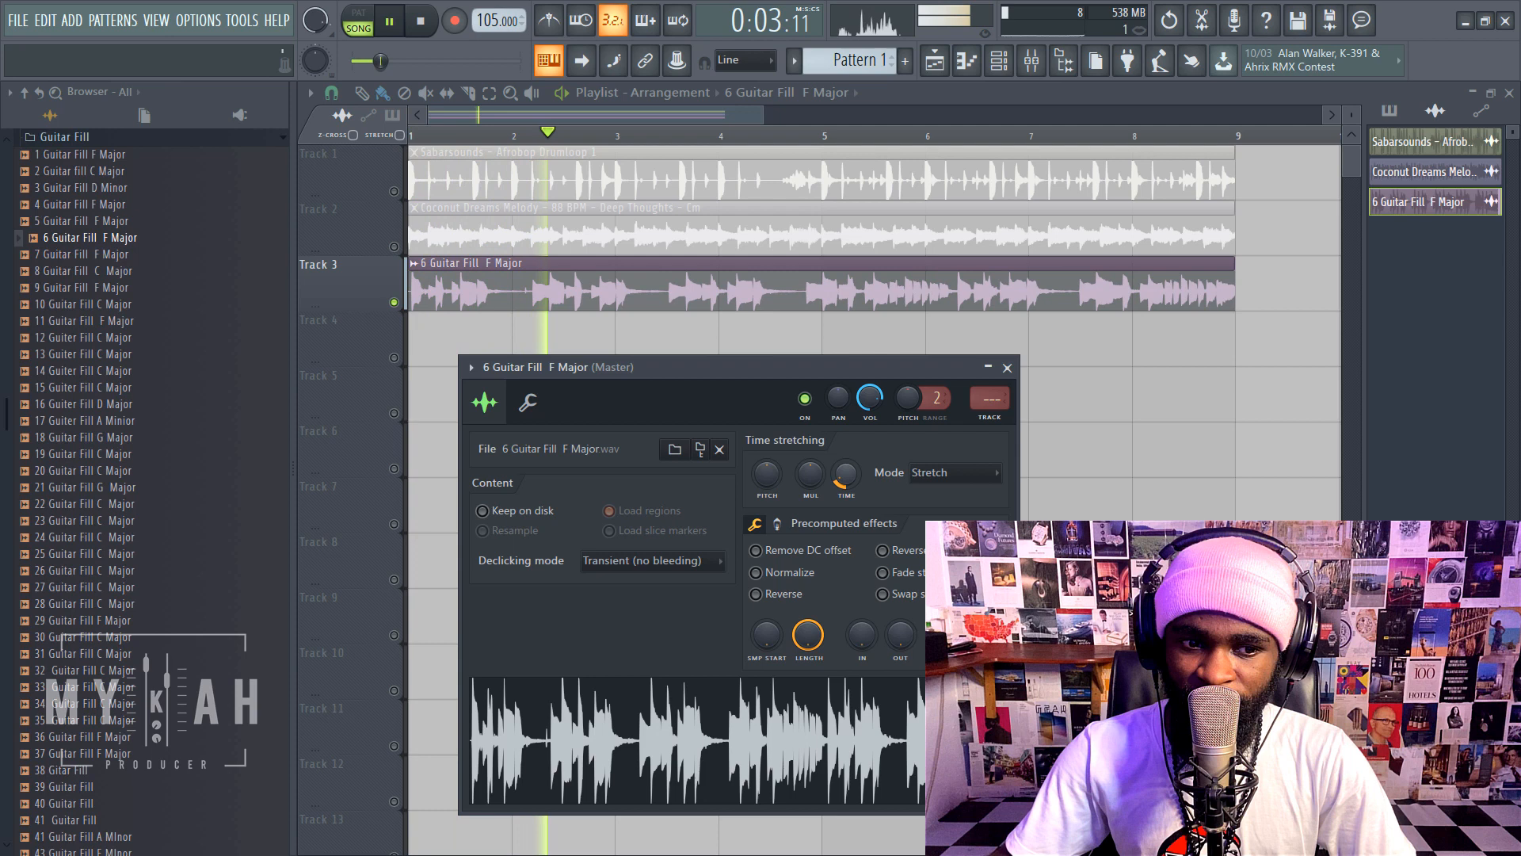
{"action": "left_click", "coordinate": [418, 19]}
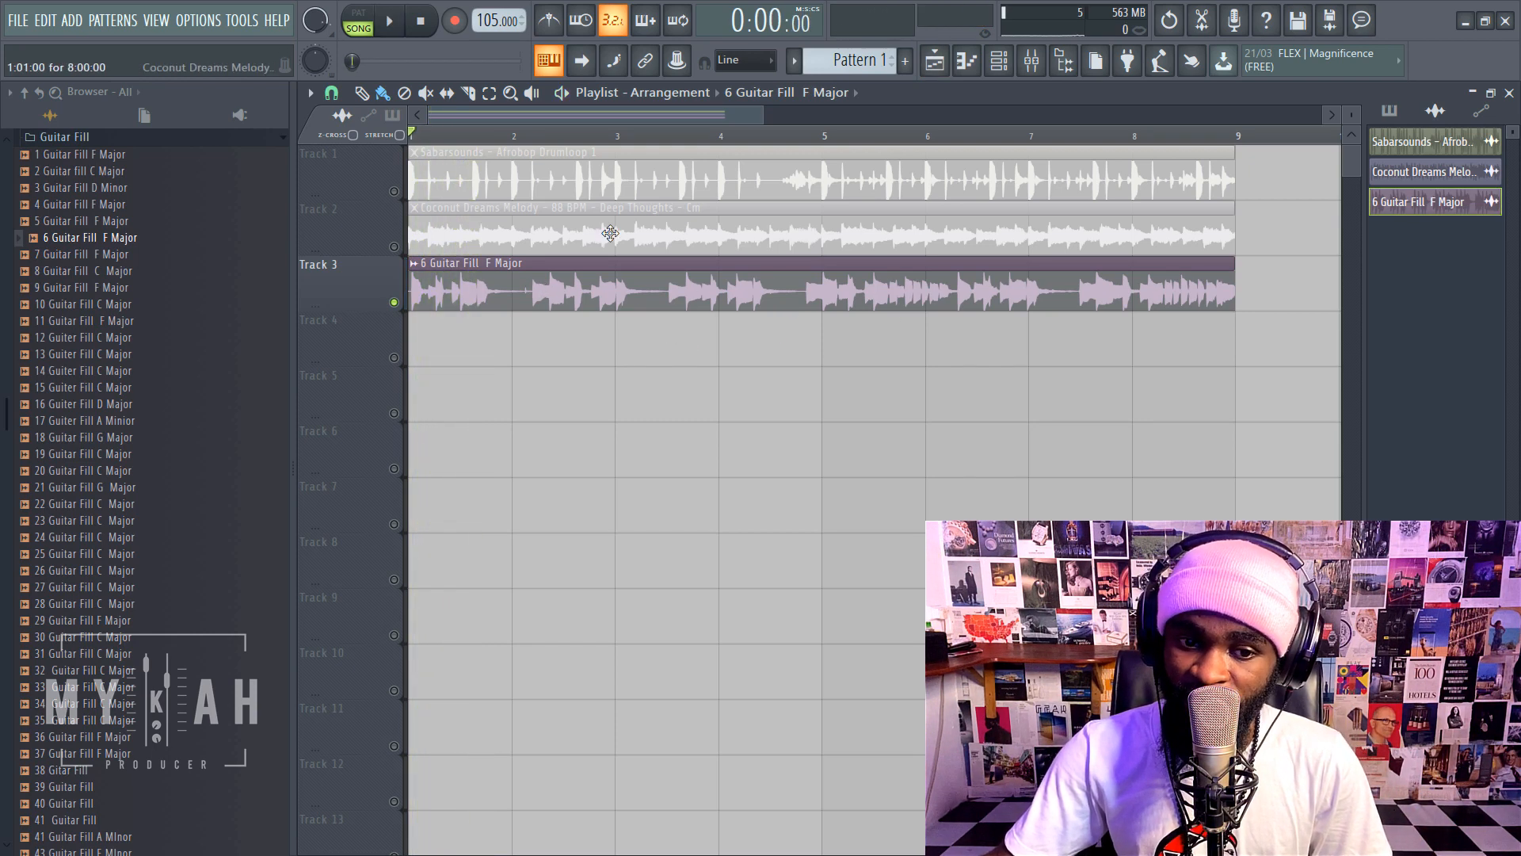
{"action": "mouse_move", "coordinate": [757, 241]}
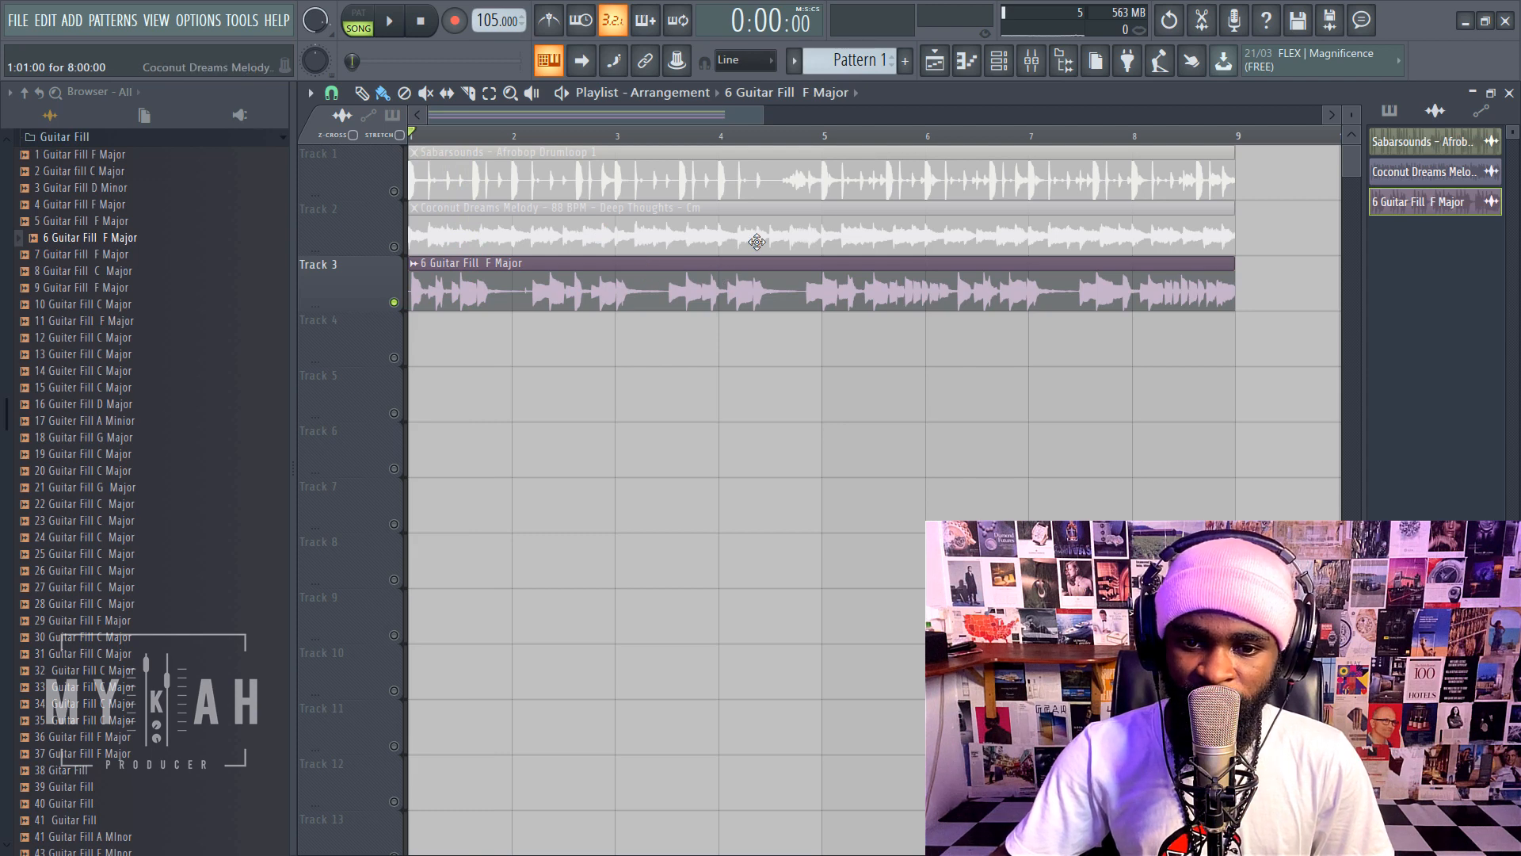
{"action": "mouse_move", "coordinate": [681, 220]}
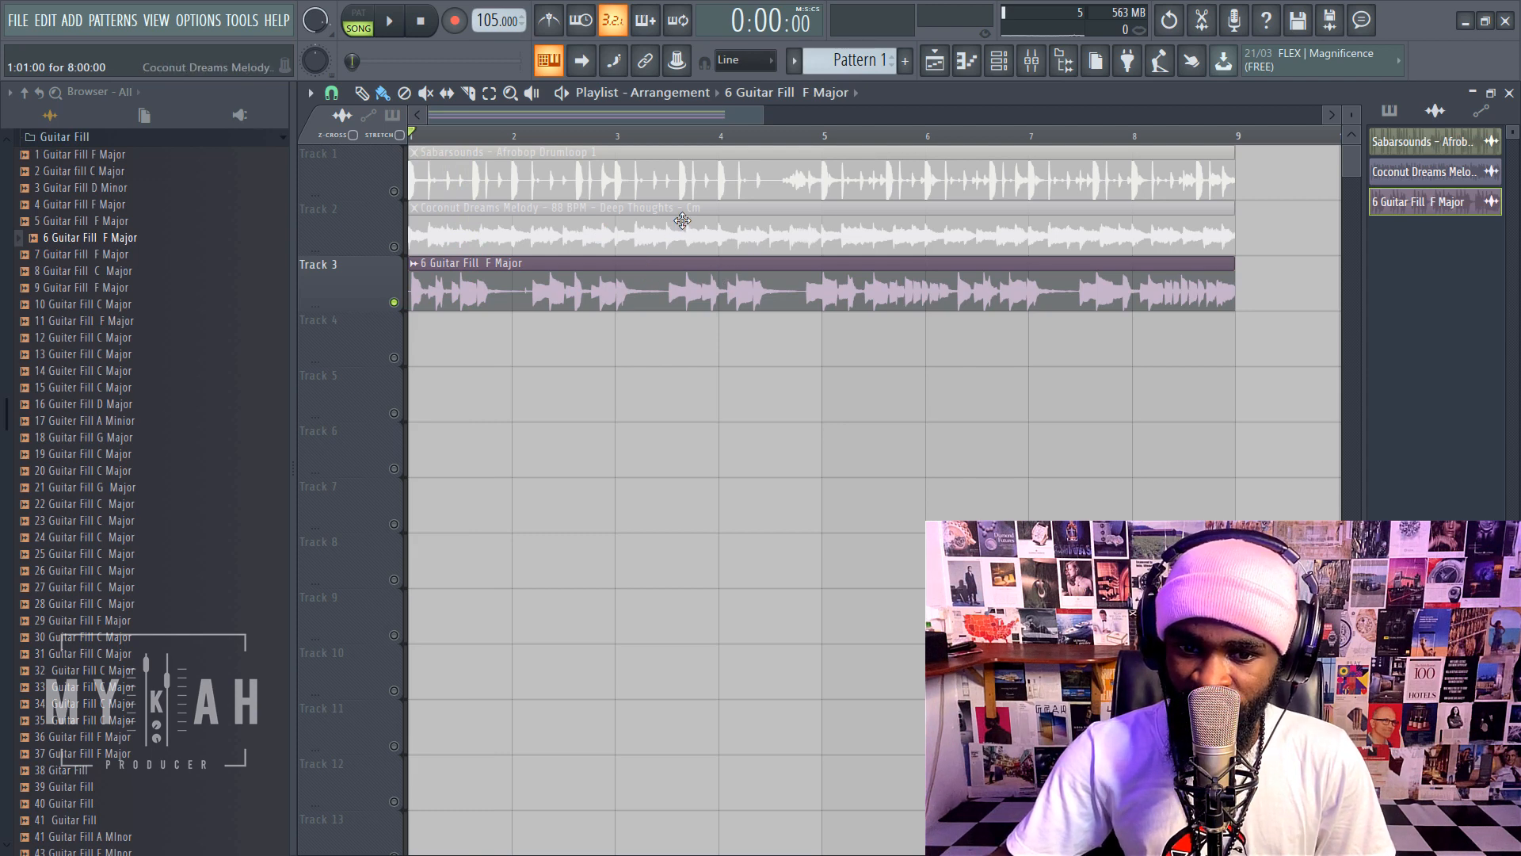
{"action": "mouse_move", "coordinate": [654, 282]}
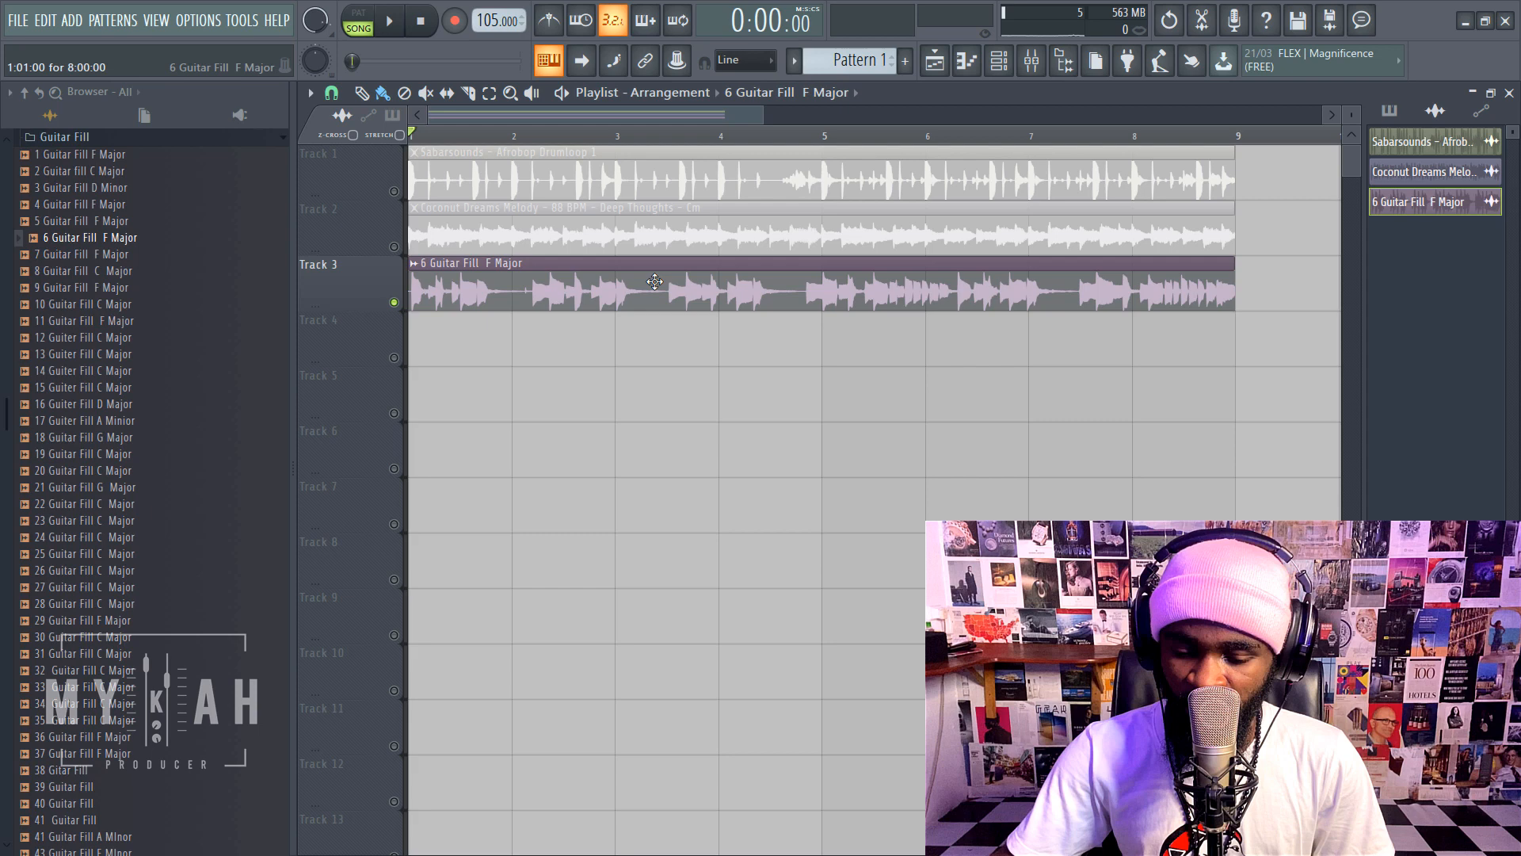
- Open the Channel rack and the KEYS channel's settings from the Unsorted group
{"action": "left_click", "coordinate": [1030, 61]}
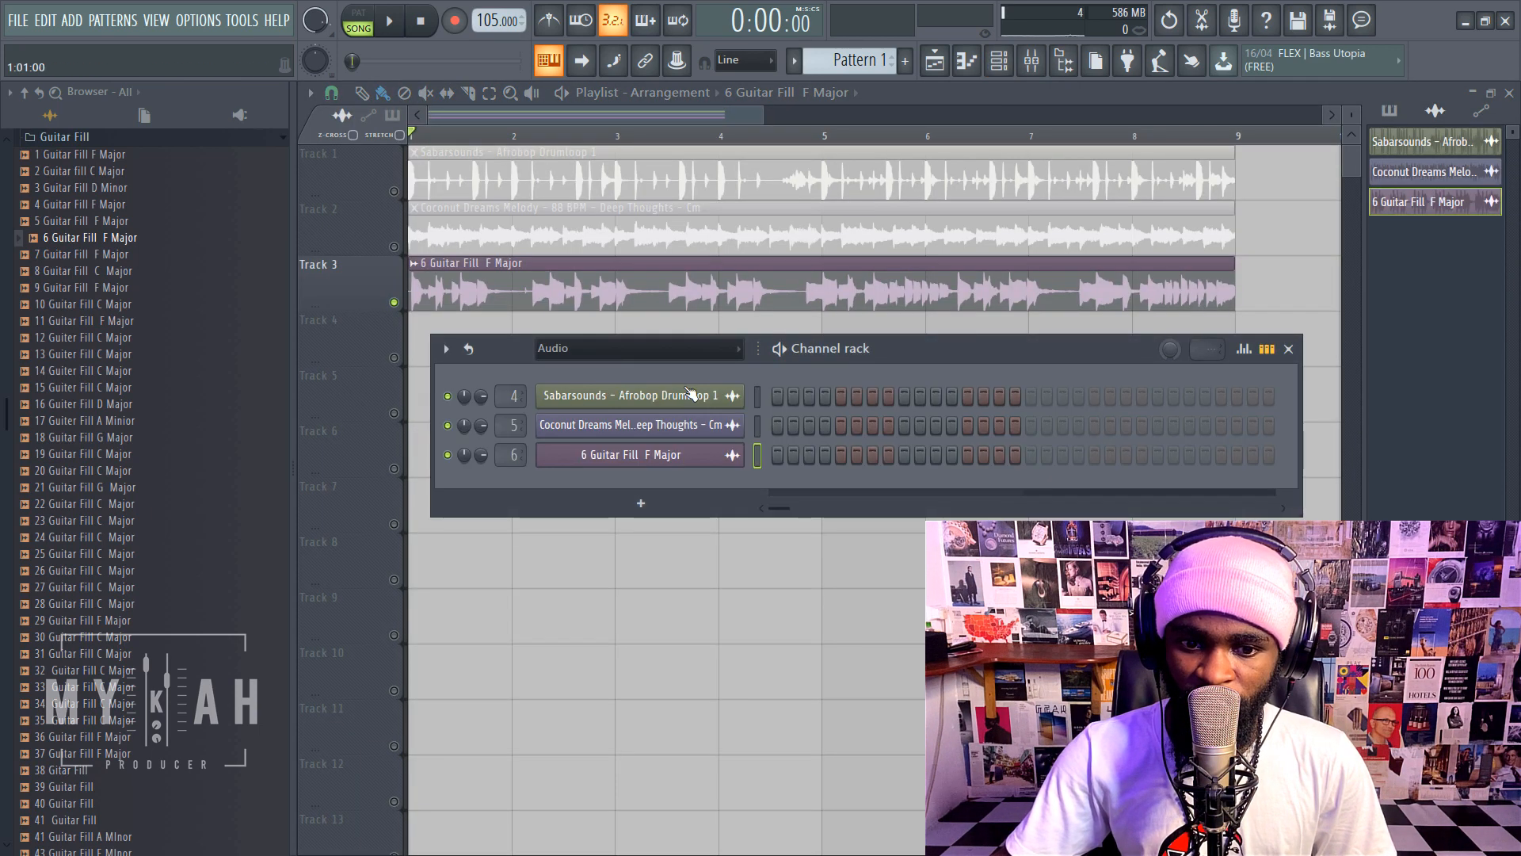
{"action": "left_click", "coordinate": [631, 454]}
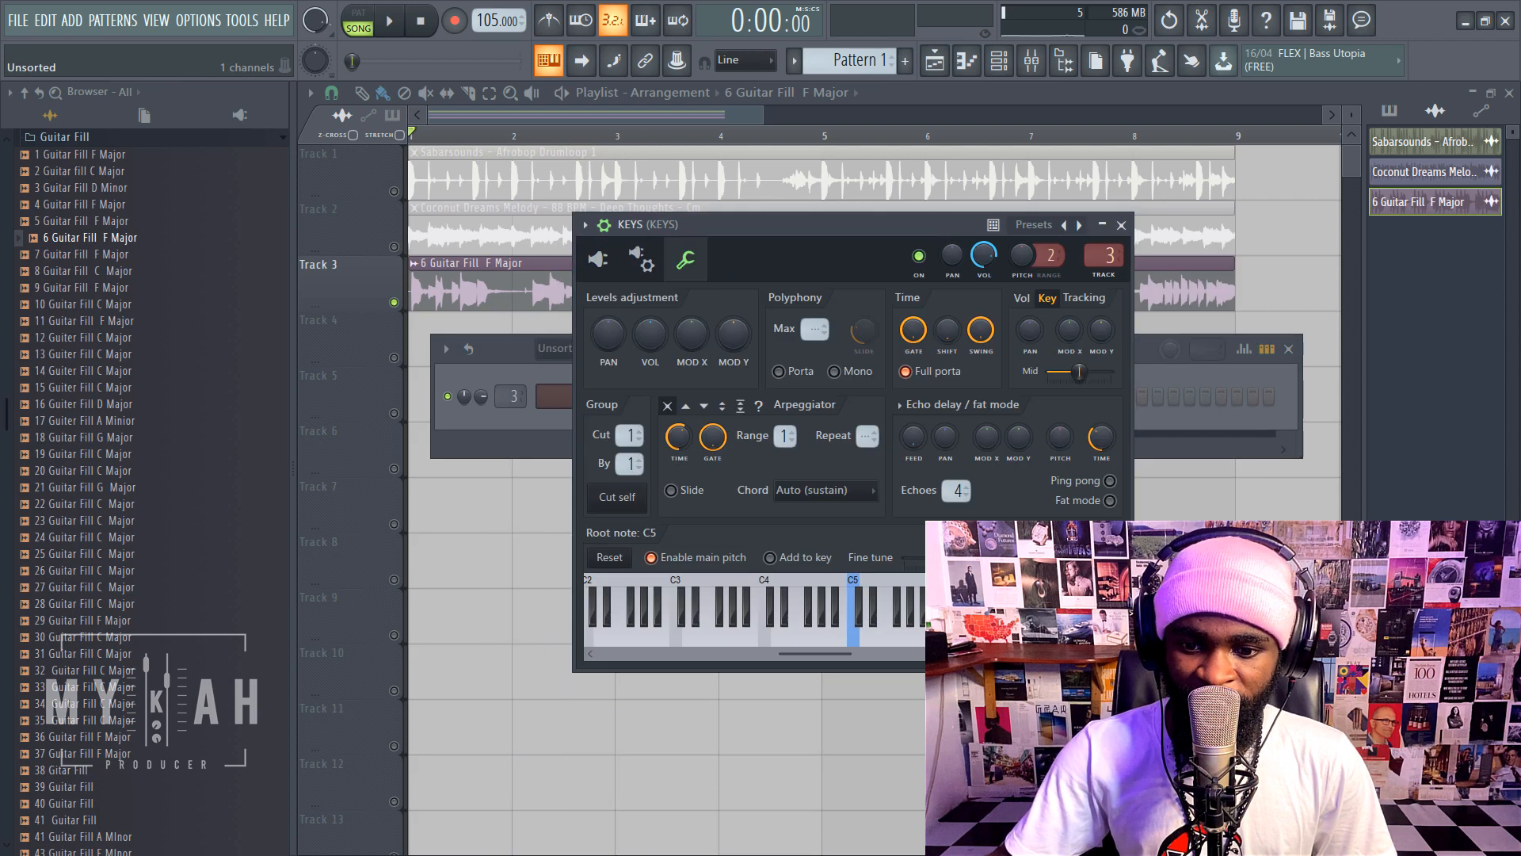
{"action": "left_click", "coordinate": [870, 621]}
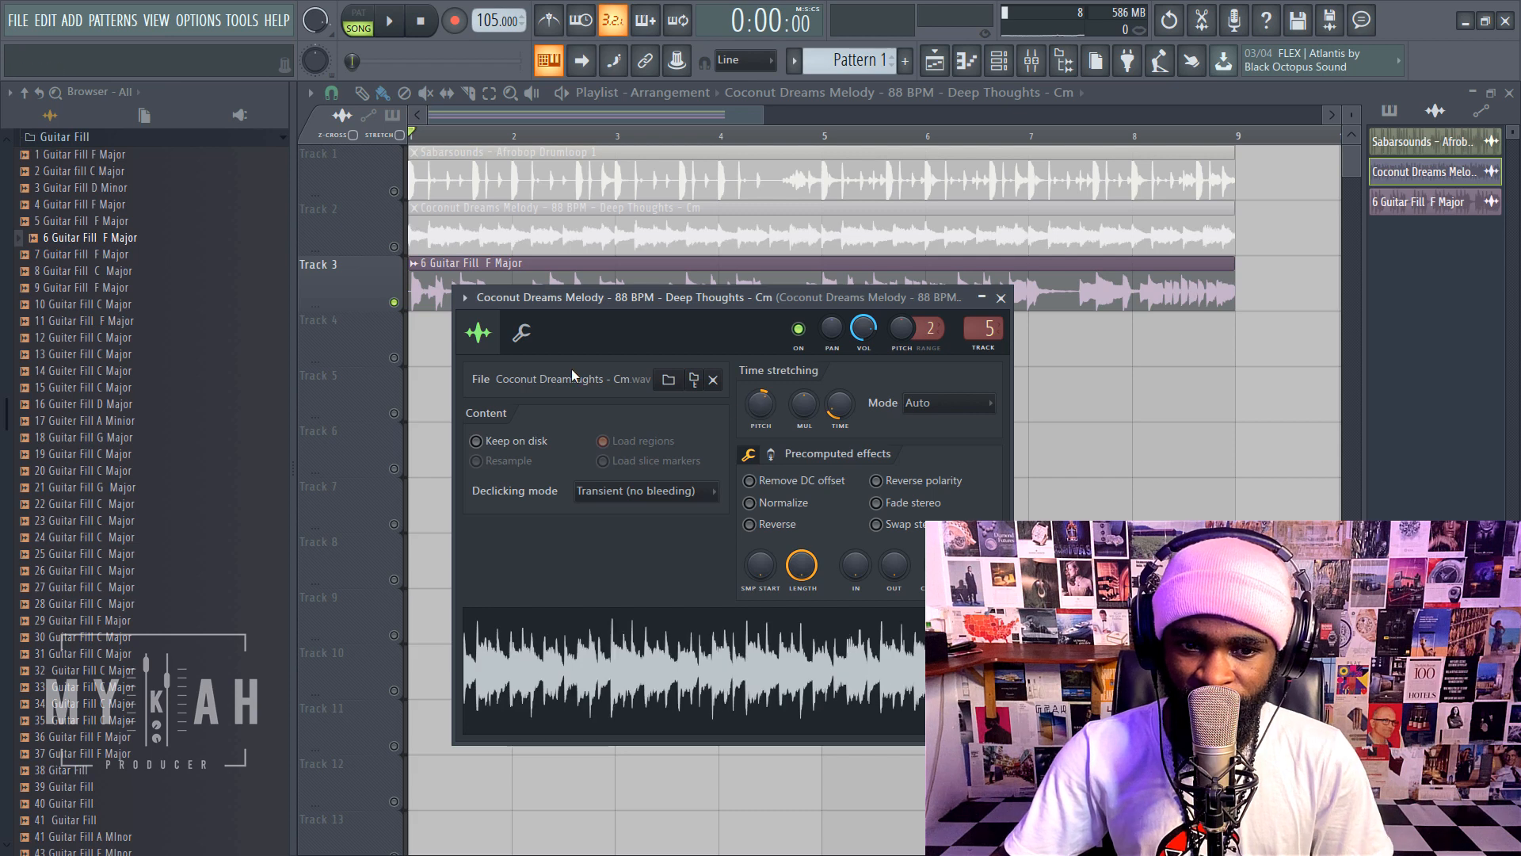
- Close the melody settings, mute the guitar fill track and play the song
{"action": "left_click", "coordinate": [387, 19]}
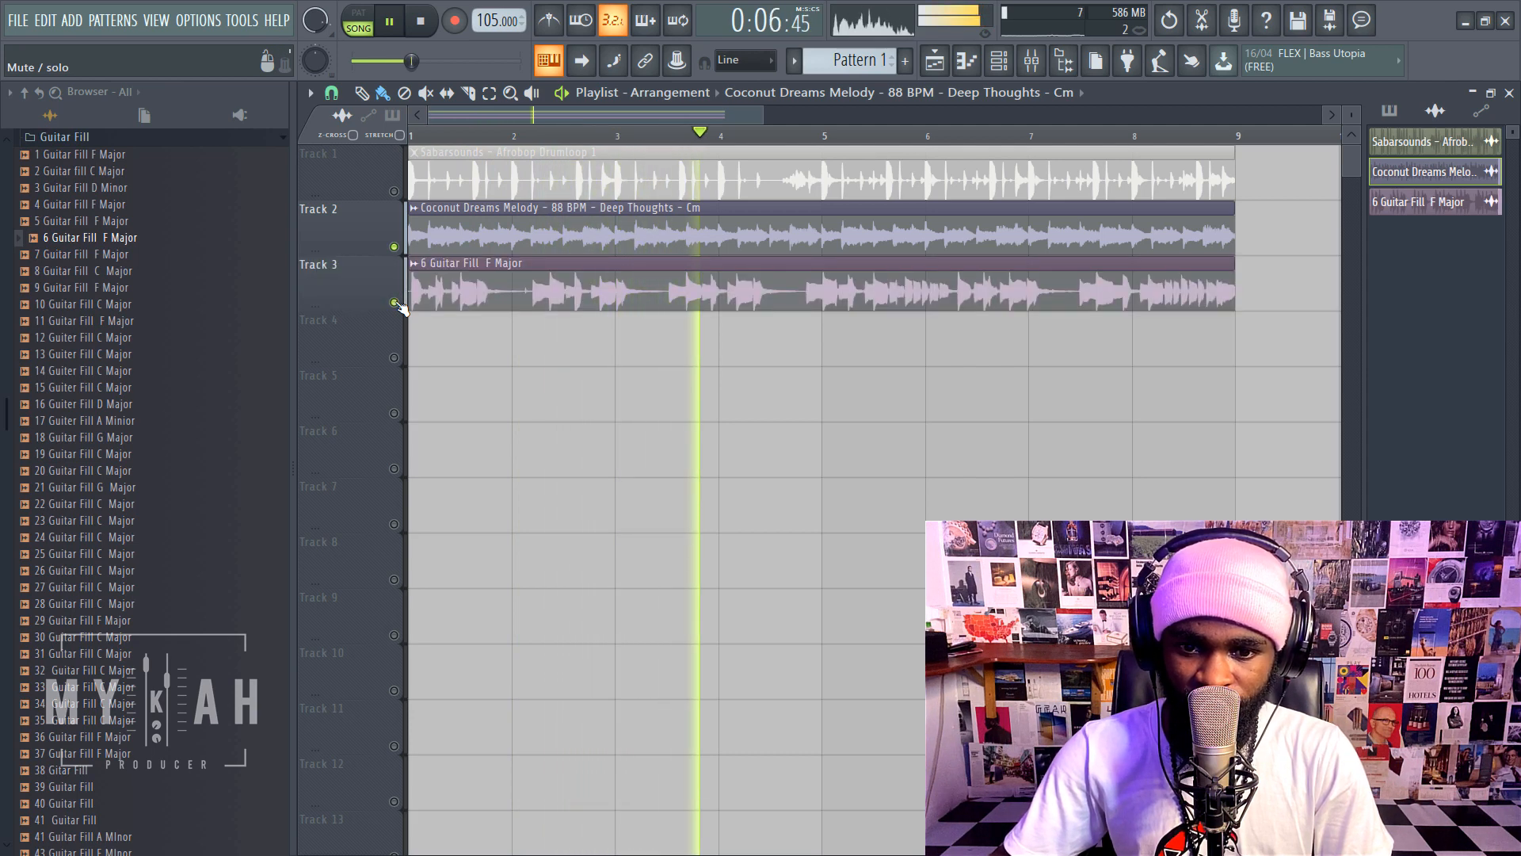
{"action": "left_click", "coordinate": [420, 19]}
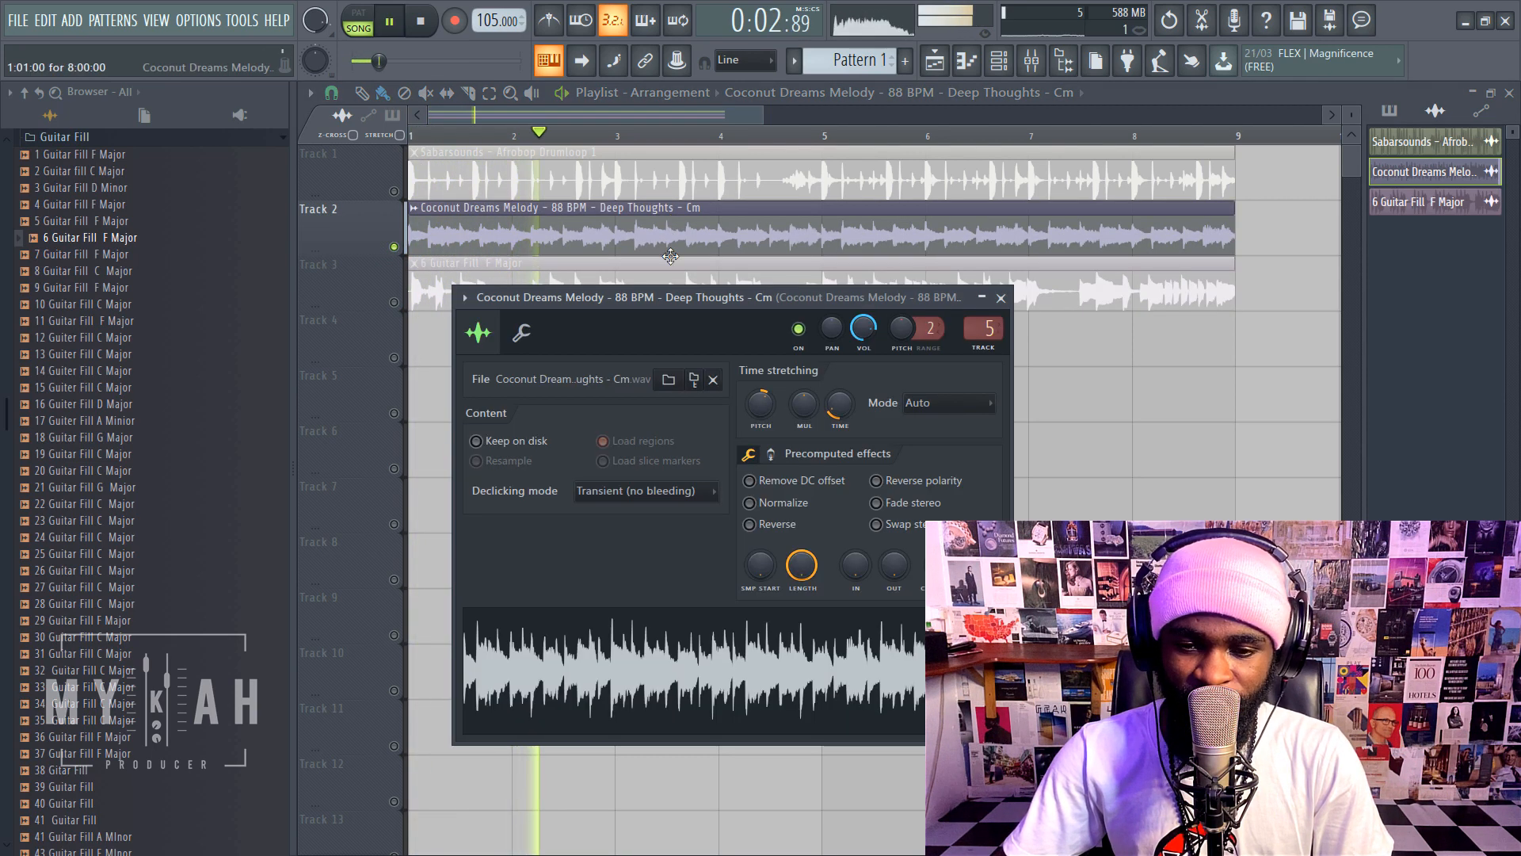
{"action": "left_click", "coordinate": [418, 19]}
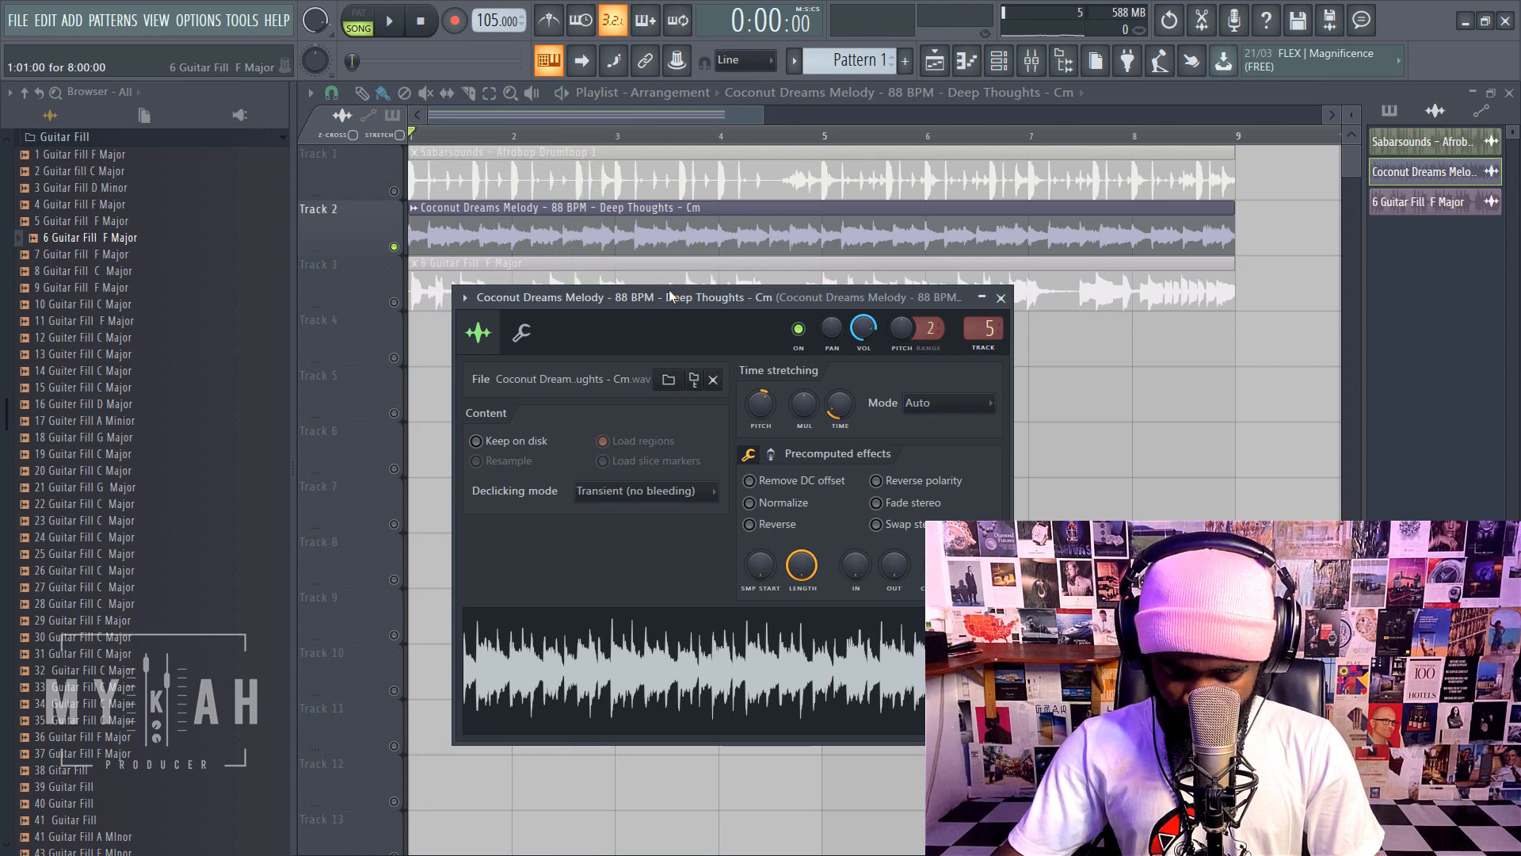
- Play without the fill, unmute Track 3 and stop playback
{"action": "left_click", "coordinate": [388, 19]}
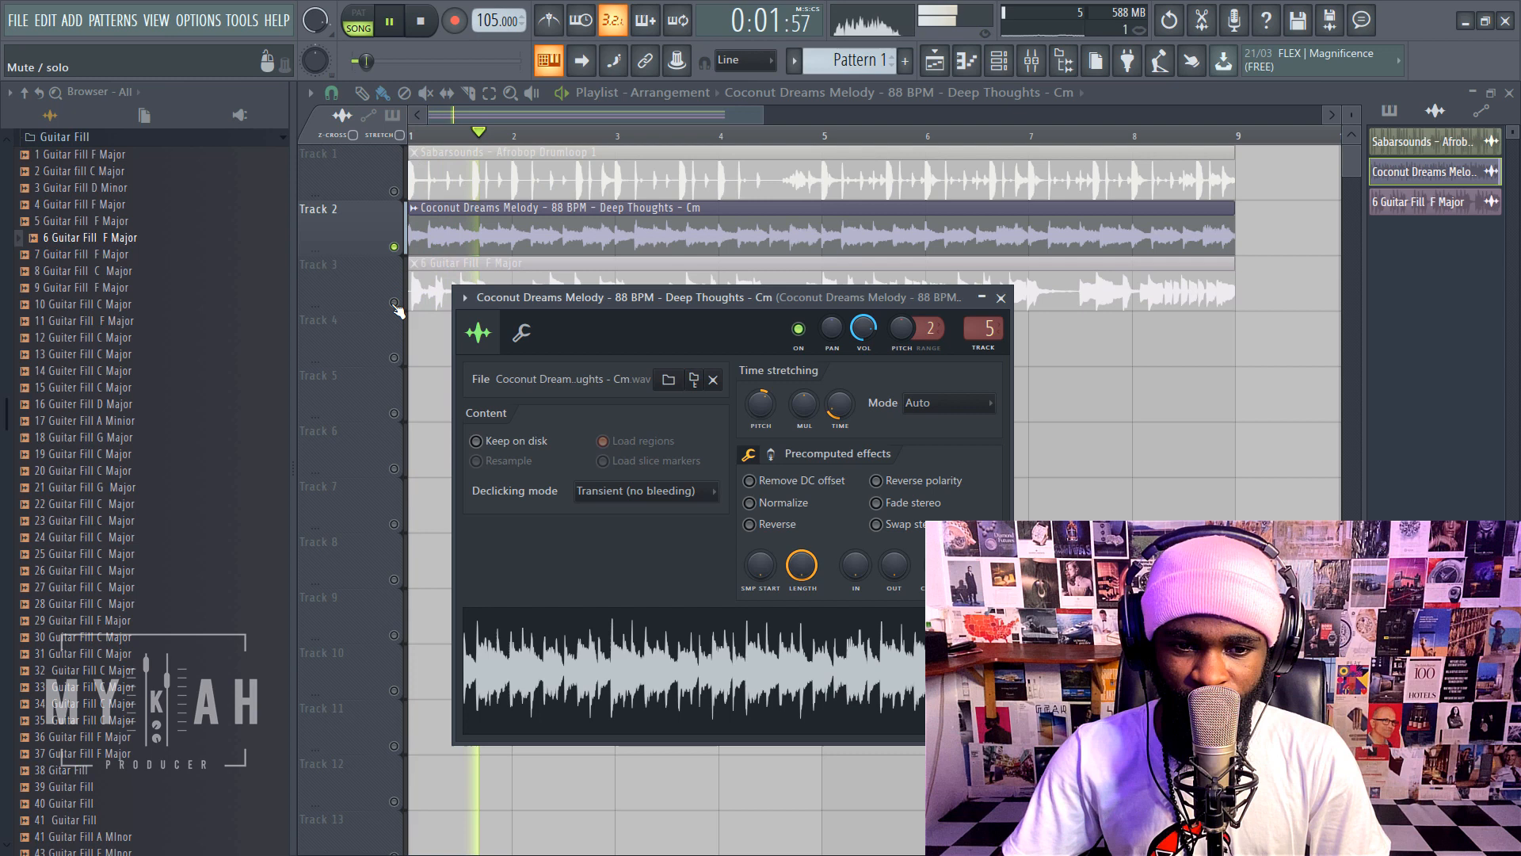
{"action": "left_click", "coordinate": [1000, 296]}
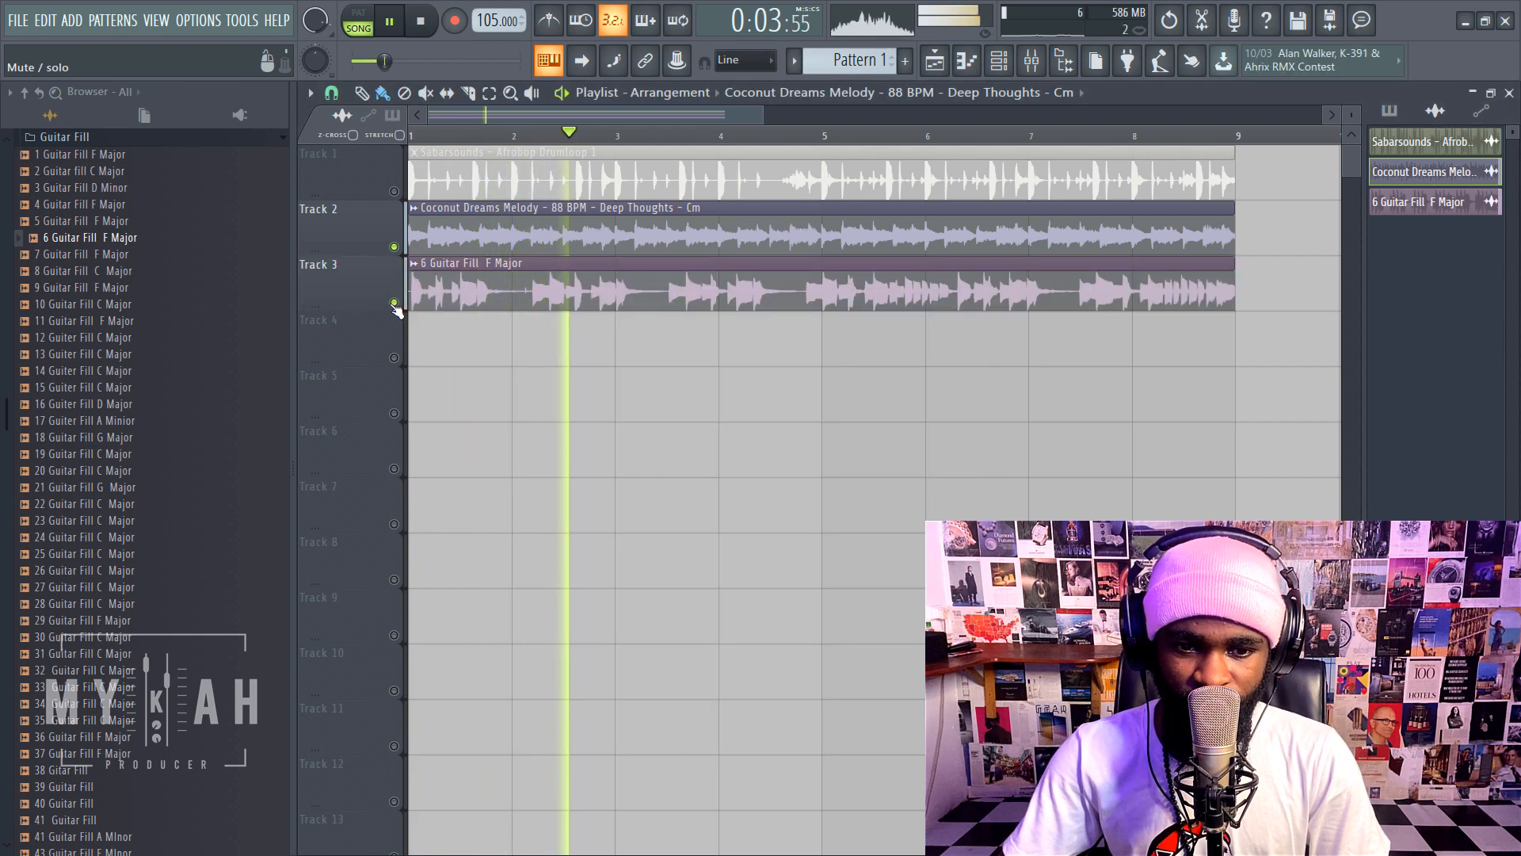
{"action": "left_click", "coordinate": [418, 19]}
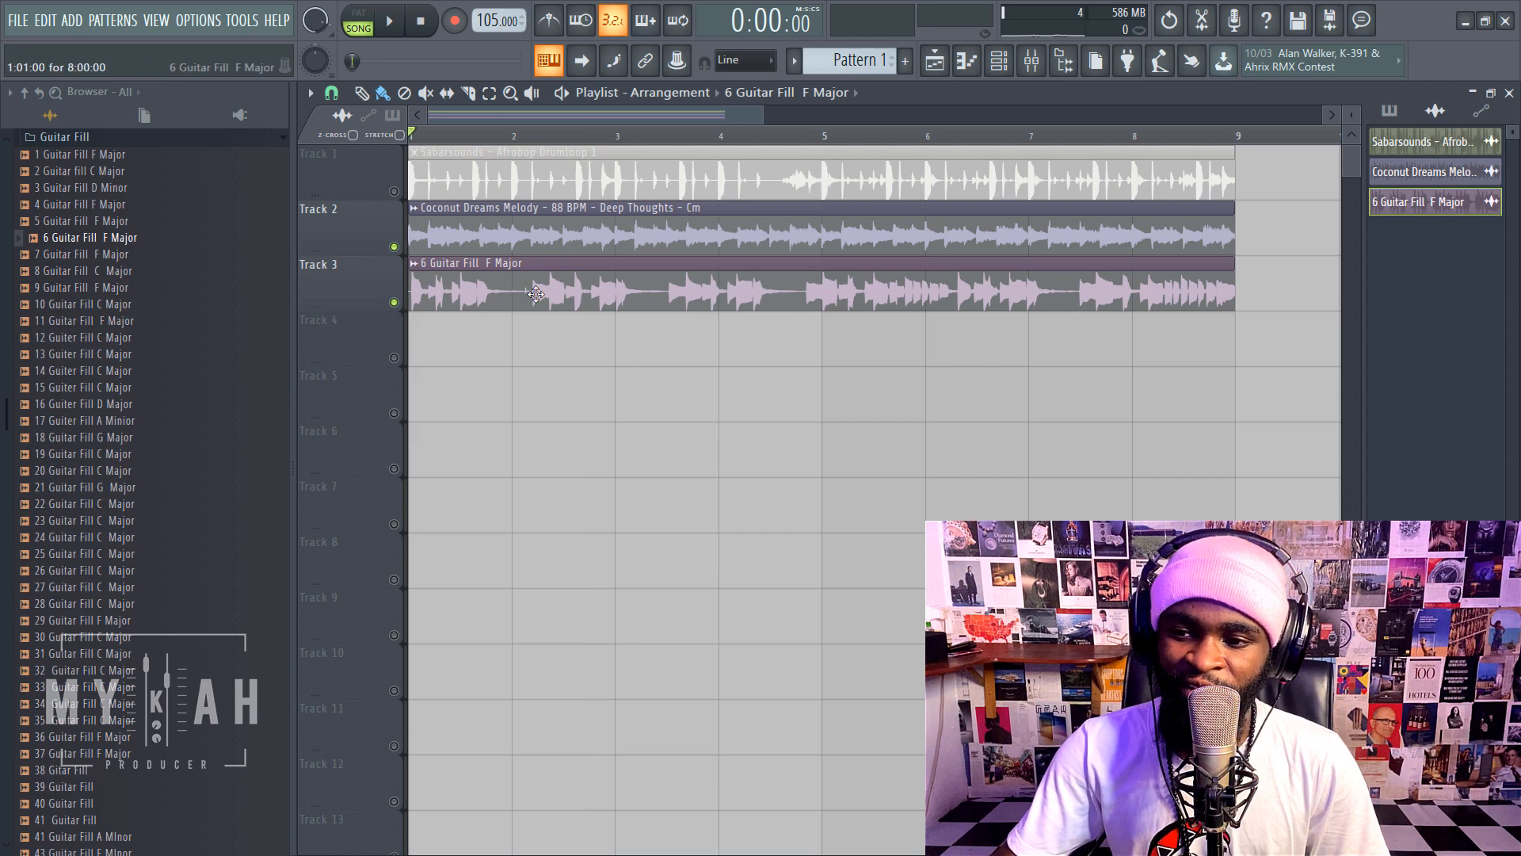
{"action": "mouse_move", "coordinate": [648, 310]}
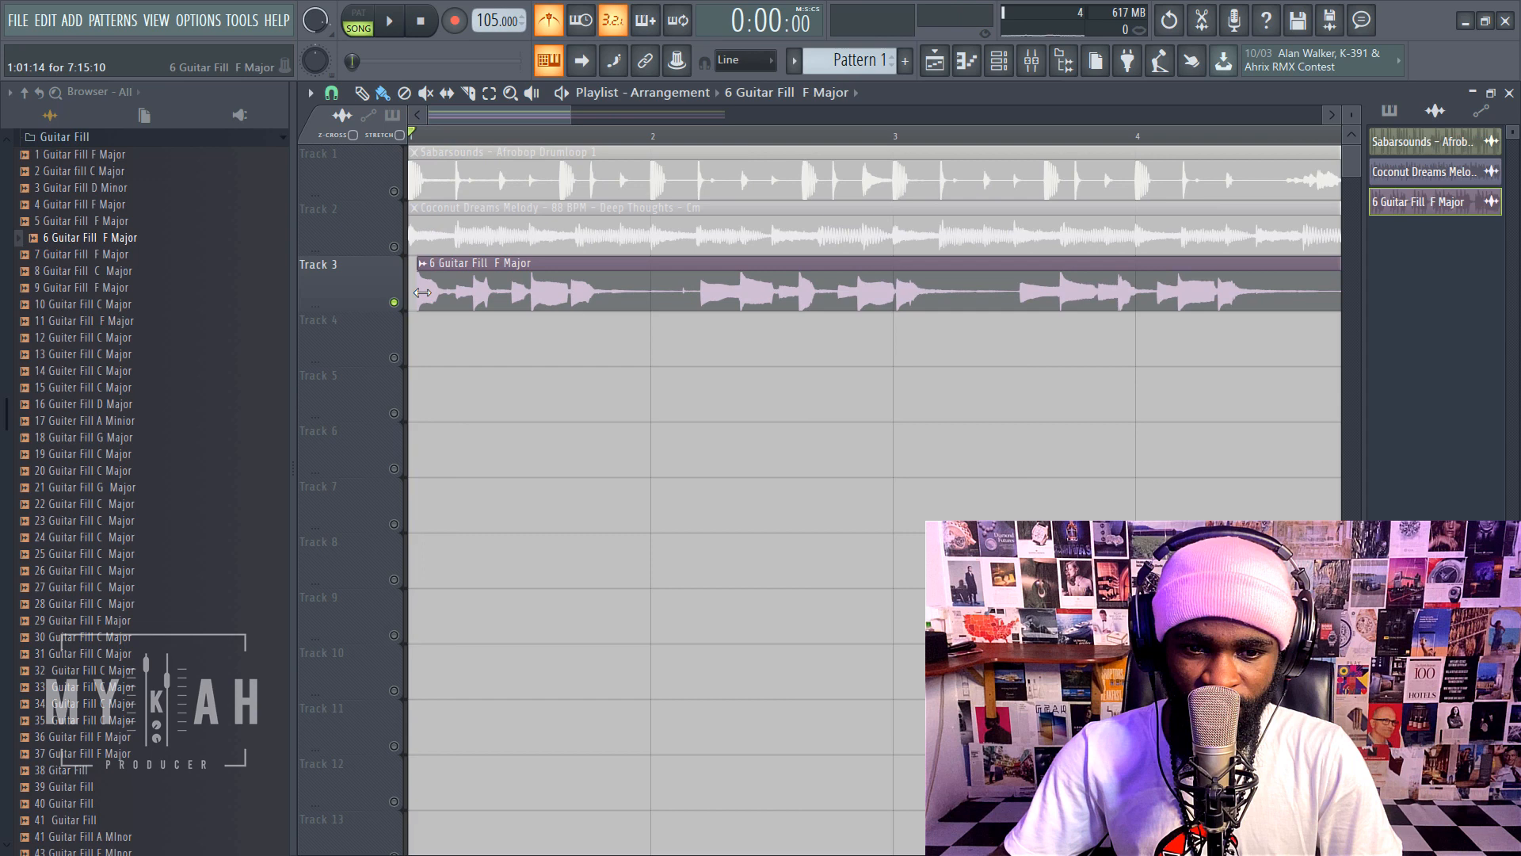
- Trim the guitar fill's start and slice it into two pieces
{"action": "left_click", "coordinate": [388, 20]}
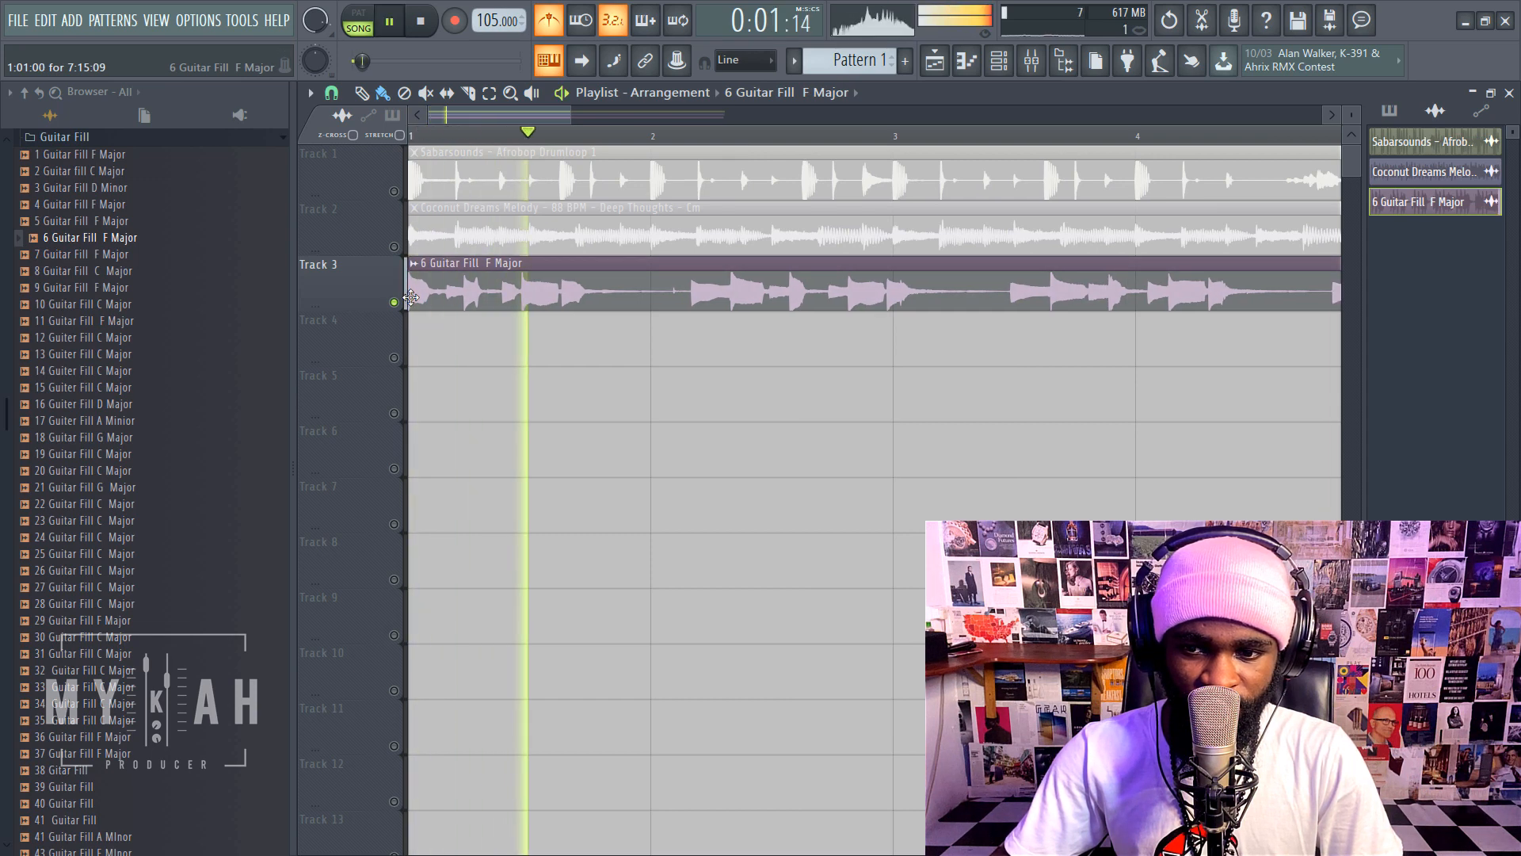
{"action": "left_click", "coordinate": [387, 20]}
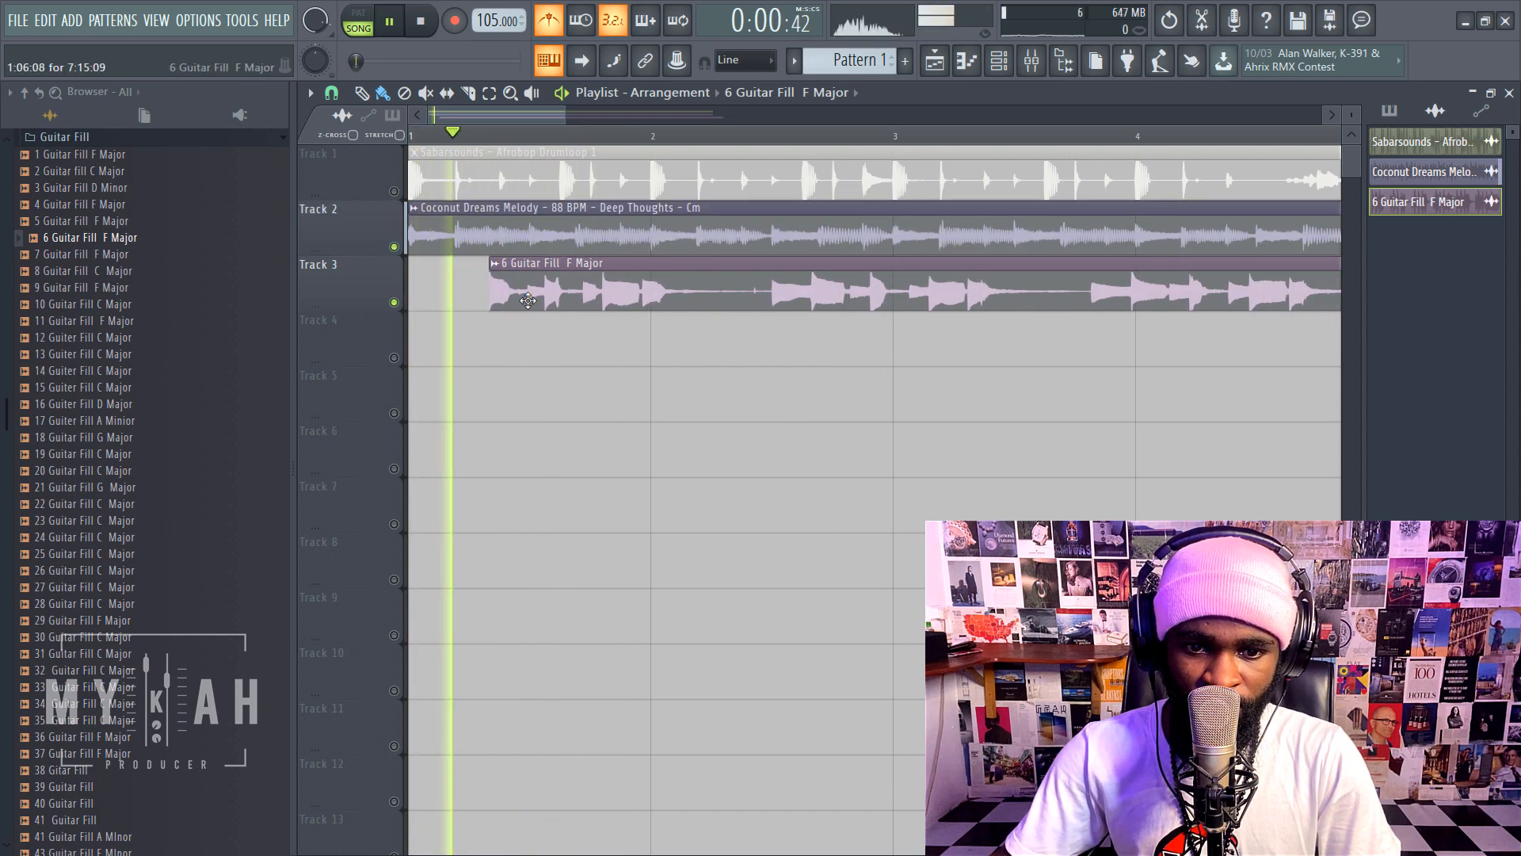
{"action": "left_click", "coordinate": [418, 19]}
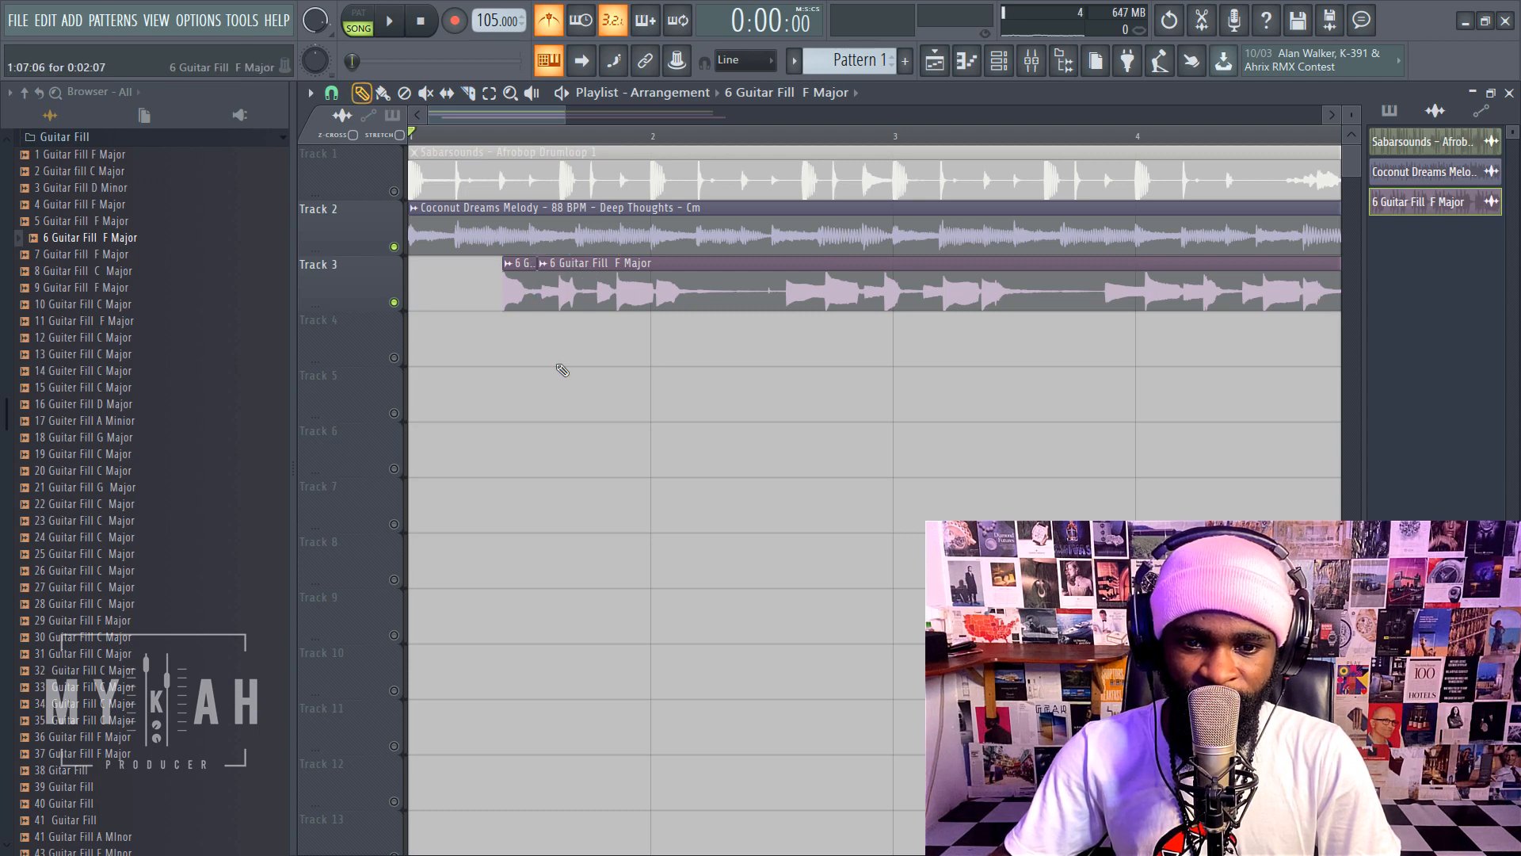
{"action": "left_click", "coordinate": [388, 21]}
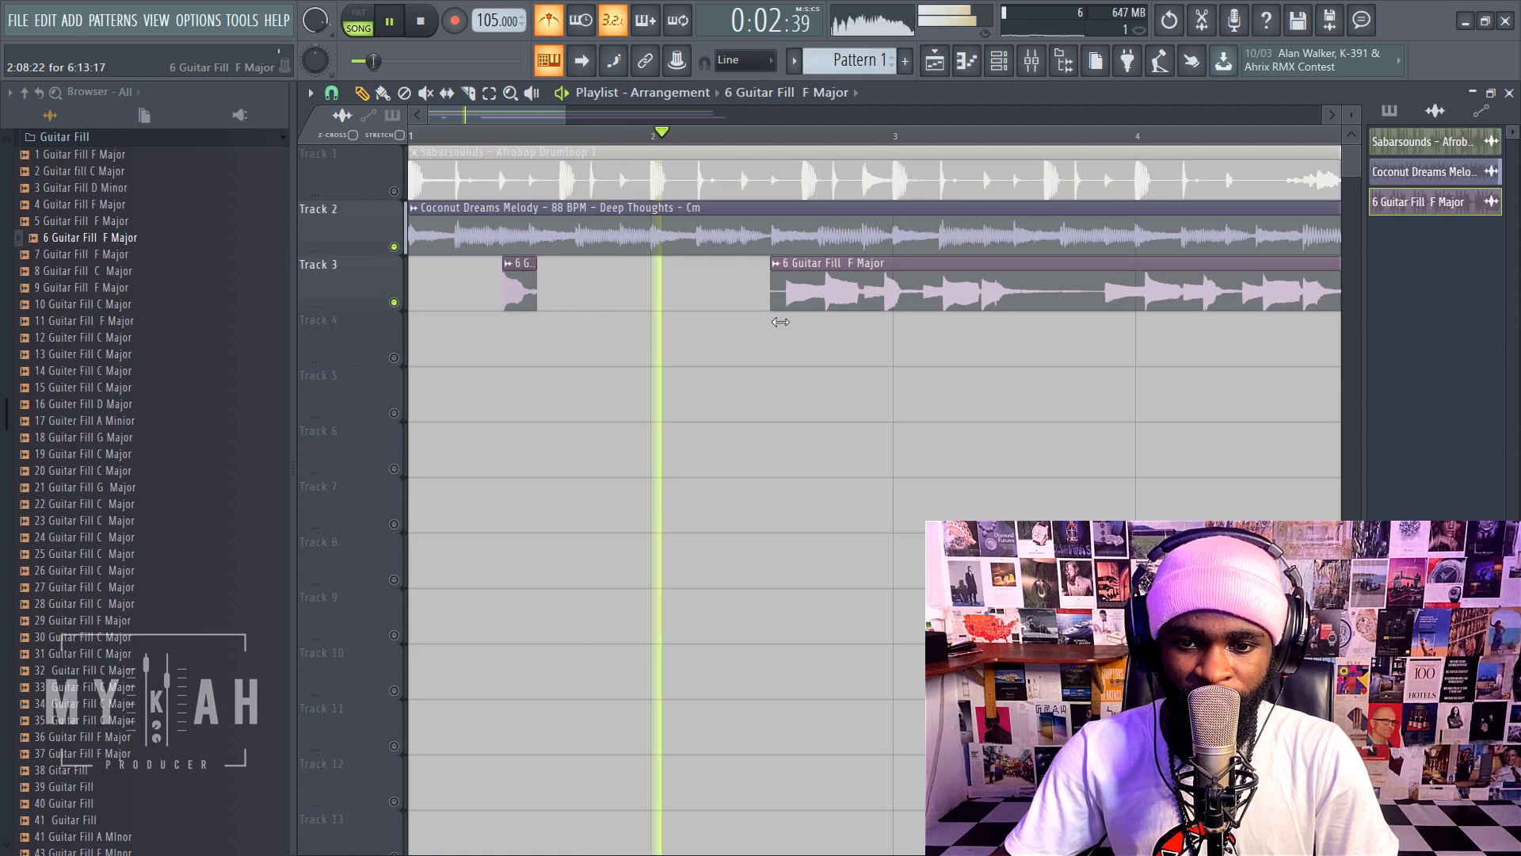
- Move the second guitar piece later, replay the chop and open its mixer channel
{"action": "left_click", "coordinate": [418, 21]}
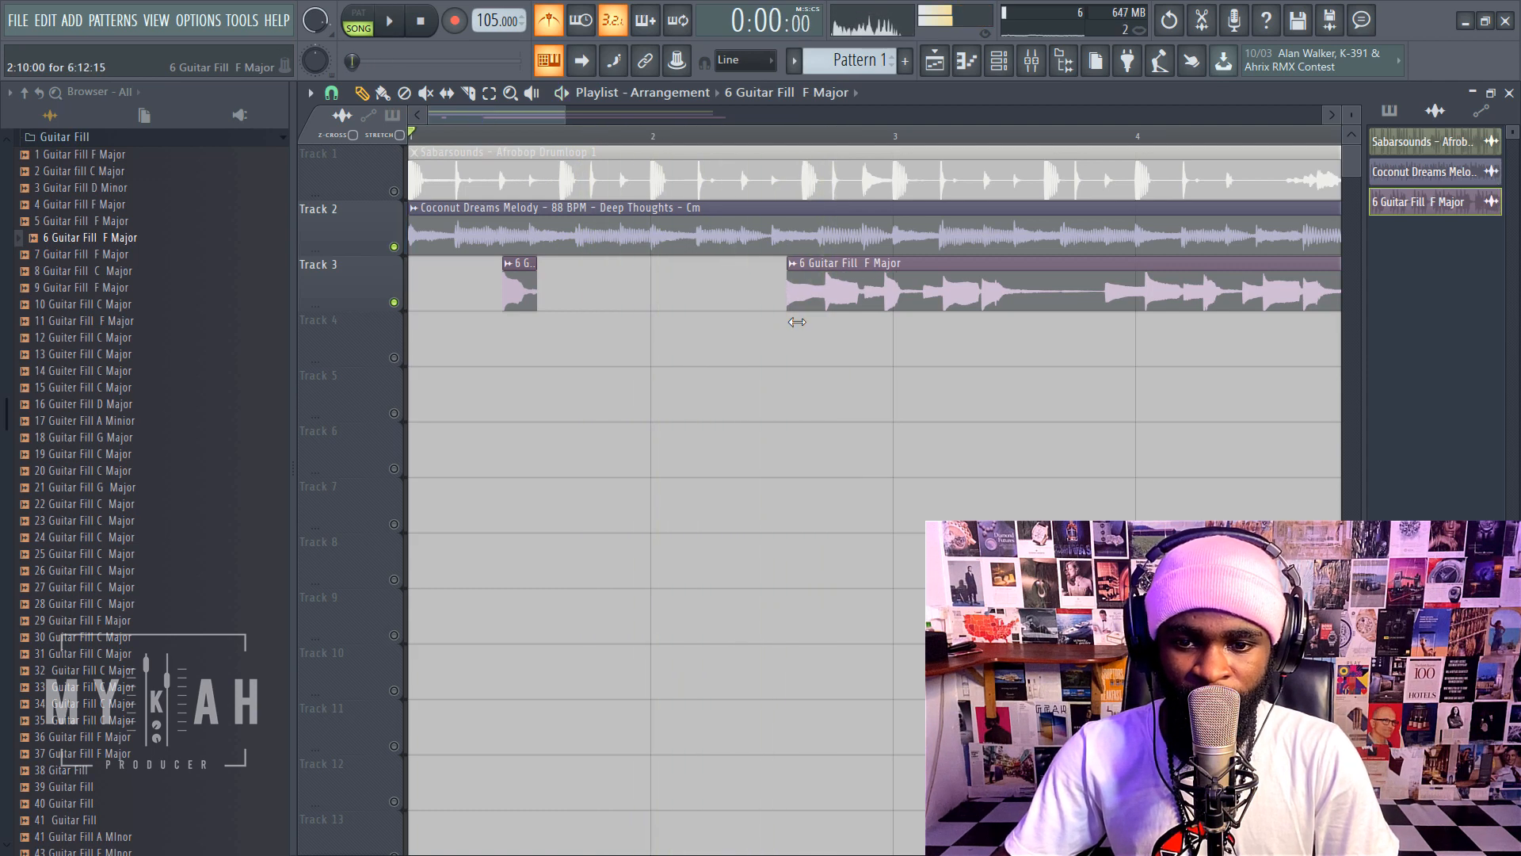
{"action": "left_click", "coordinate": [387, 21]}
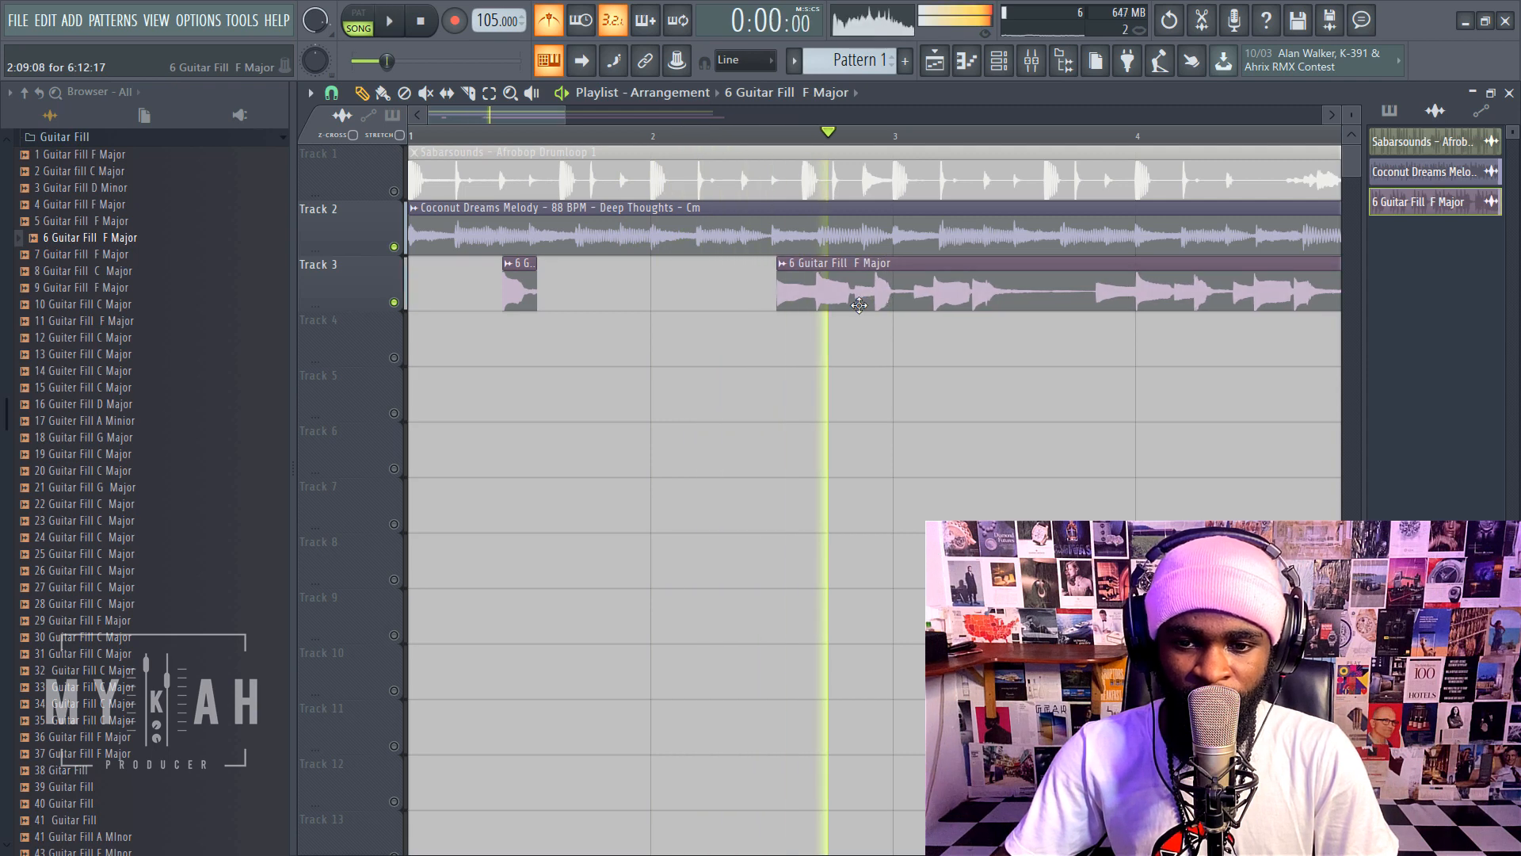
{"action": "left_click", "coordinate": [389, 20]}
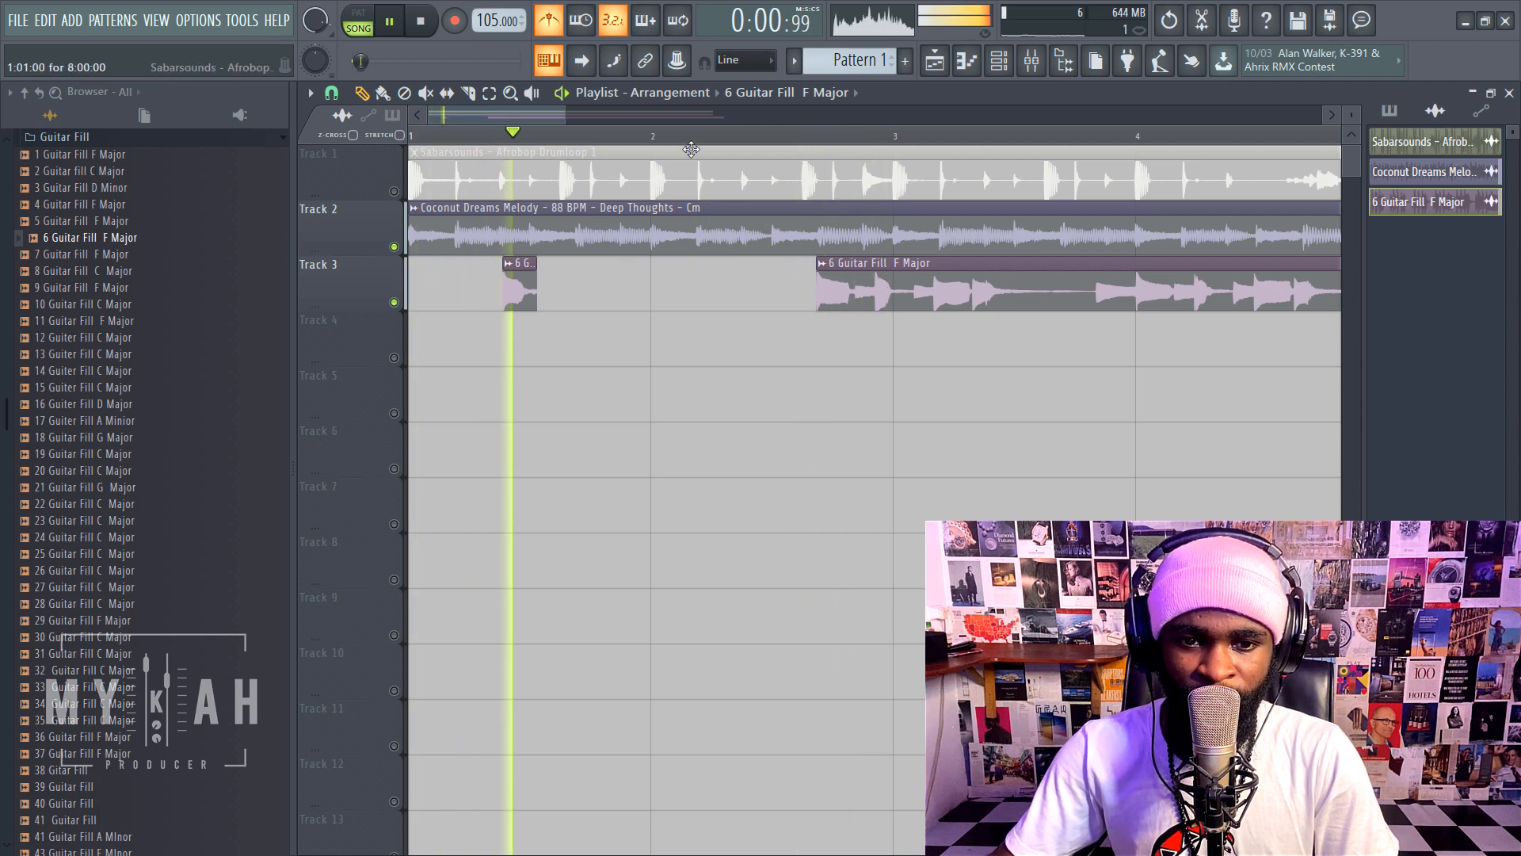
{"action": "left_click", "coordinate": [389, 21]}
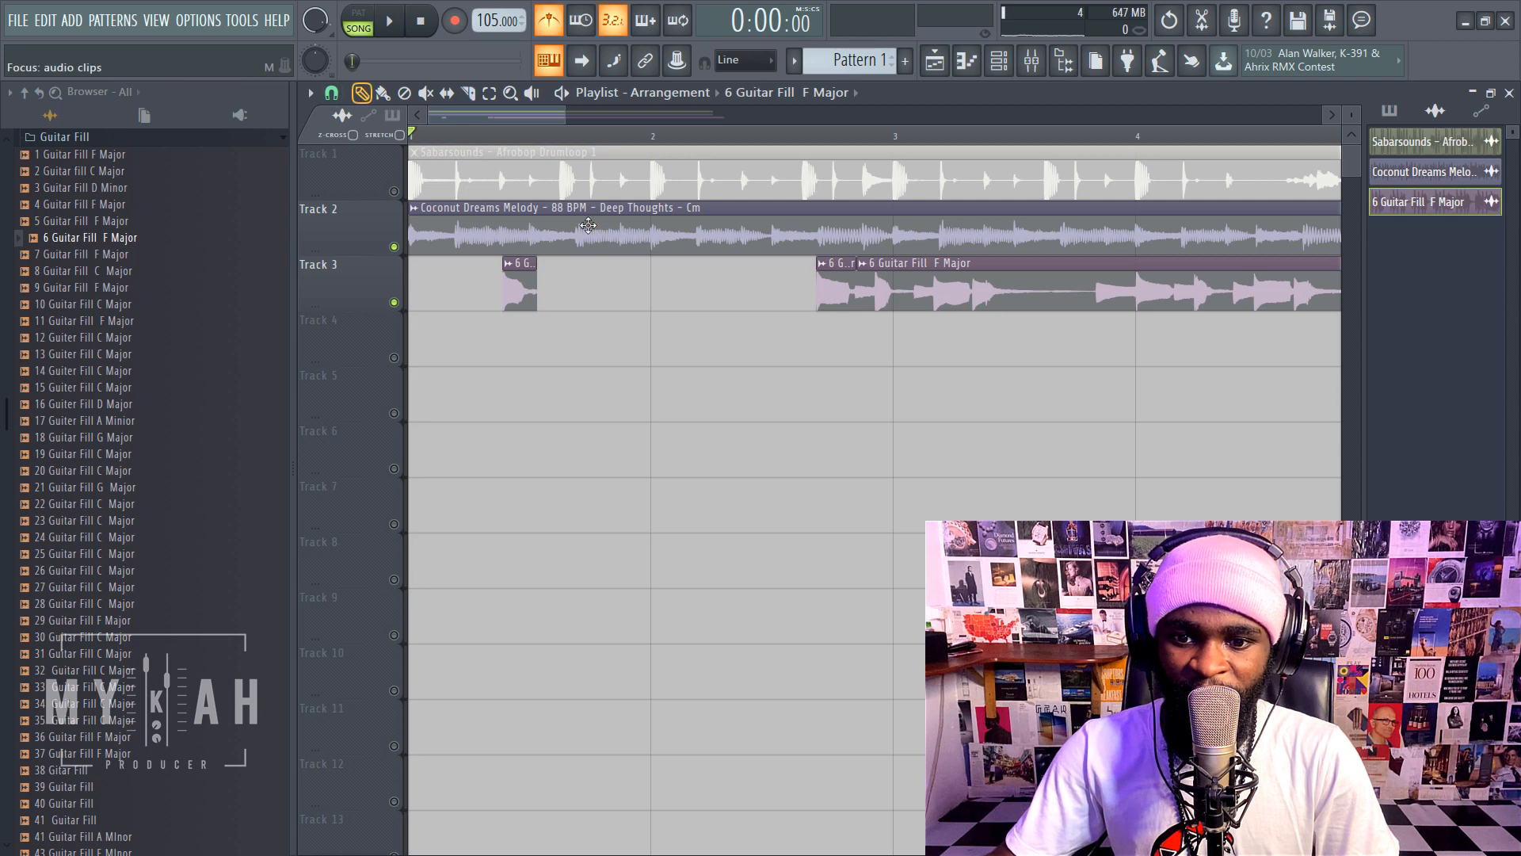
{"action": "double_click", "coordinate": [835, 282]}
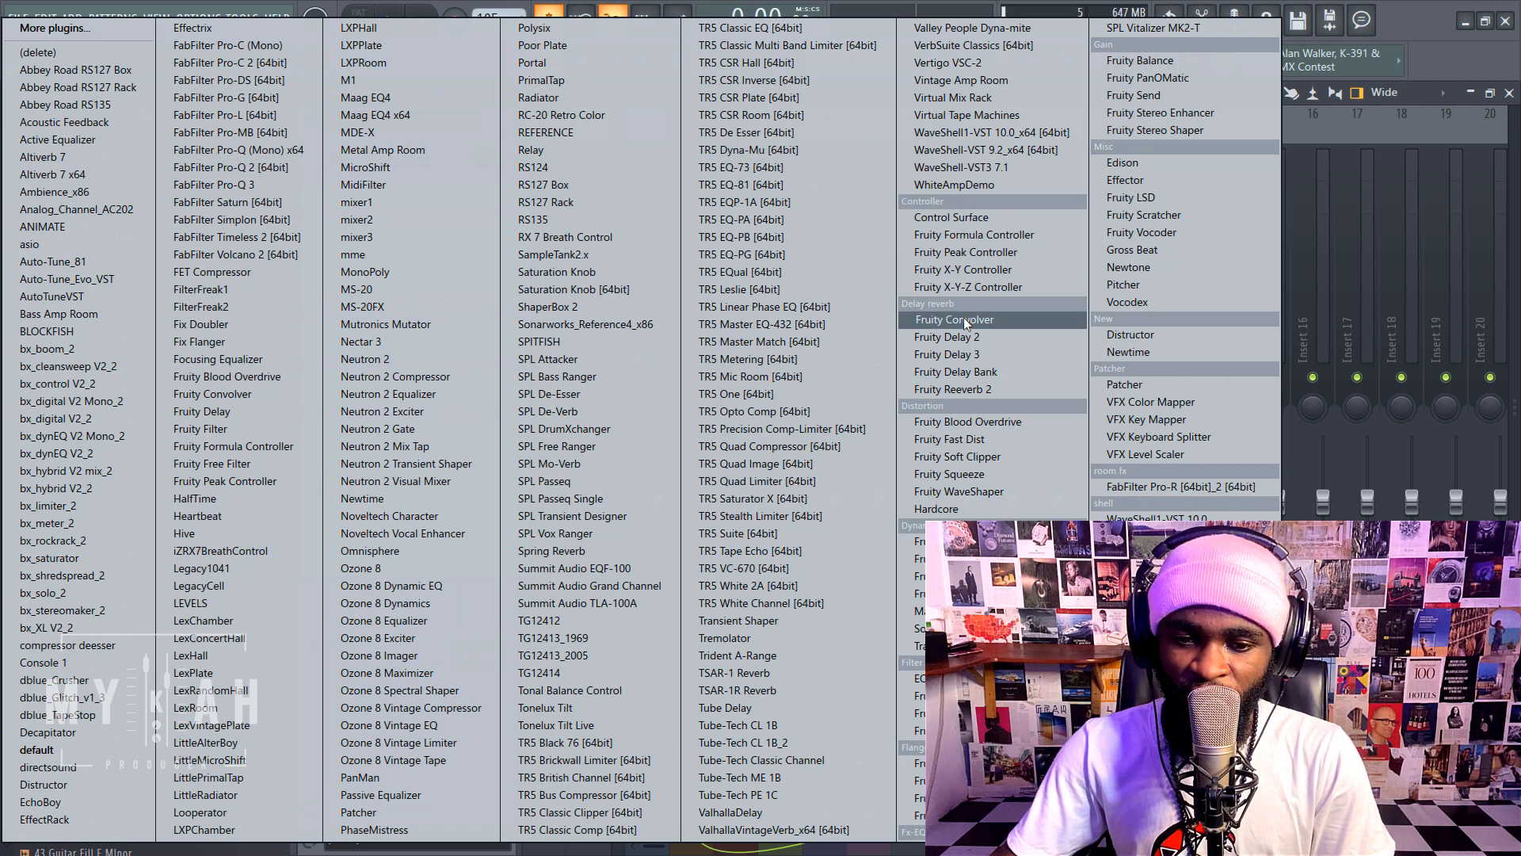
- Load Fruity Convolver on the 6 Guitar Fill channel, view its equalizer curve, and return to the Playlist
{"action": "left_click", "coordinate": [953, 318]}
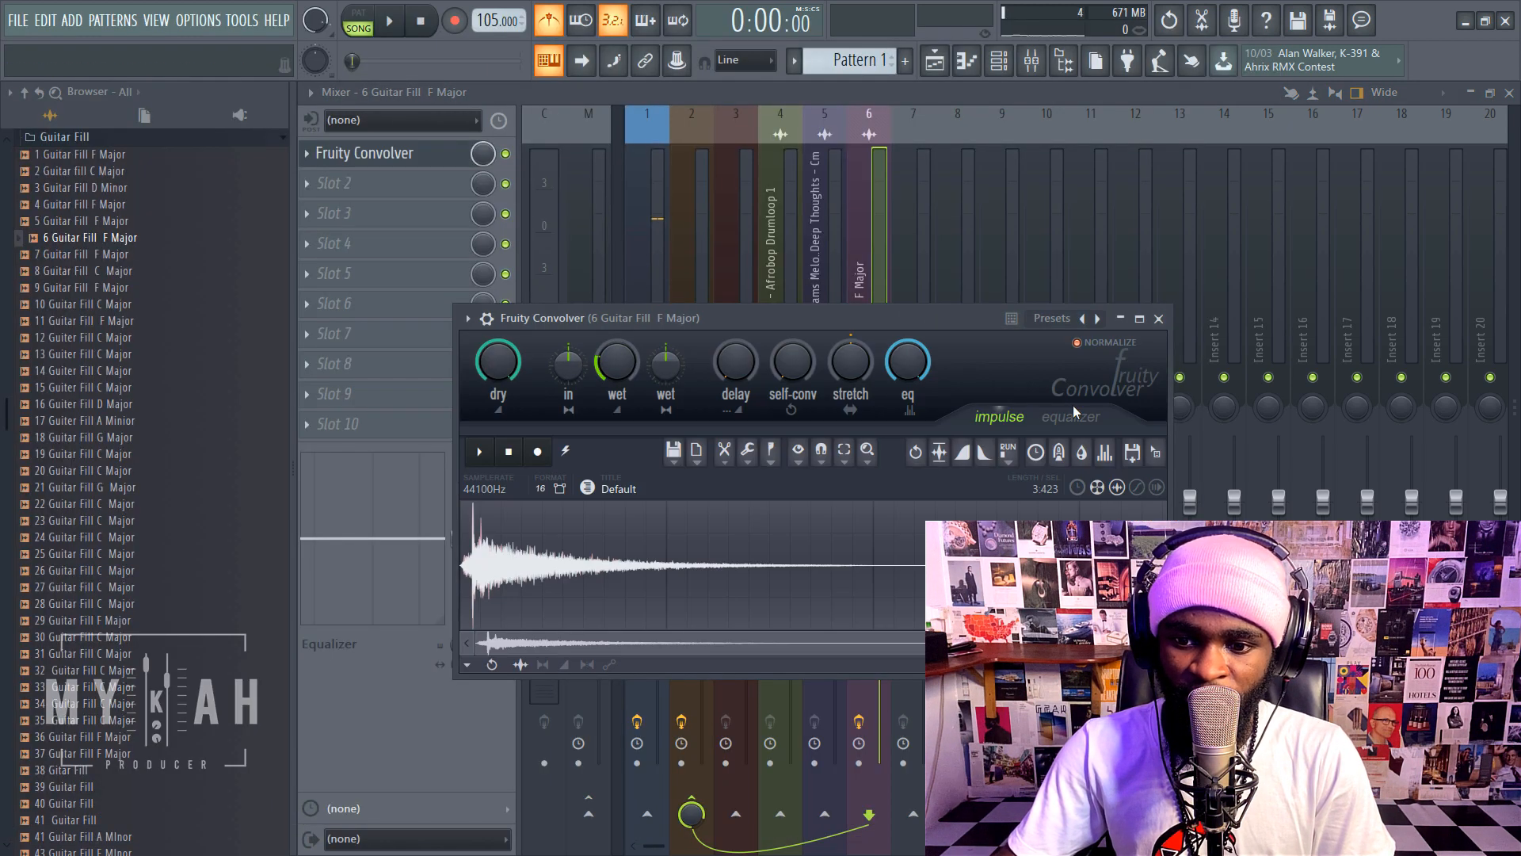
{"action": "left_click", "coordinate": [1071, 416]}
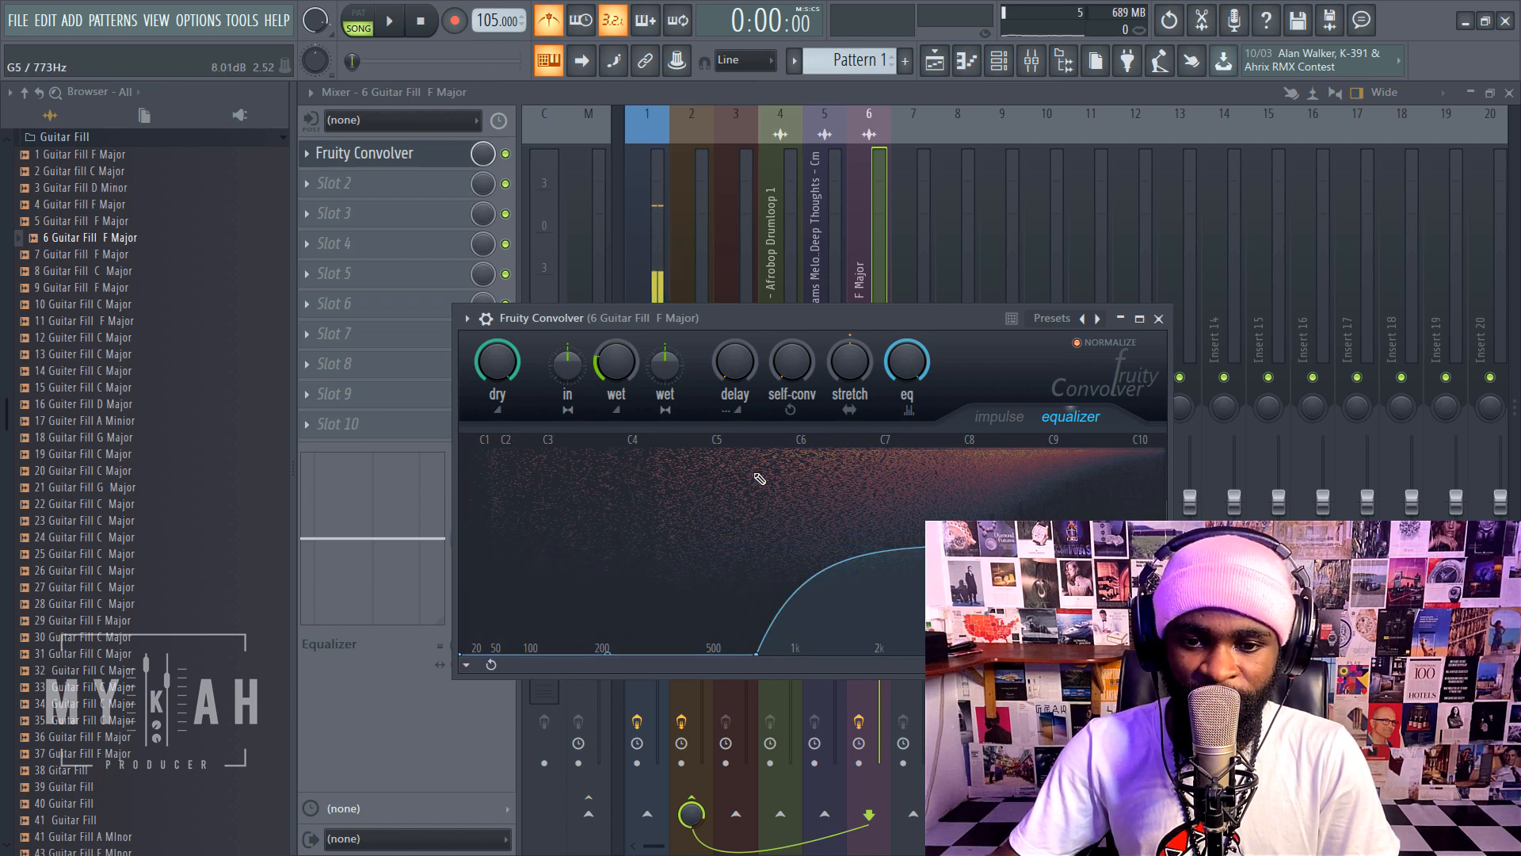
{"action": "left_click", "coordinate": [388, 21]}
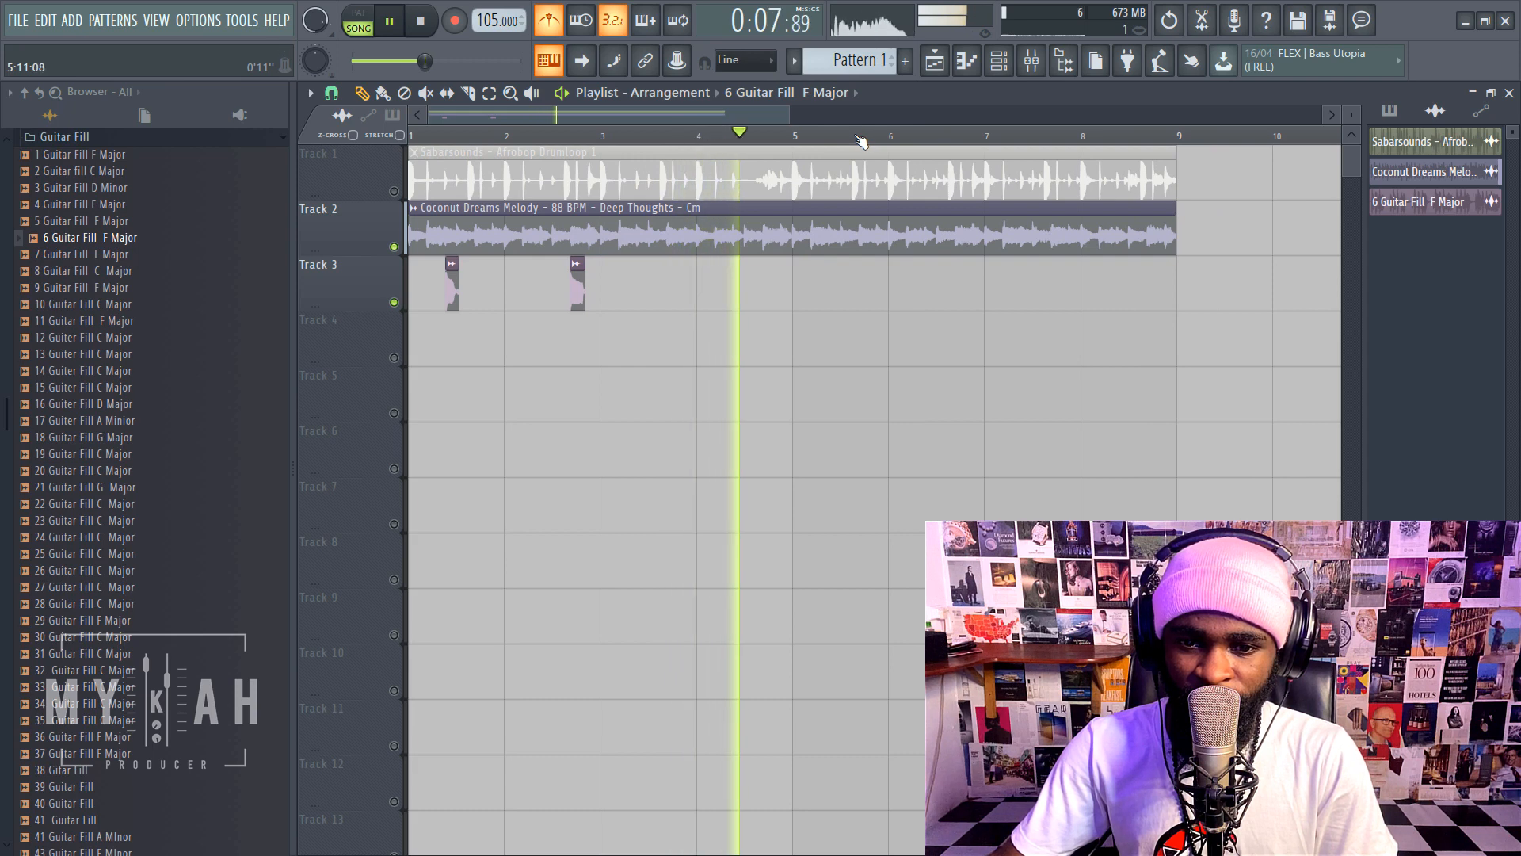
- Stop playback of the arrangement with the reverb-treated guitar hits
{"action": "left_click", "coordinate": [420, 19]}
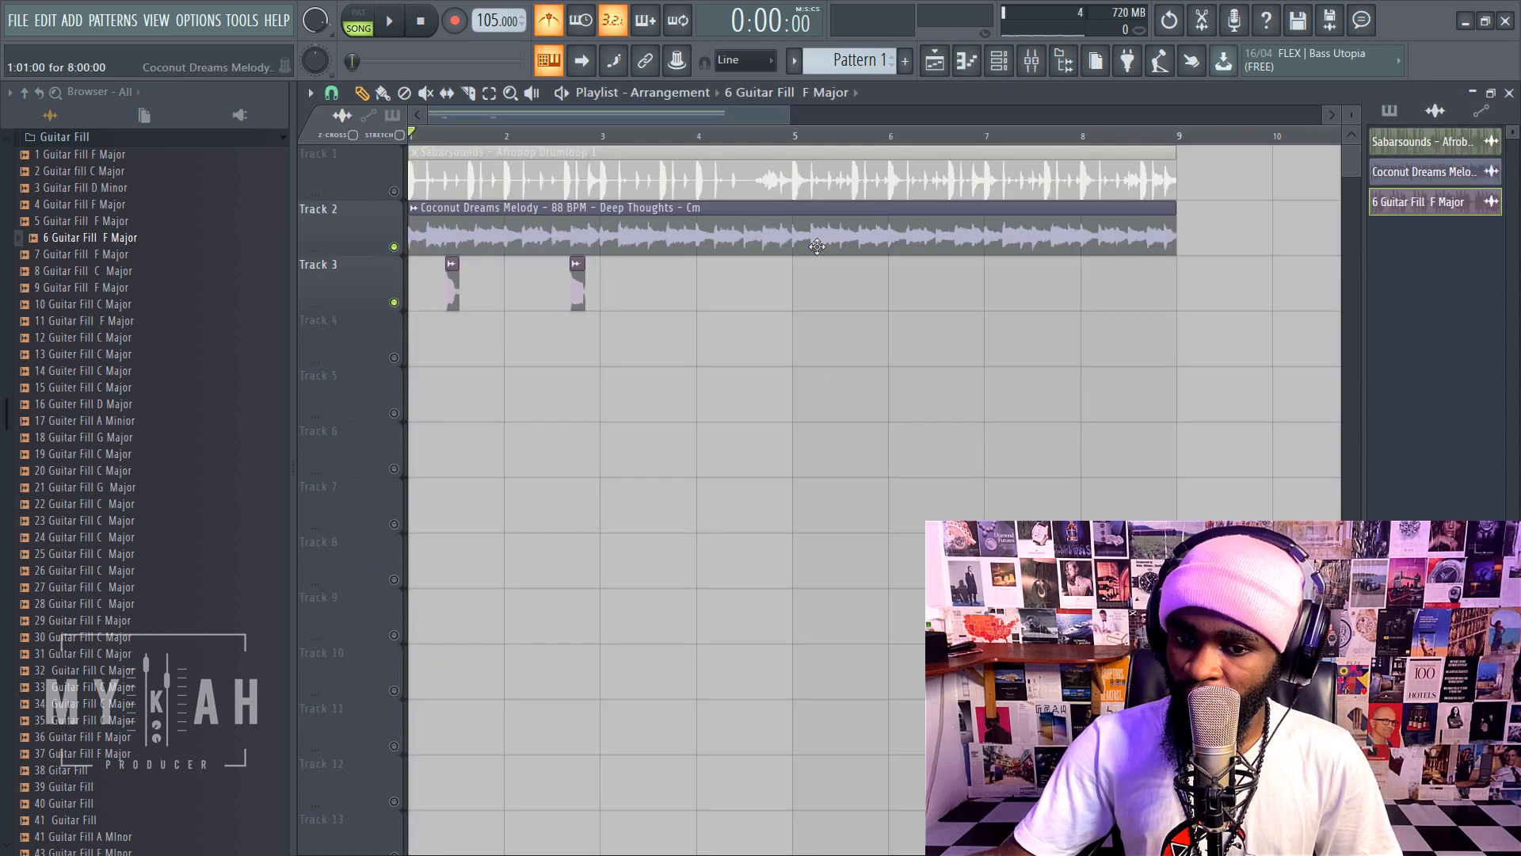
{"action": "mouse_move", "coordinate": [718, 239]}
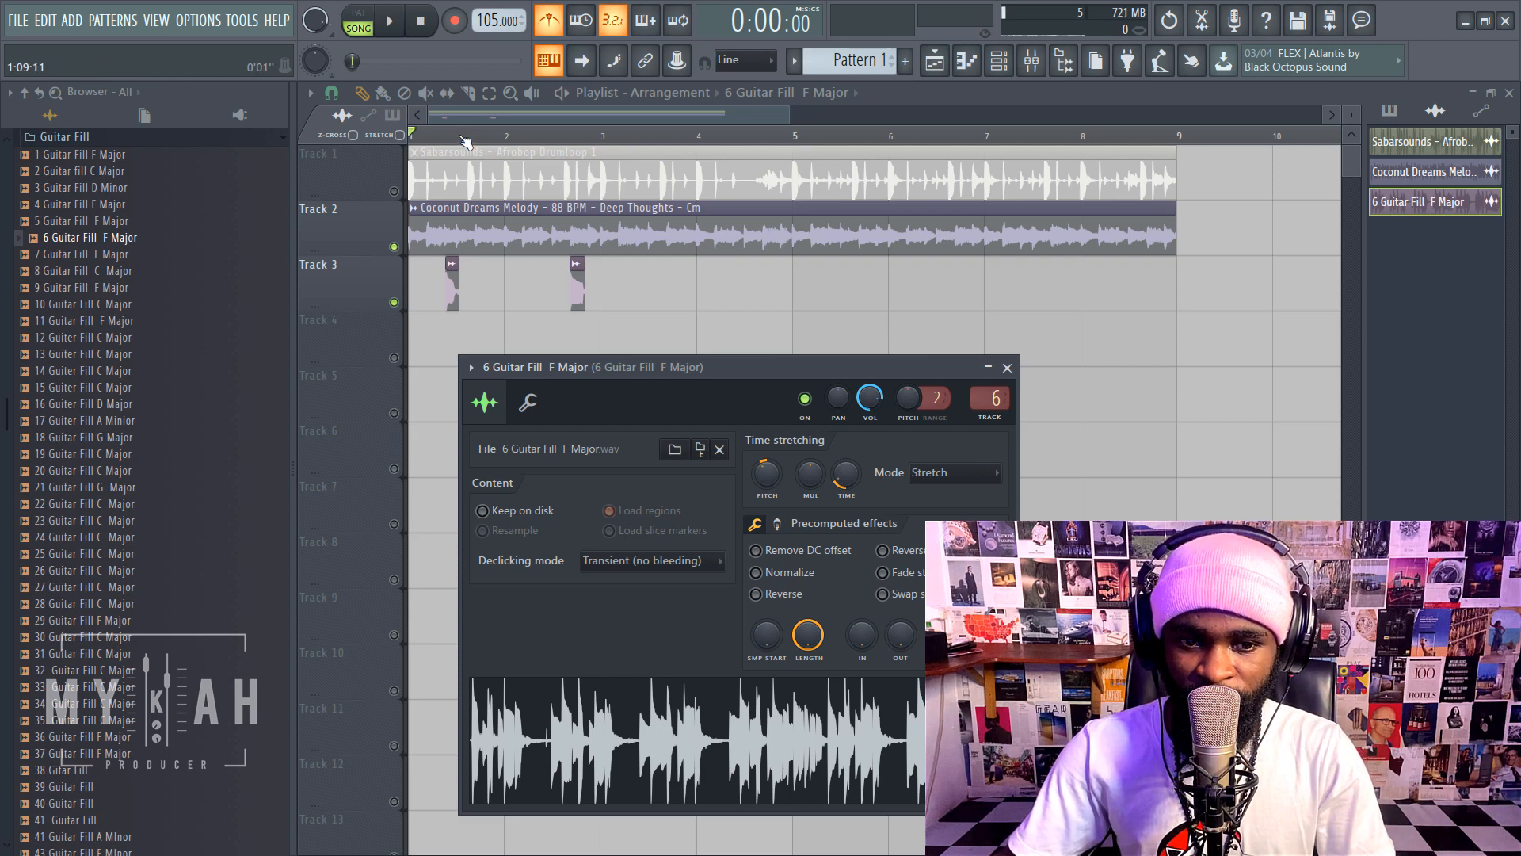
- Zoom the playlist in on the guitar slices and close the 6 Guitar Fill sample settings
{"action": "left_click", "coordinate": [389, 19]}
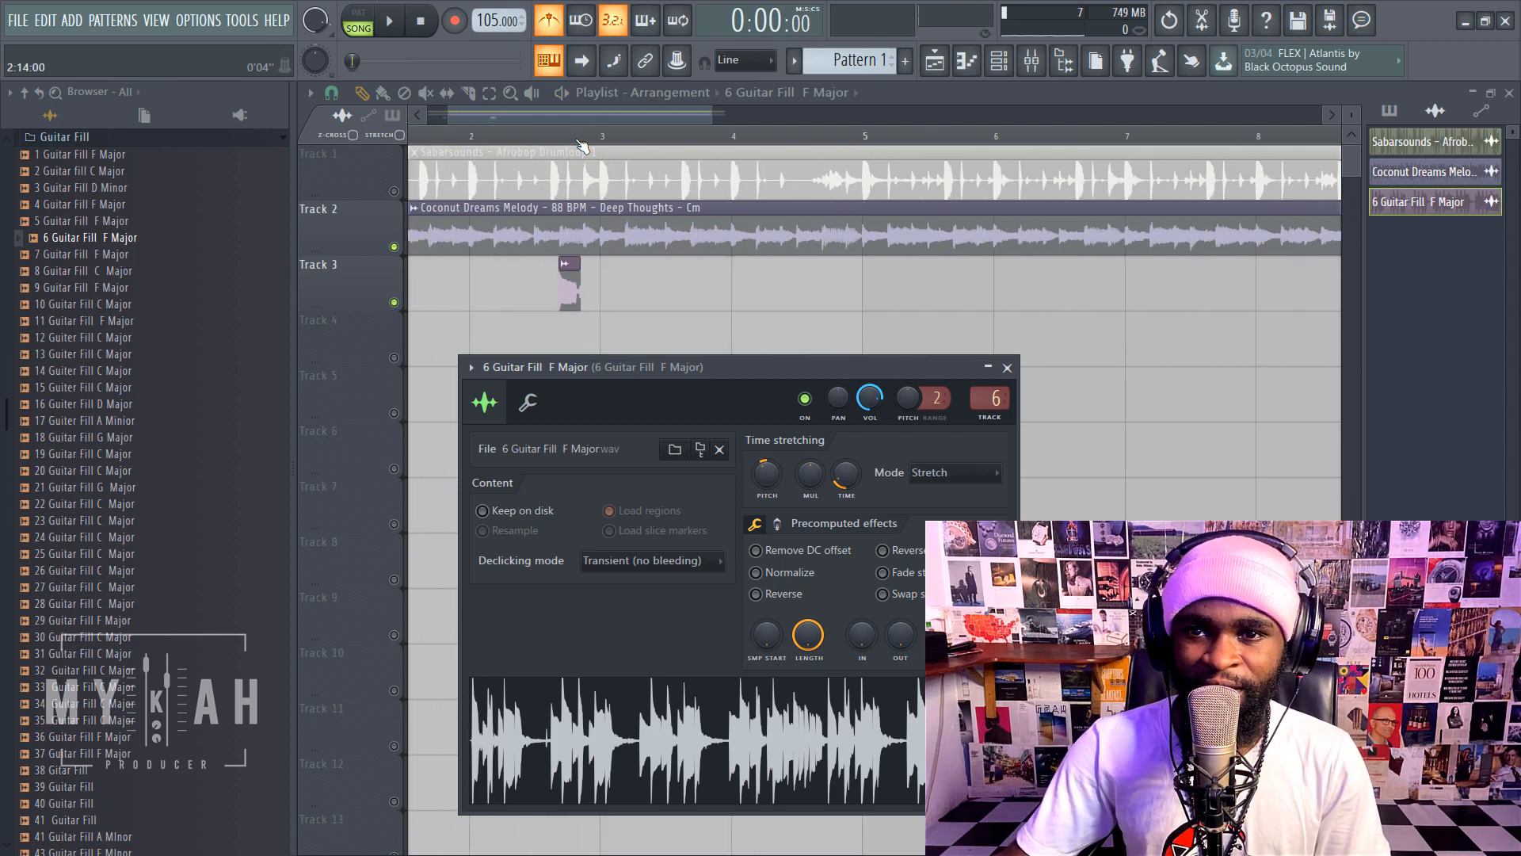
{"action": "left_click", "coordinate": [1007, 366]}
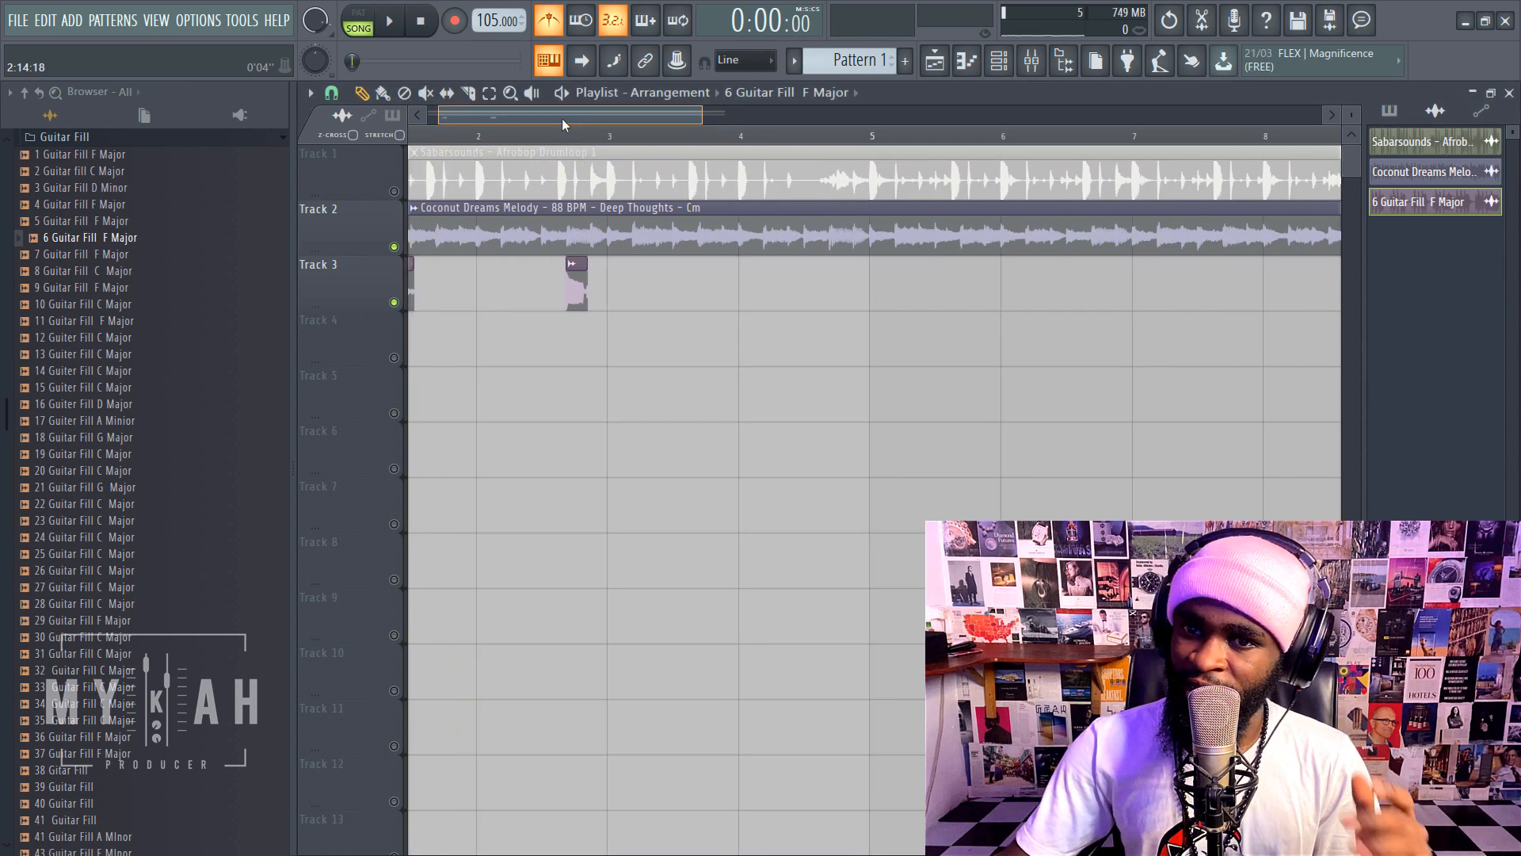